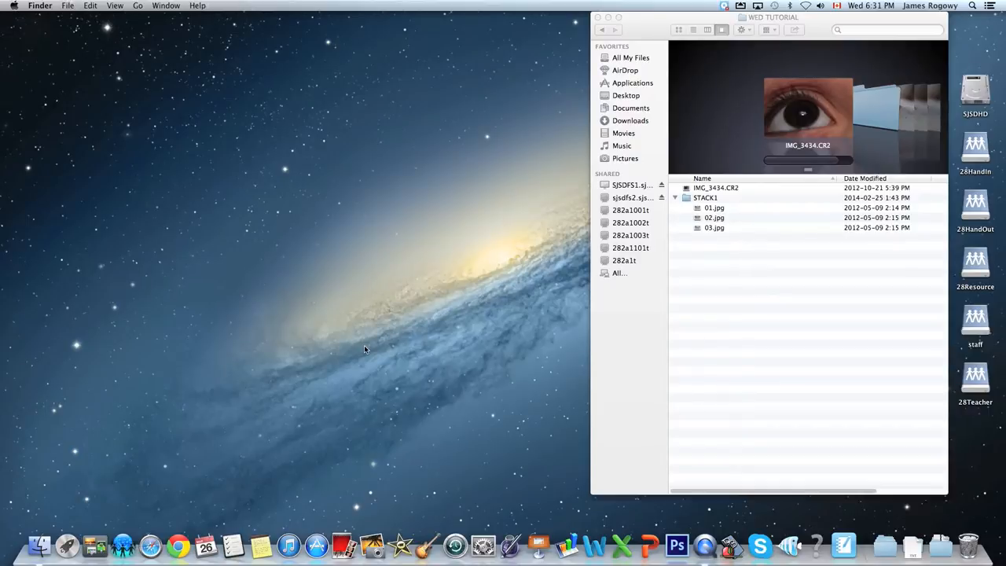
{"action": "mouse_move", "coordinate": [418, 339]}
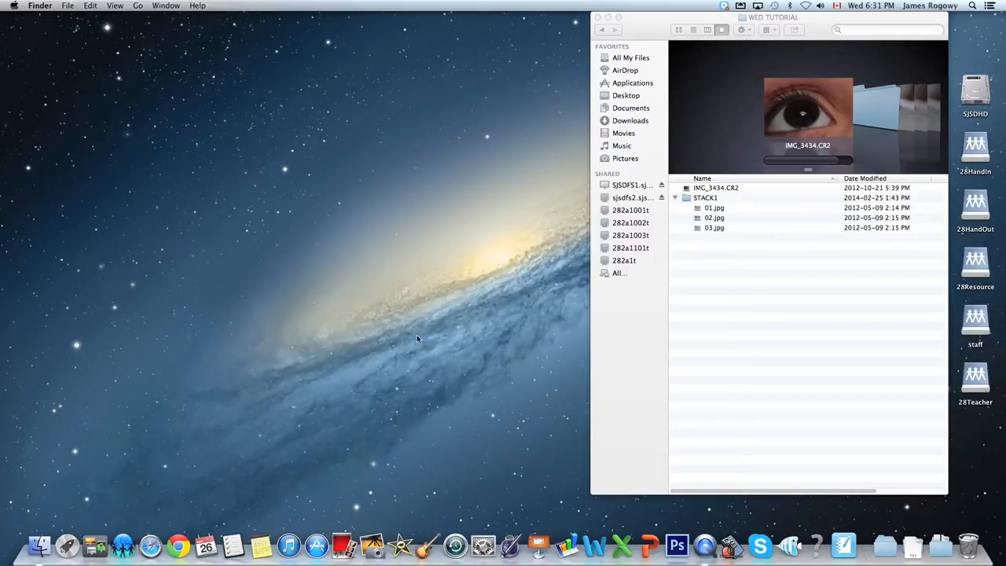
{"action": "mouse_move", "coordinate": [720, 188]}
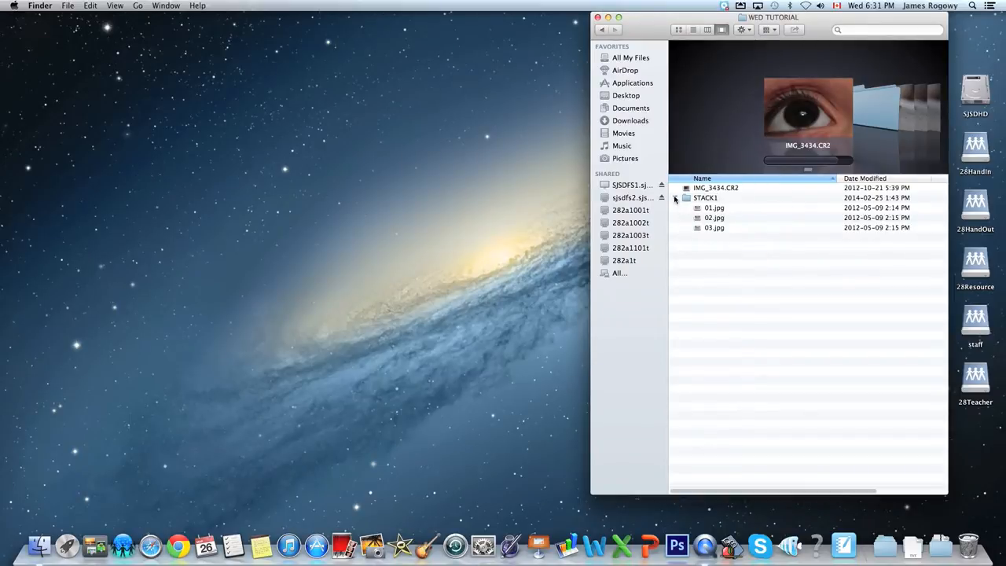
Collapse the STACK1 folder and select IMG_3434.CR2 in the WED TUTORIAL listing.
{"action": "left_click", "coordinate": [675, 197]}
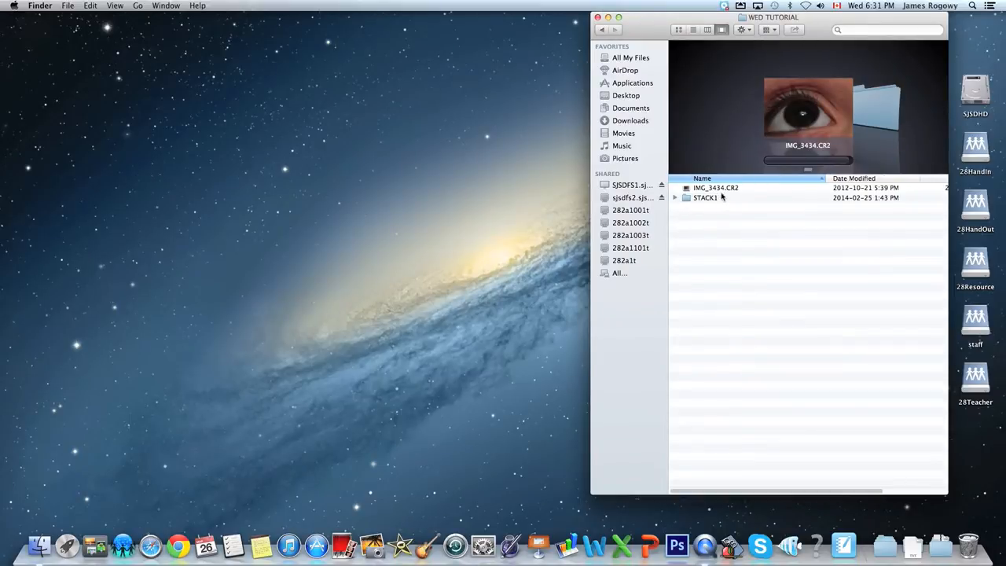
{"action": "mouse_move", "coordinate": [711, 197]}
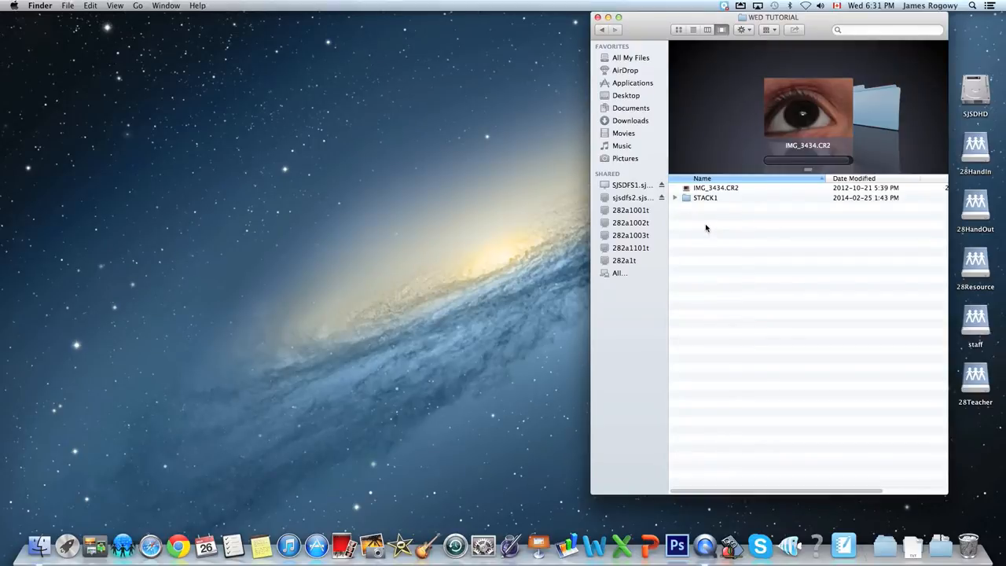
{"action": "left_click", "coordinate": [716, 188]}
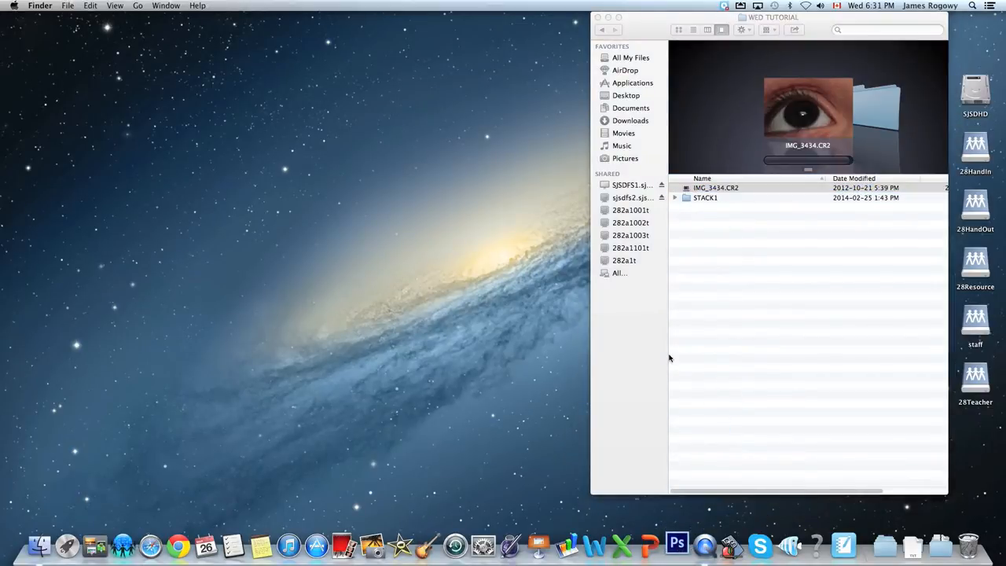
{"action": "left_click", "coordinate": [676, 542]}
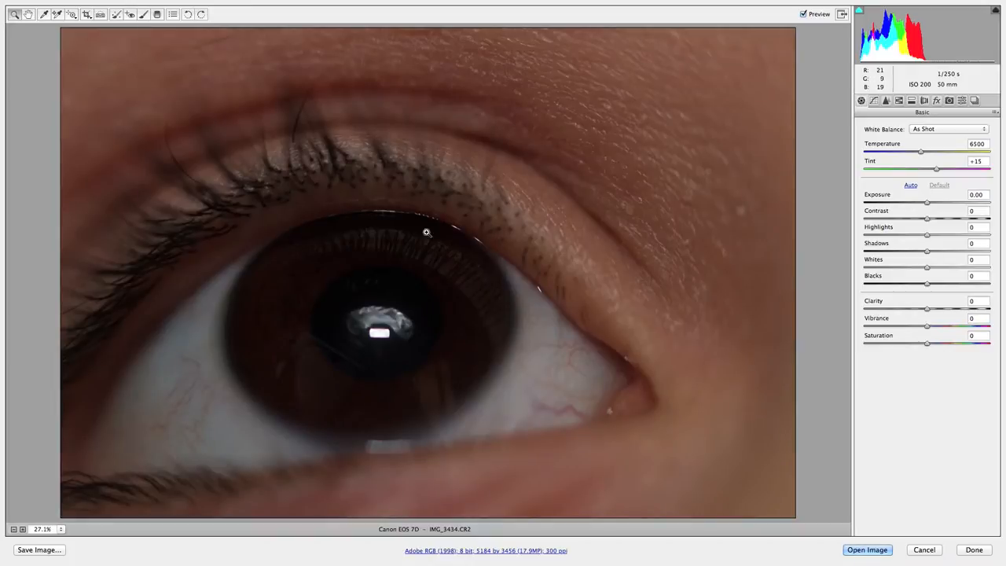
{"action": "mouse_move", "coordinate": [414, 254]}
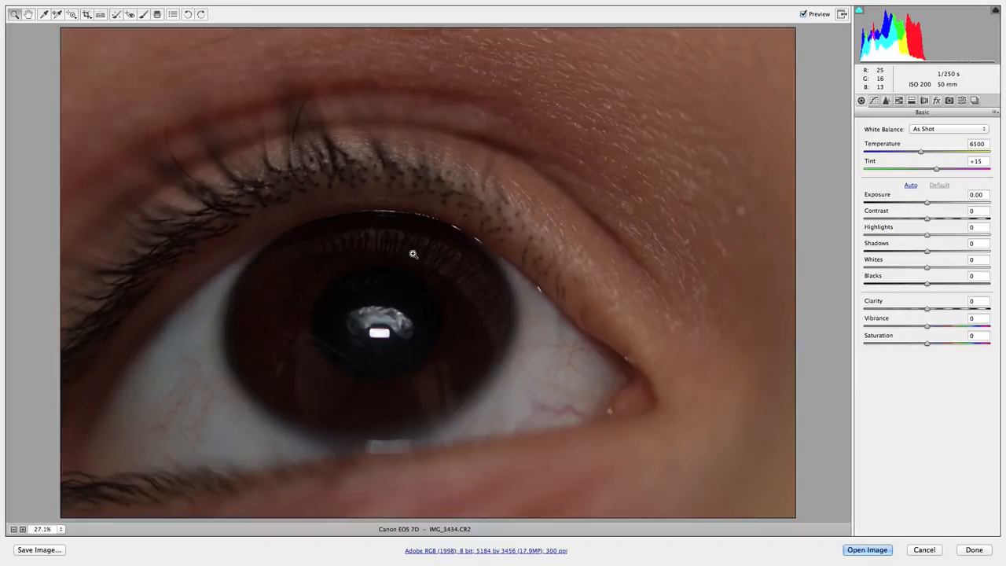
{"action": "mouse_move", "coordinate": [517, 95]}
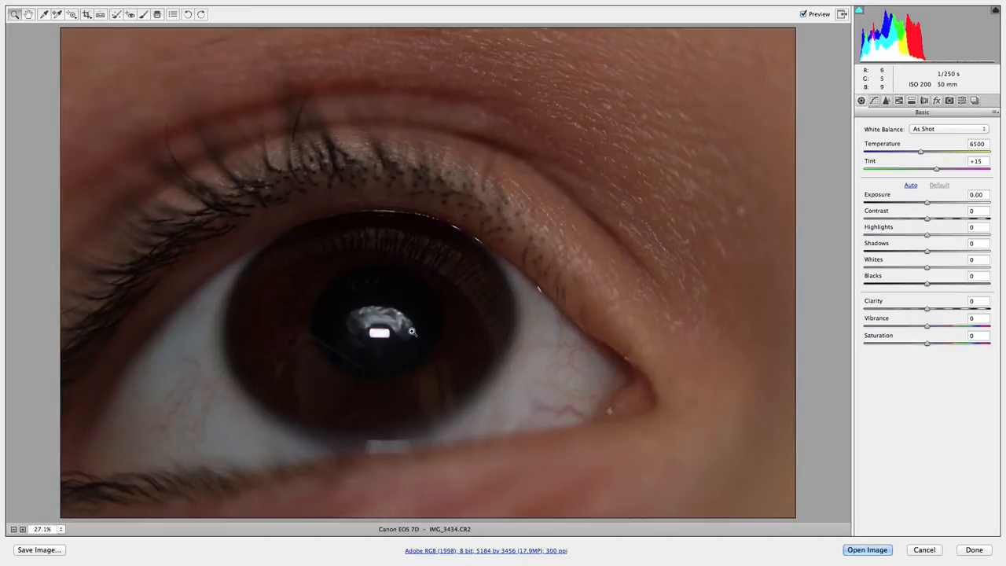
{"action": "mouse_move", "coordinate": [398, 314]}
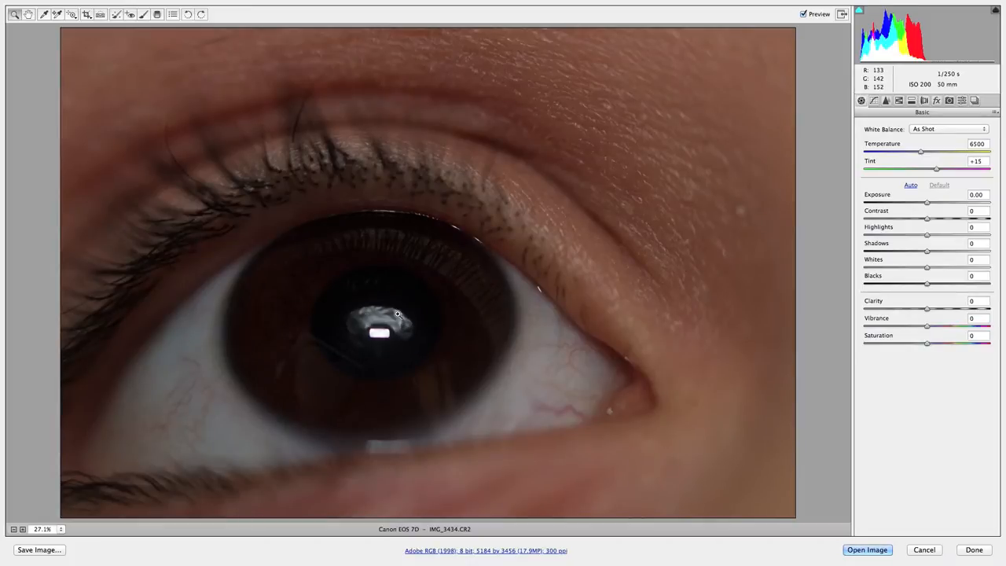
{"action": "mouse_move", "coordinate": [243, 365]}
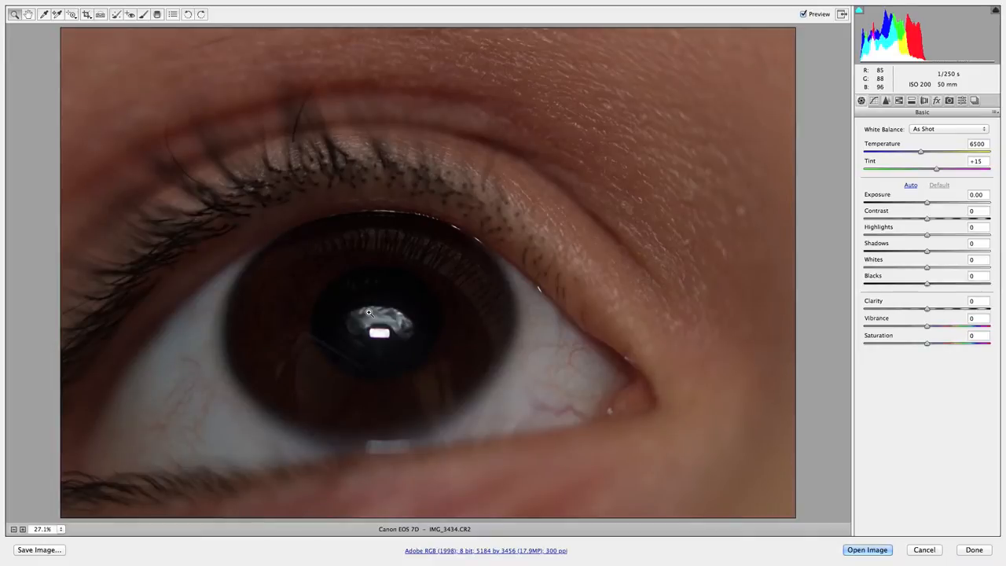
{"action": "mouse_move", "coordinate": [489, 236]}
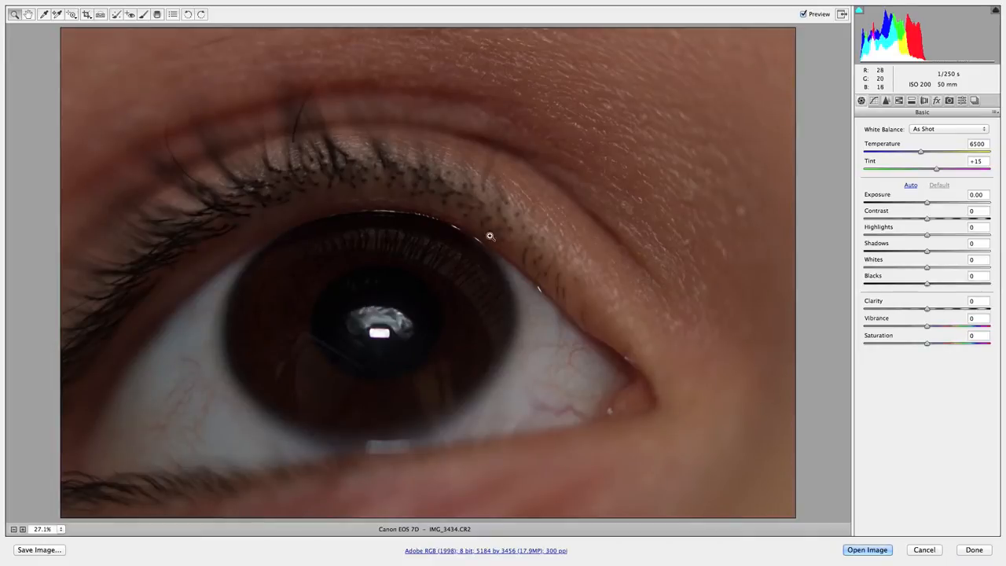
{"action": "mouse_move", "coordinate": [320, 302]}
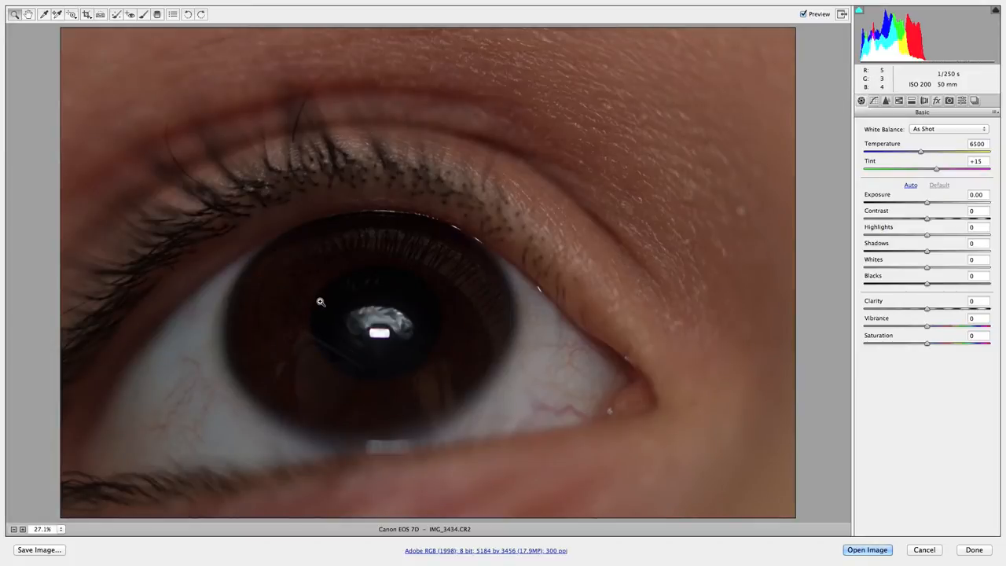
{"action": "mouse_move", "coordinate": [413, 197]}
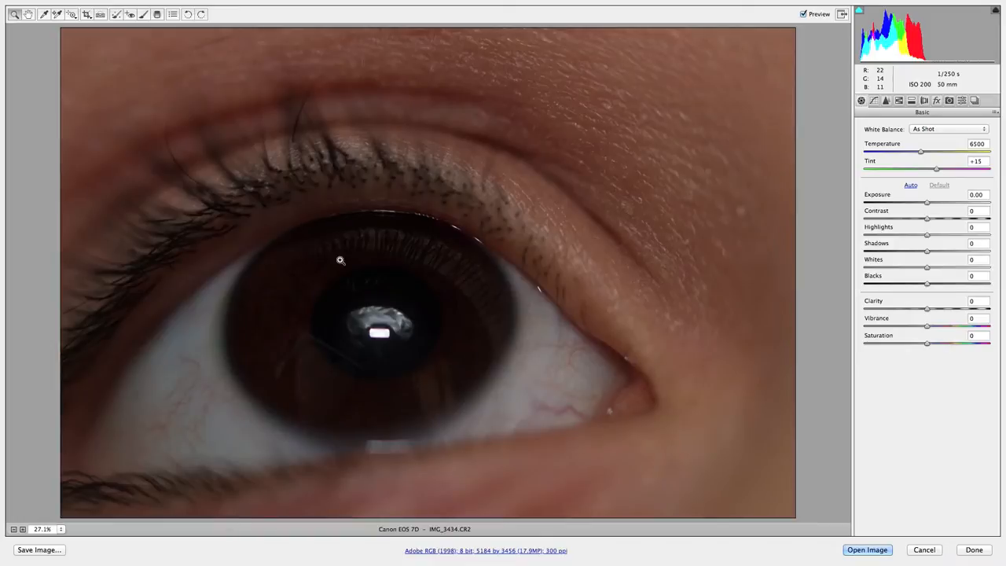
{"action": "mouse_move", "coordinate": [439, 380]}
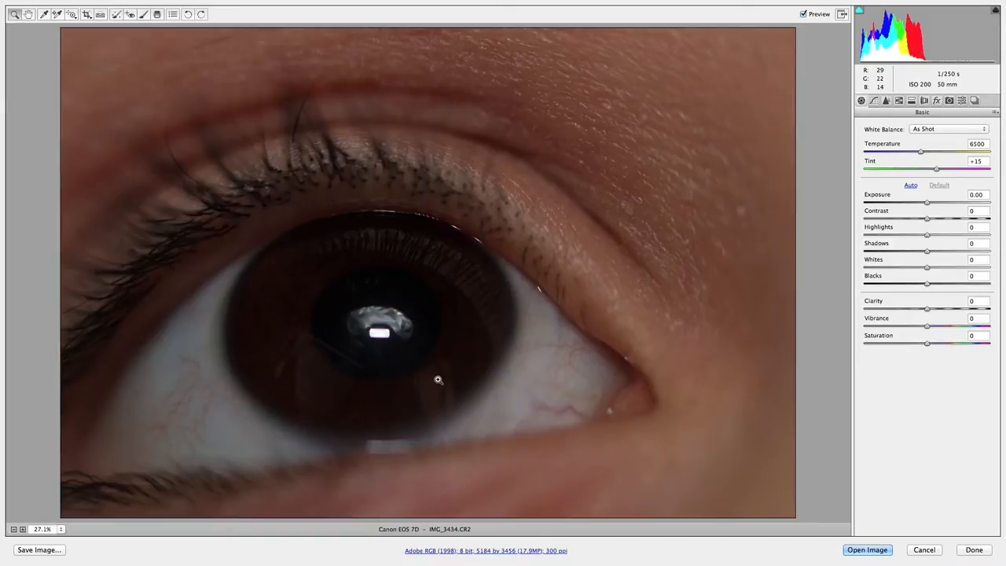
{"action": "mouse_move", "coordinate": [465, 344]}
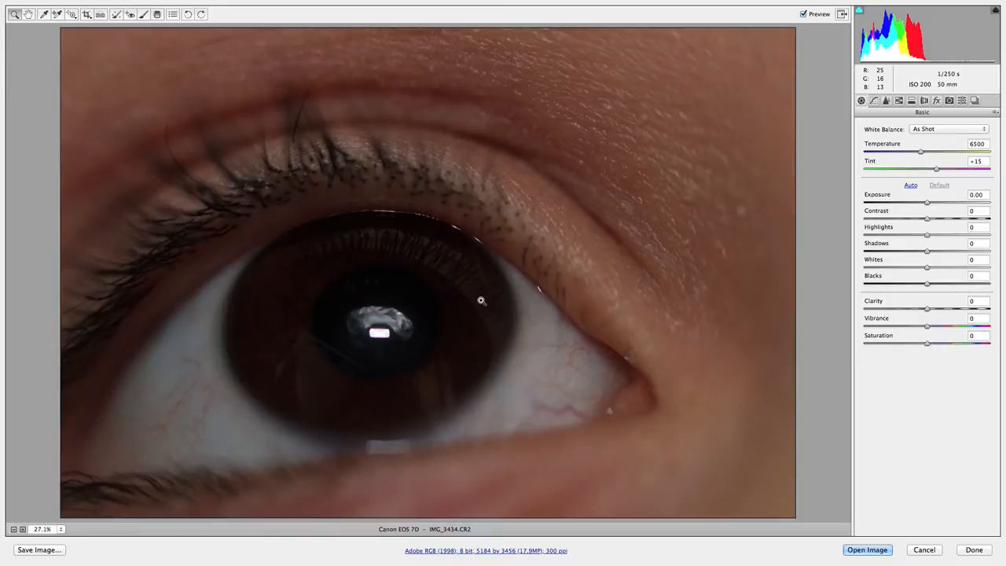
{"action": "mouse_move", "coordinate": [484, 296]}
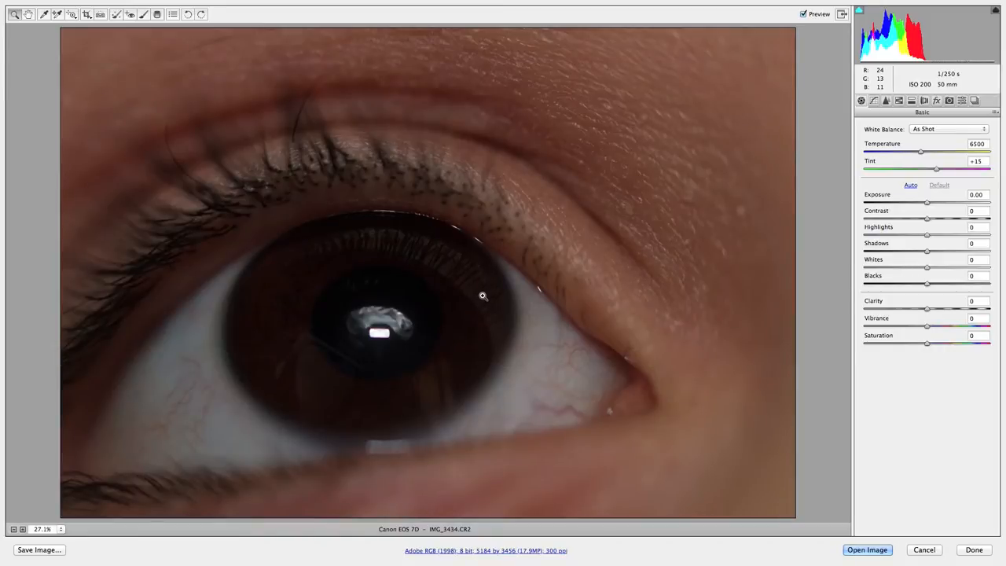
{"action": "mouse_move", "coordinate": [780, 153]}
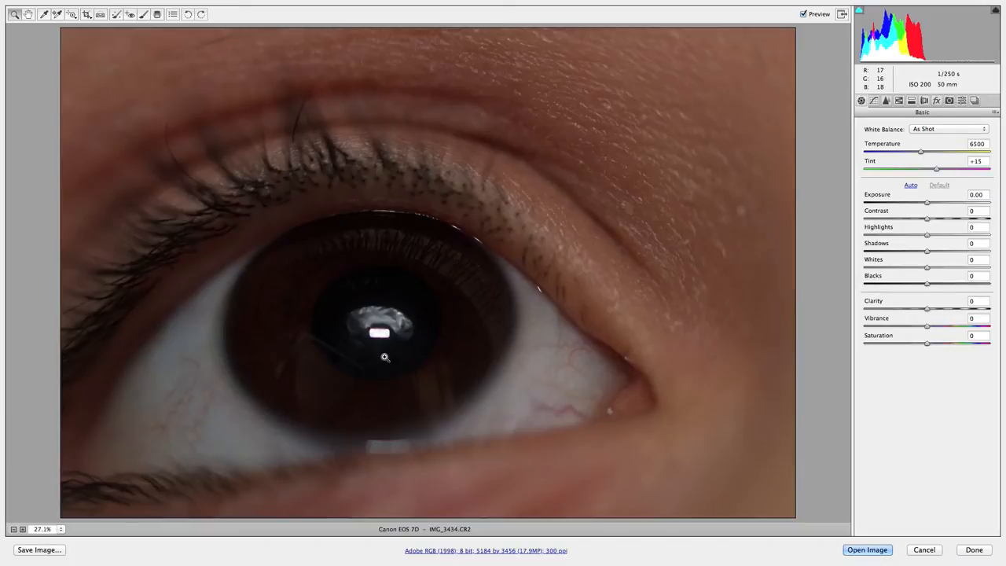
{"action": "mouse_move", "coordinate": [385, 337]}
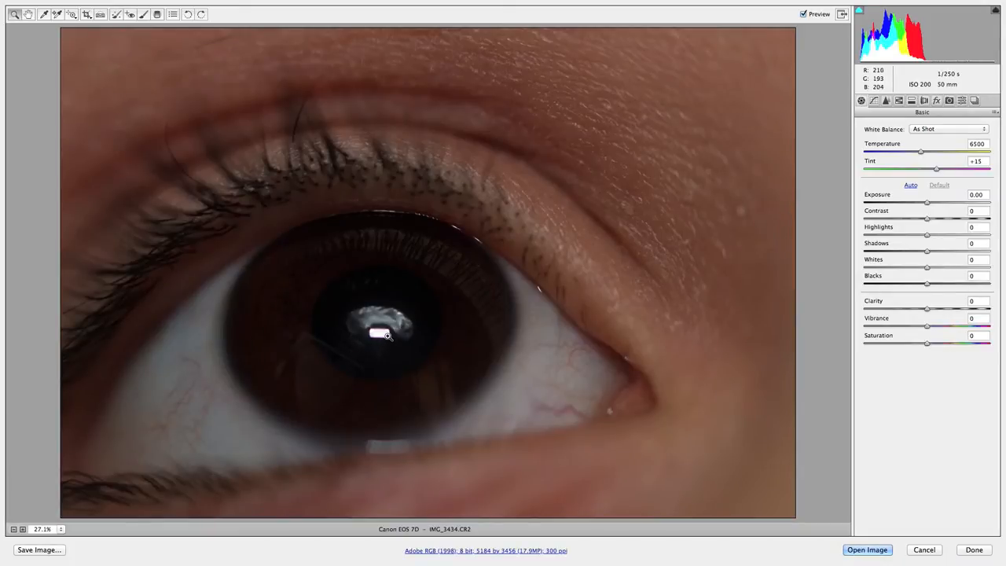
{"action": "mouse_move", "coordinate": [397, 315]}
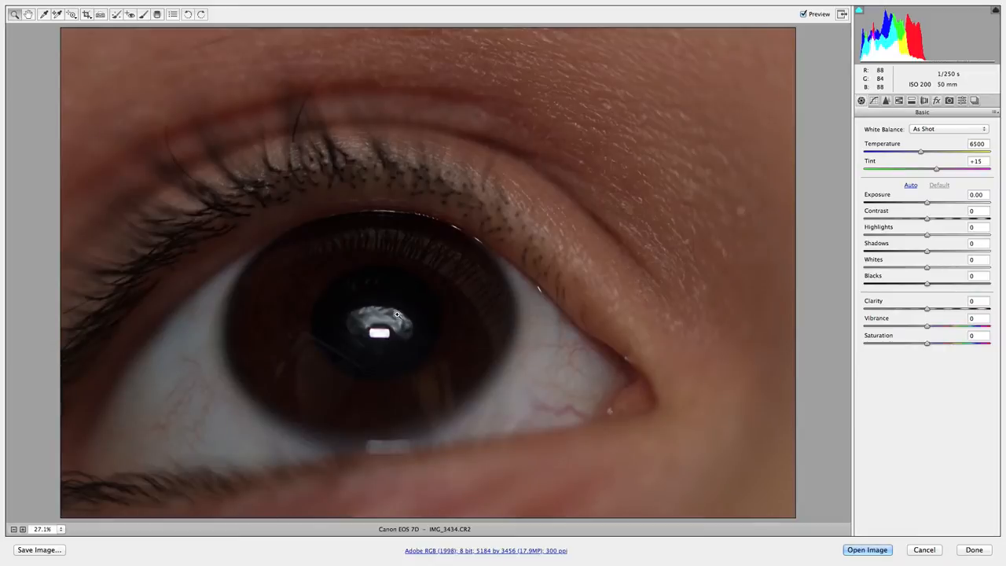
{"action": "mouse_move", "coordinate": [266, 385]}
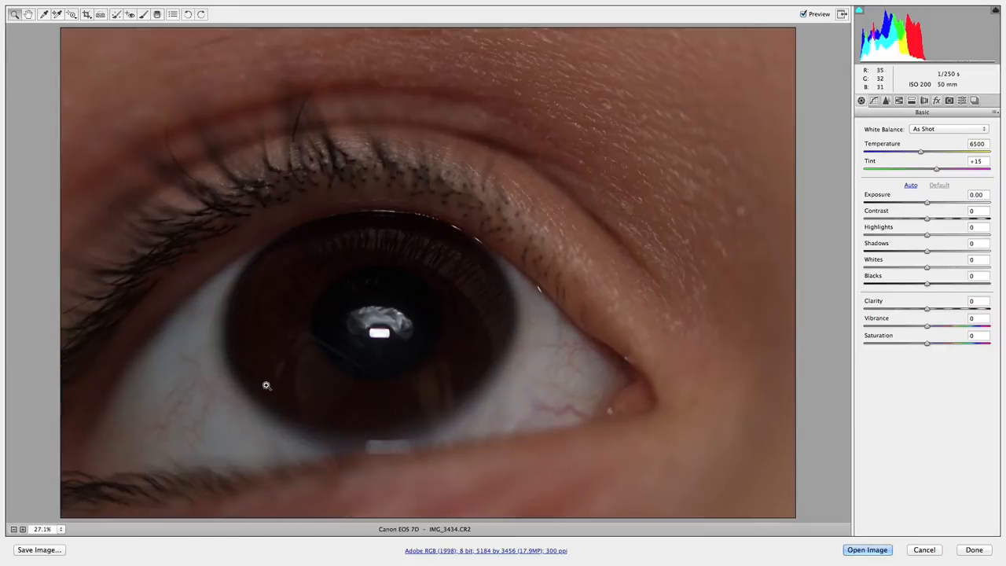
{"action": "mouse_move", "coordinate": [351, 381]}
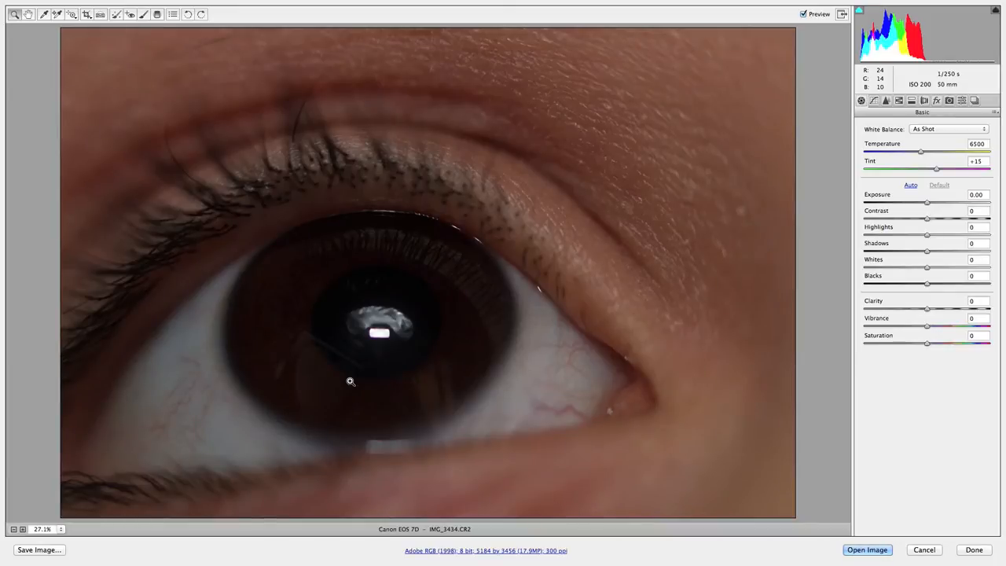
{"action": "mouse_move", "coordinate": [618, 232]}
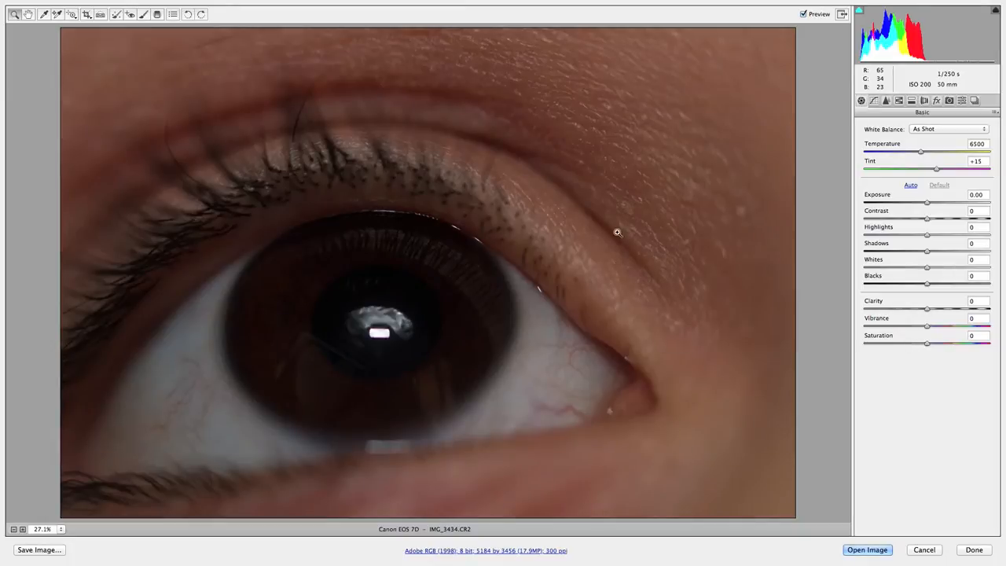
{"action": "mouse_move", "coordinate": [225, 233]}
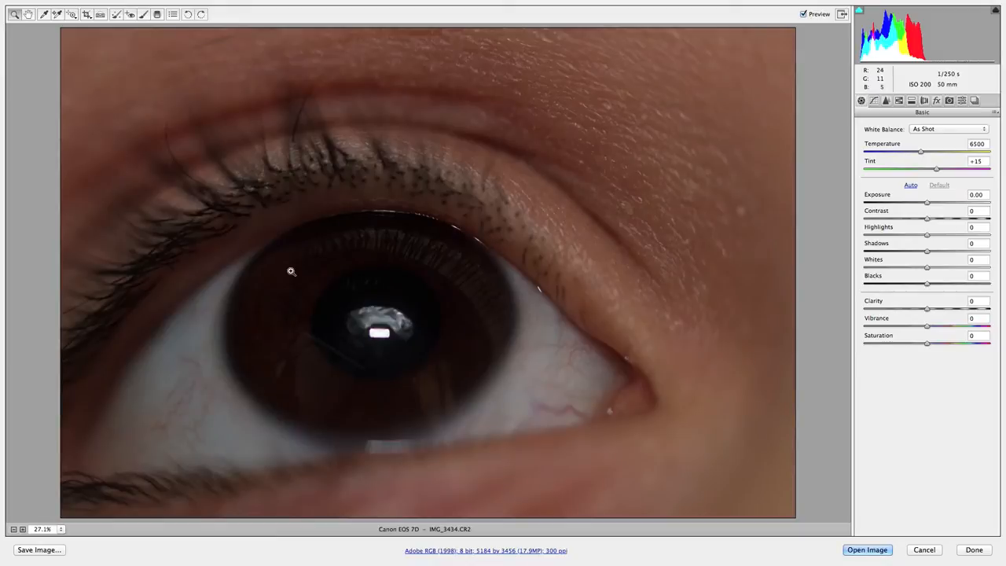
{"action": "mouse_move", "coordinate": [511, 149]}
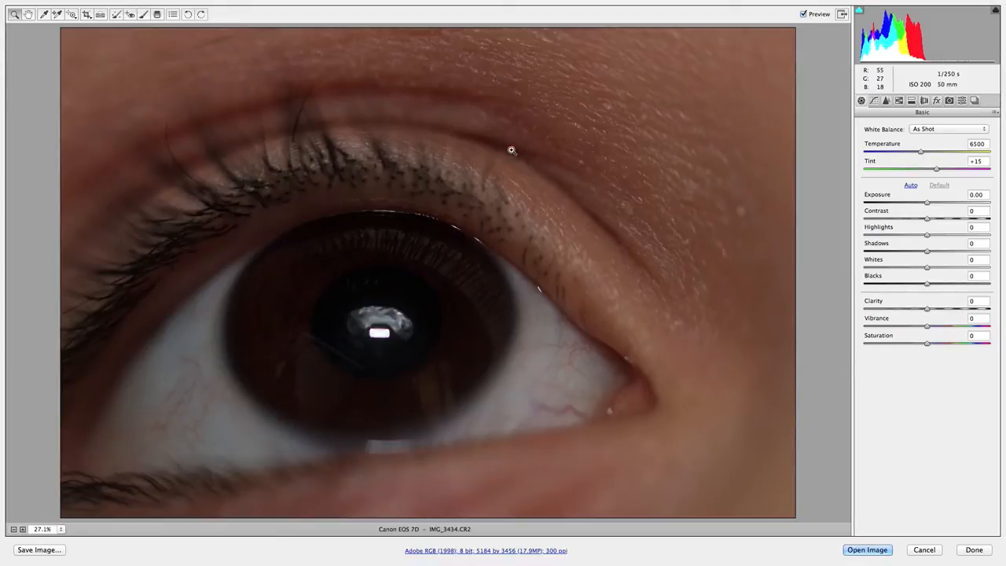
{"action": "mouse_move", "coordinate": [525, 291]}
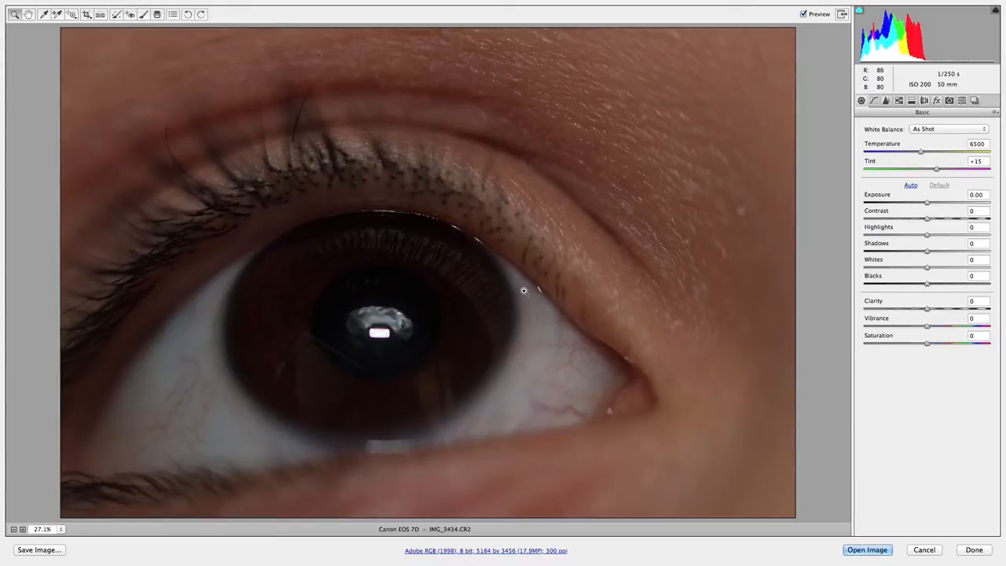
{"action": "mouse_move", "coordinate": [321, 315]}
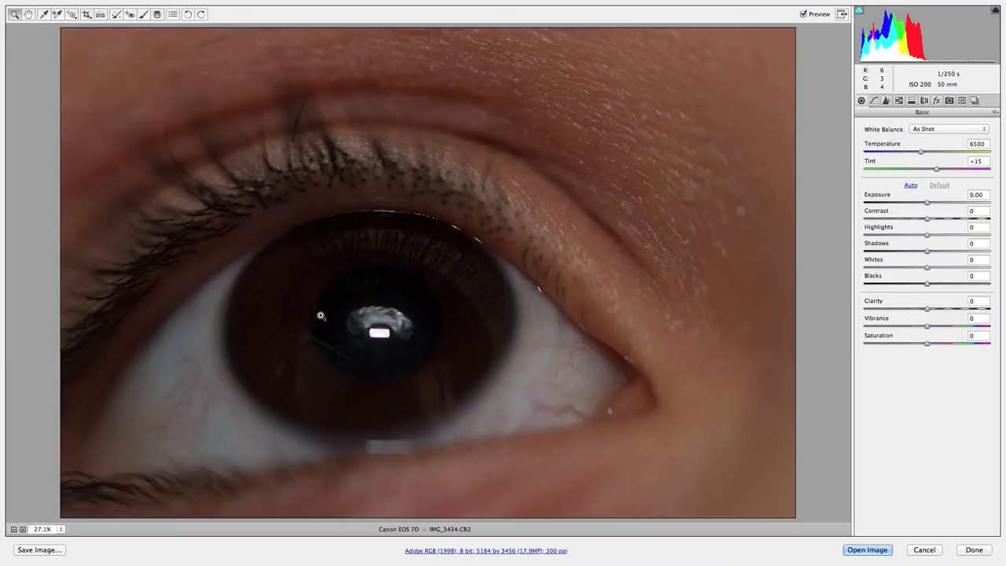
{"action": "mouse_move", "coordinate": [393, 328]}
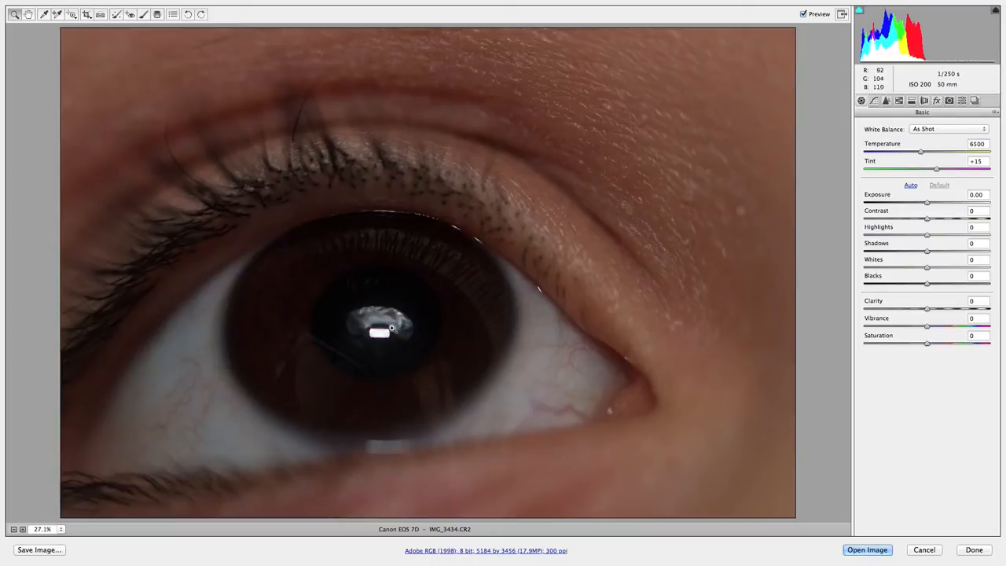
{"action": "mouse_move", "coordinate": [351, 259]}
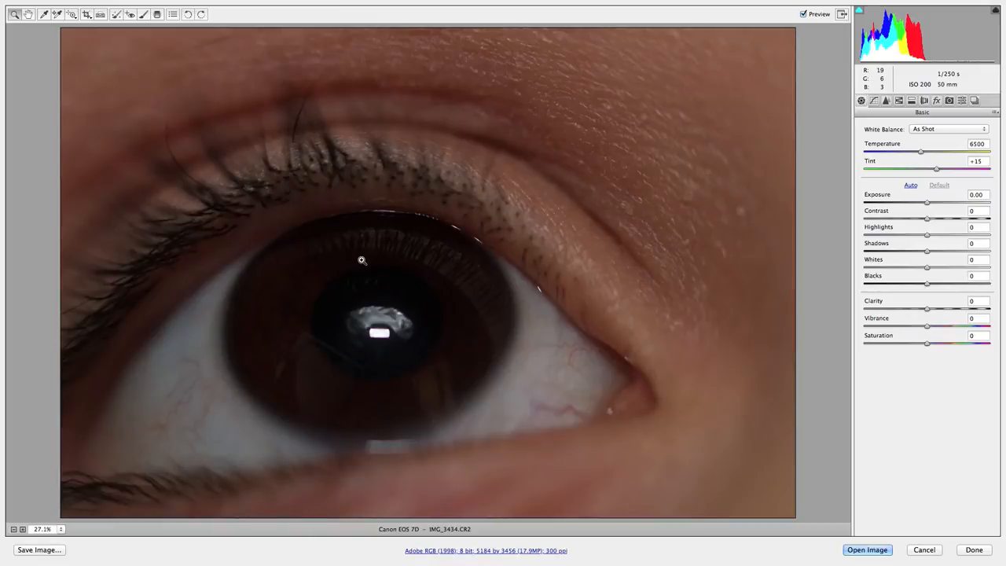
{"action": "mouse_move", "coordinate": [381, 267]}
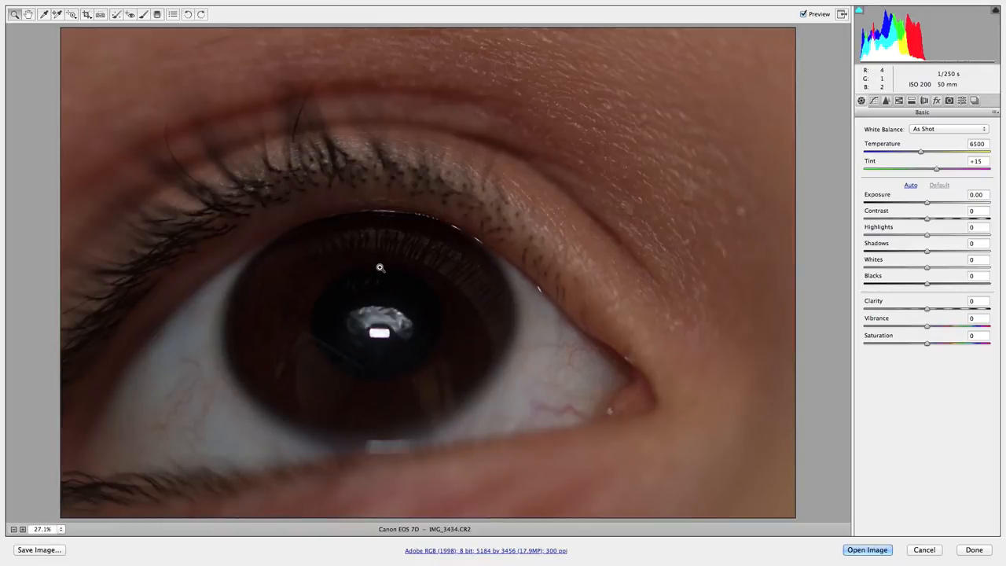
{"action": "mouse_move", "coordinate": [578, 319]}
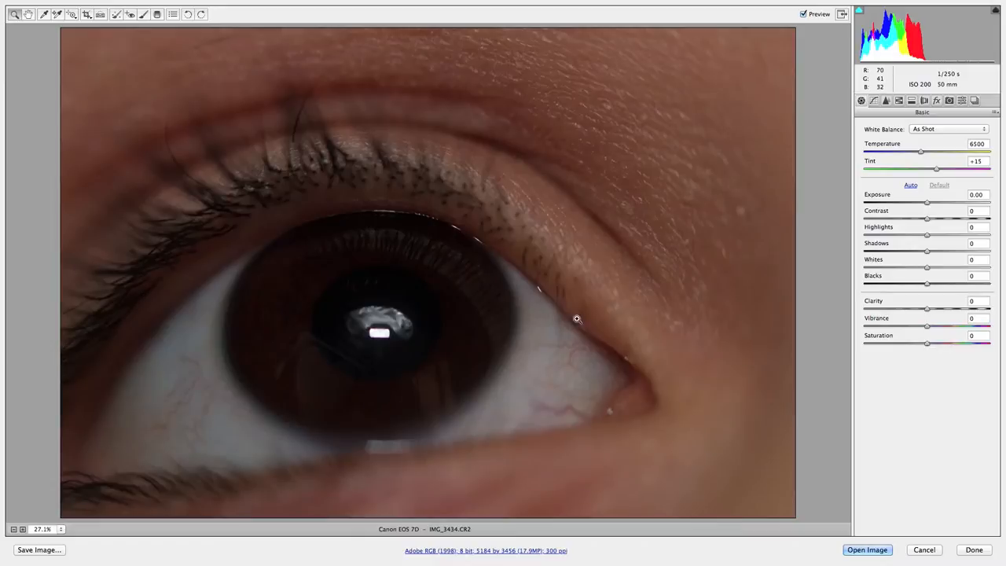
{"action": "mouse_move", "coordinate": [561, 422]}
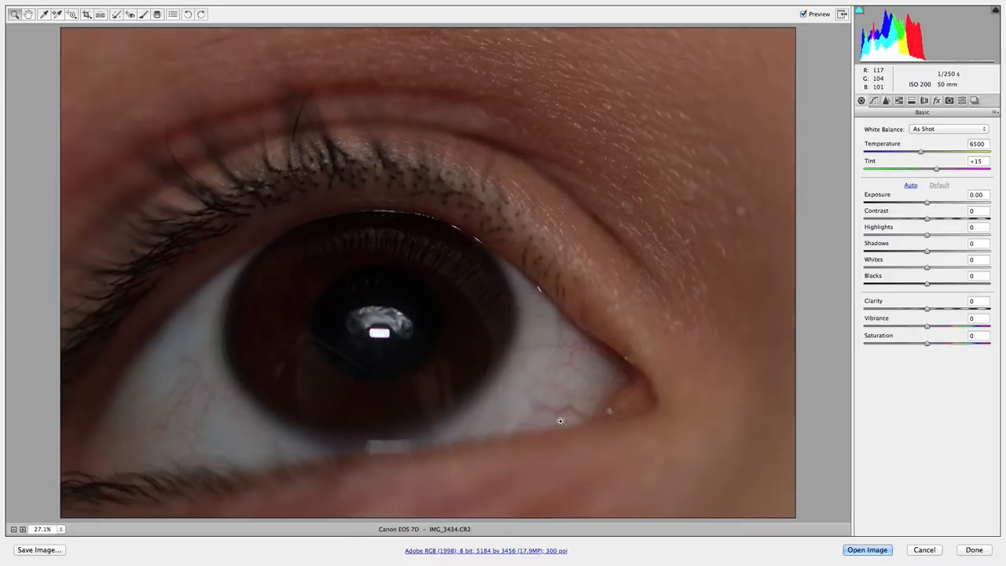
{"action": "mouse_move", "coordinate": [352, 245]}
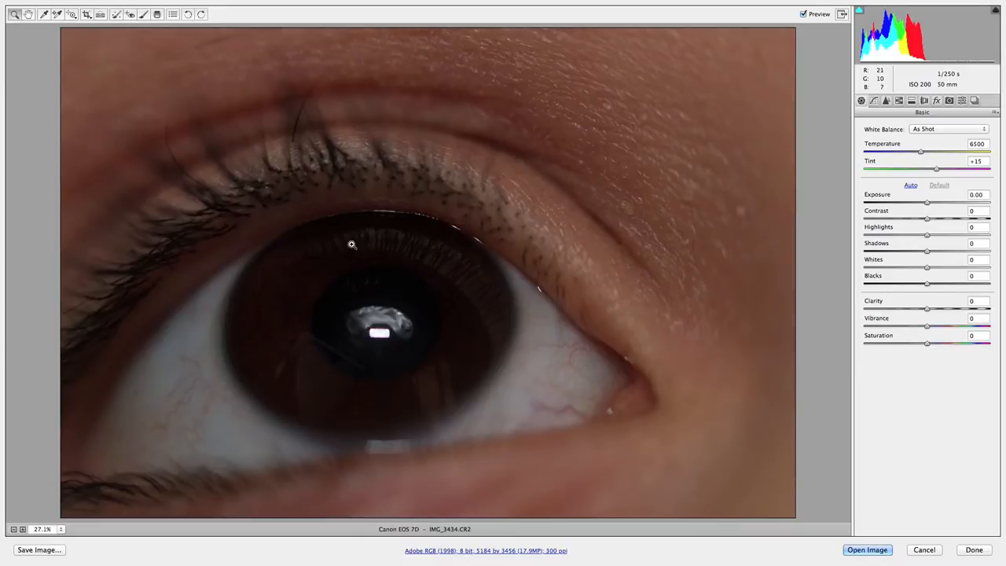
{"action": "mouse_move", "coordinate": [454, 315]}
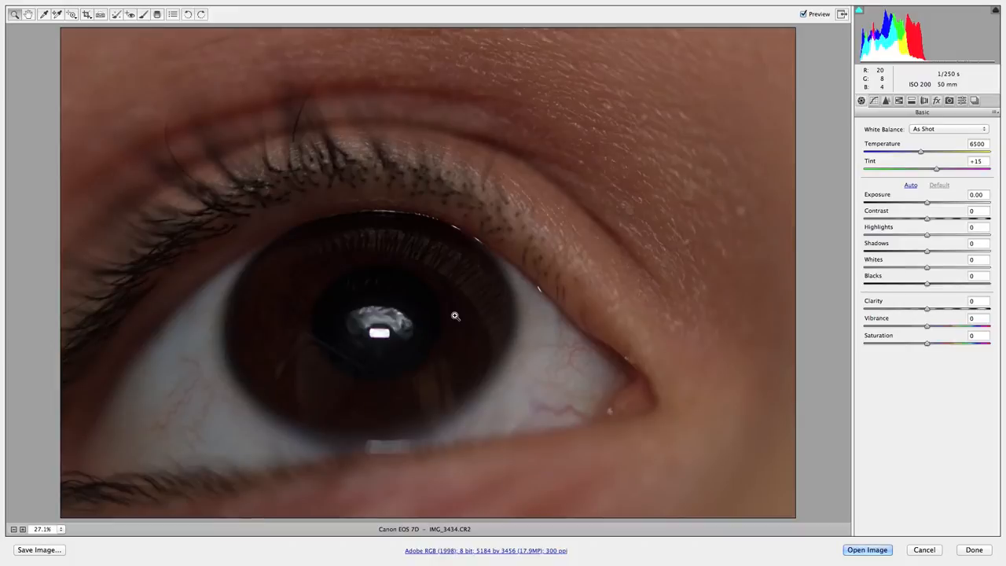
{"action": "mouse_move", "coordinate": [483, 196]}
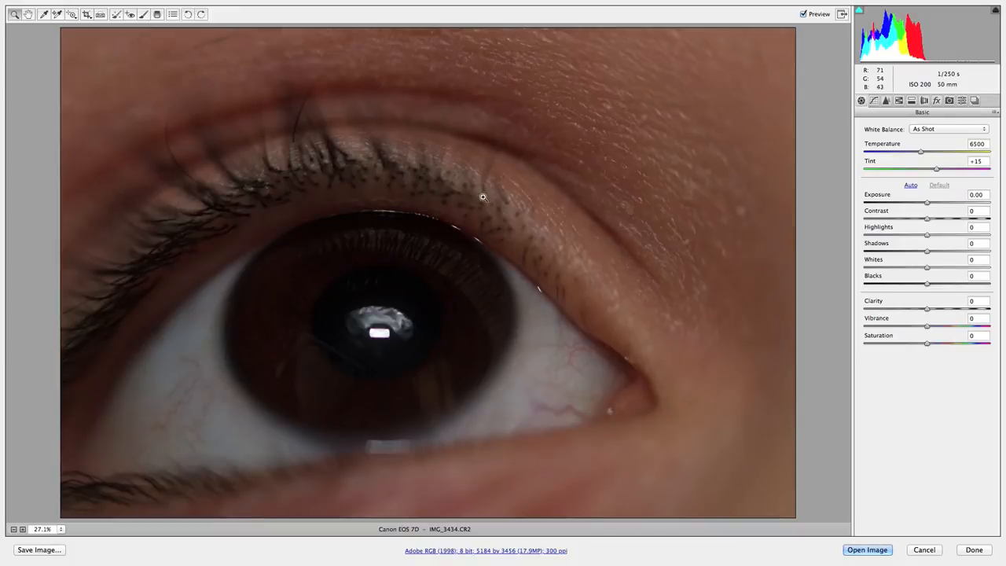
{"action": "mouse_move", "coordinate": [886, 211]}
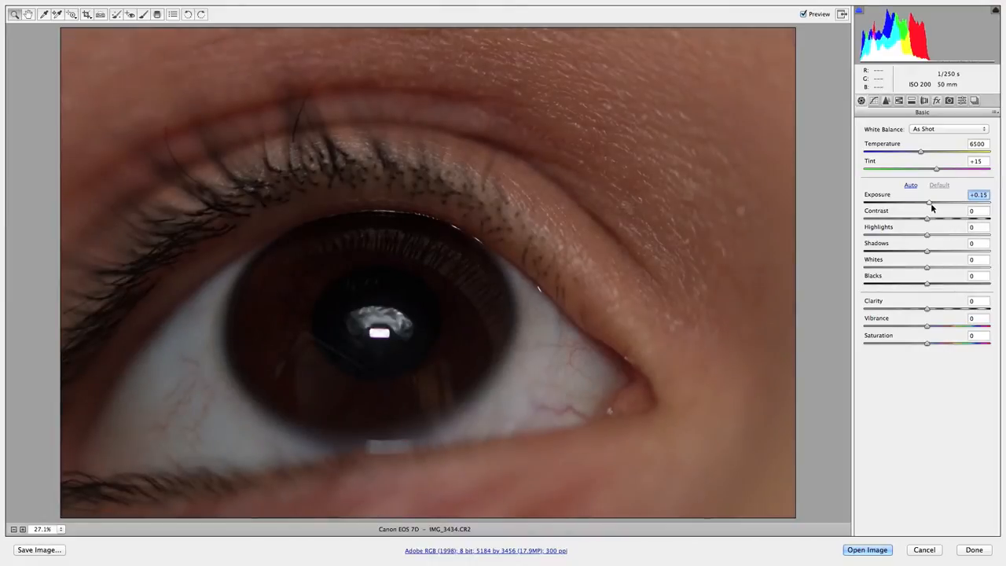
Set Basic panel Exposure +1.25, Contrast +3, Highlights +58, and fine-tune Shadows to +41.
{"action": "left_click_drag", "start_coordinate": [930, 203], "coordinate": [944, 203]}
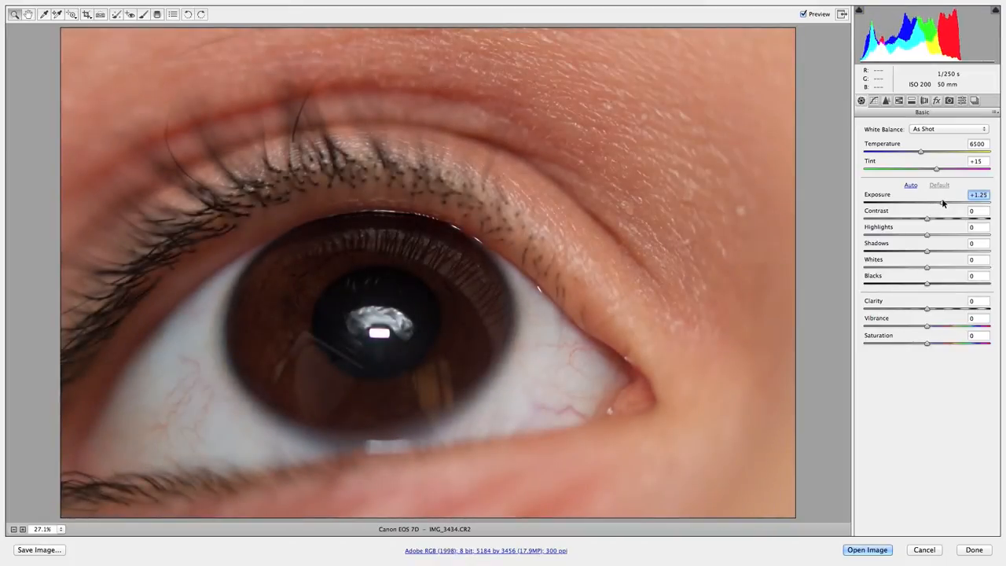
{"action": "mouse_move", "coordinate": [393, 260]}
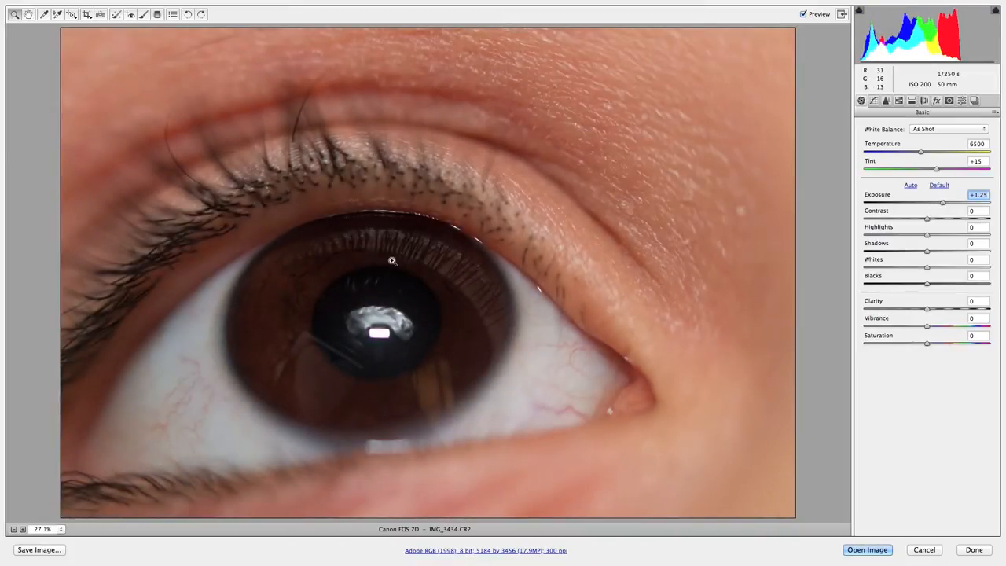
{"action": "mouse_move", "coordinate": [926, 244]}
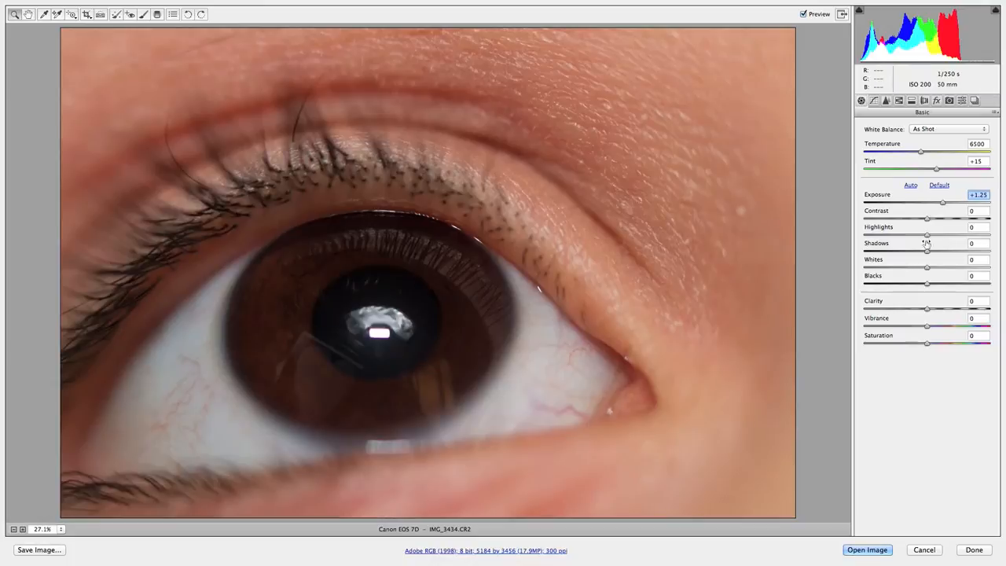
{"action": "left_click_drag", "start_coordinate": [927, 219], "coordinate": [948, 219]}
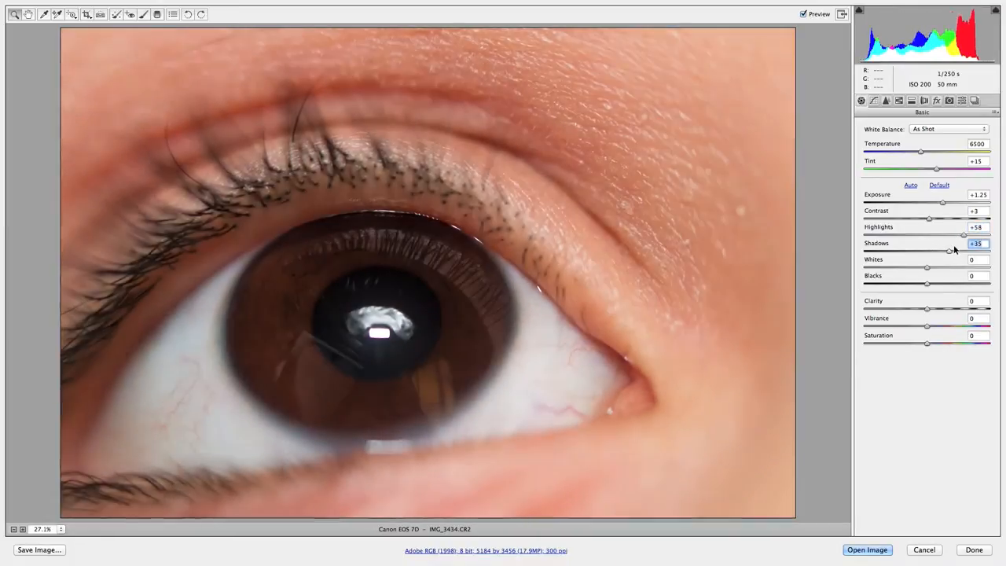
{"action": "left_click_drag", "start_coordinate": [949, 250], "coordinate": [963, 250]}
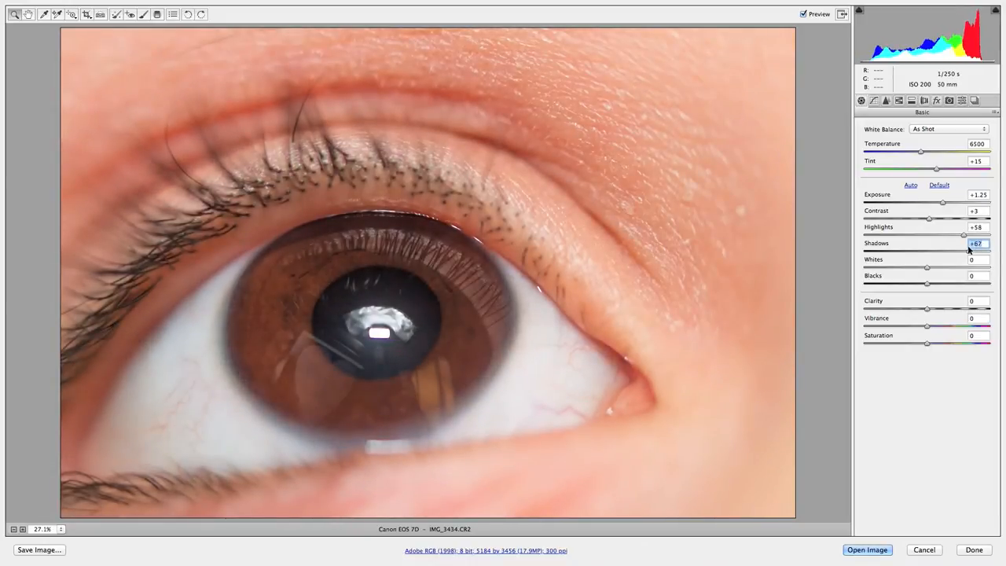
{"action": "left_click_drag", "start_coordinate": [964, 250], "coordinate": [955, 250]}
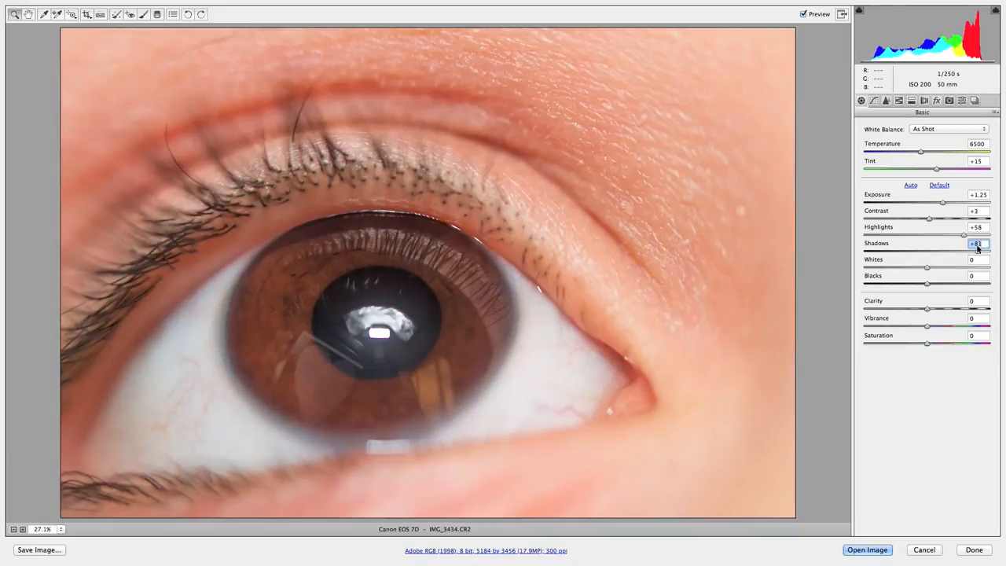
{"action": "left_click_drag", "start_coordinate": [963, 235], "coordinate": [957, 236]}
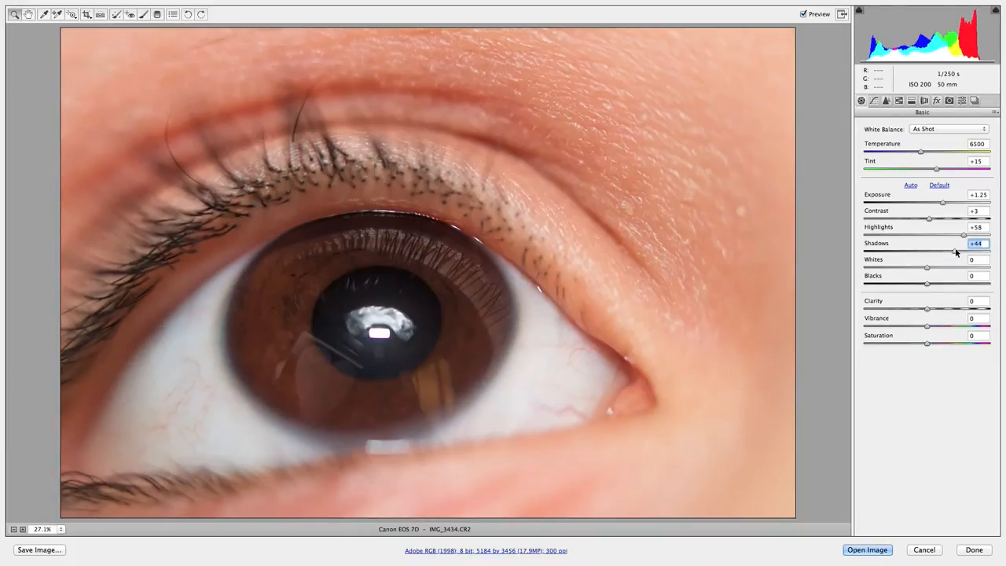
{"action": "left_click_drag", "start_coordinate": [959, 250], "coordinate": [953, 250]}
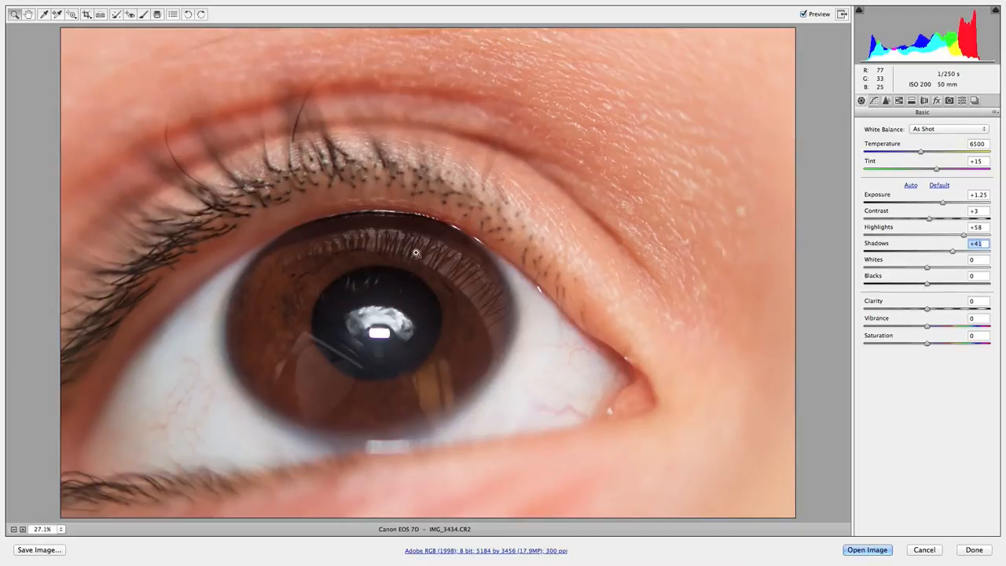
{"action": "mouse_move", "coordinate": [265, 333]}
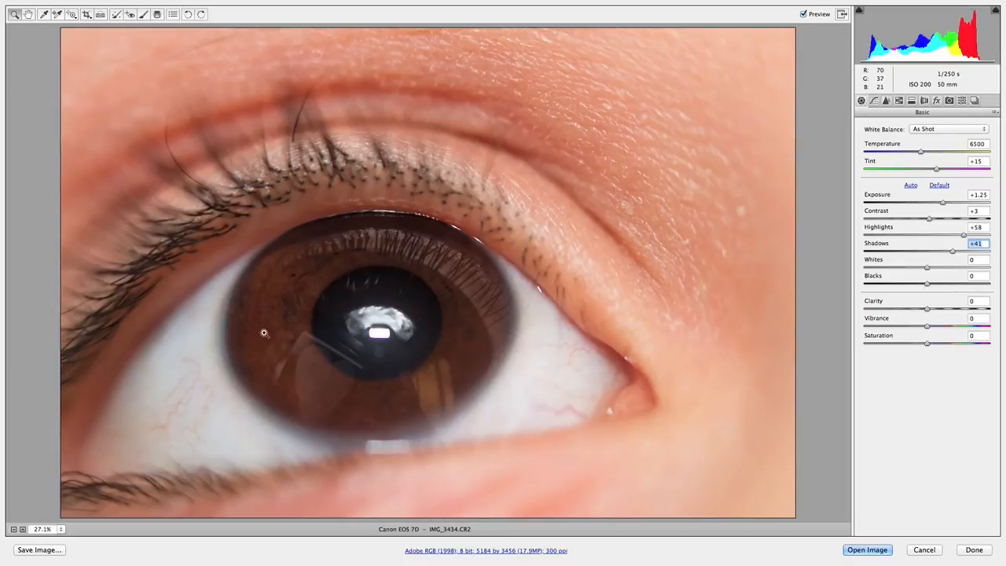
{"action": "mouse_move", "coordinate": [441, 316]}
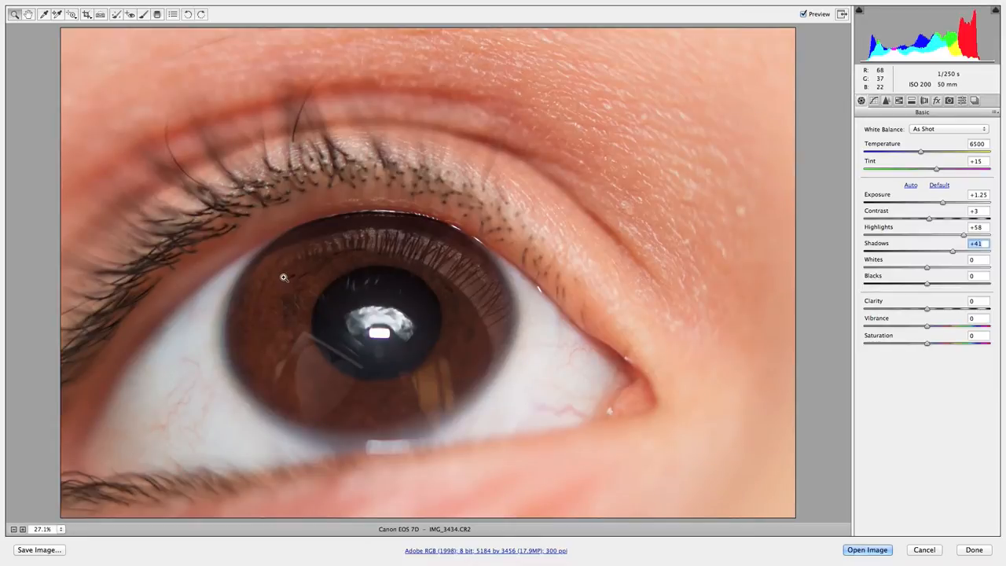
{"action": "mouse_move", "coordinate": [414, 373]}
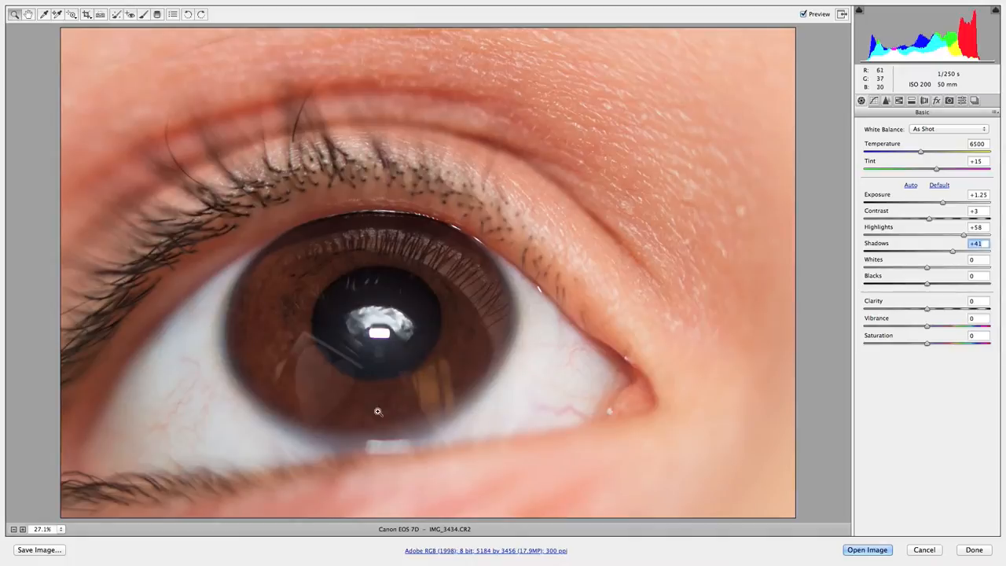
{"action": "mouse_move", "coordinate": [359, 359]}
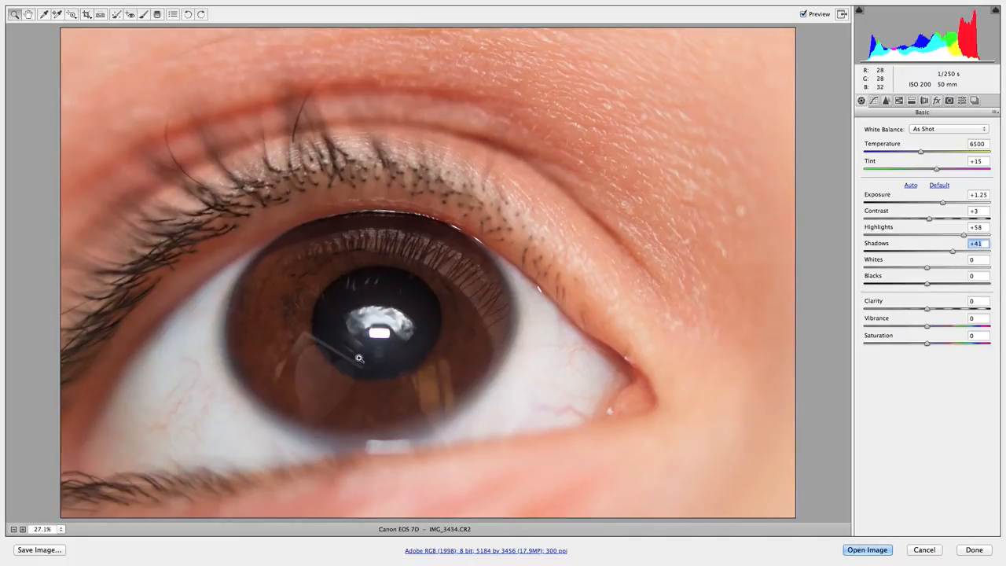
{"action": "mouse_move", "coordinate": [350, 379]}
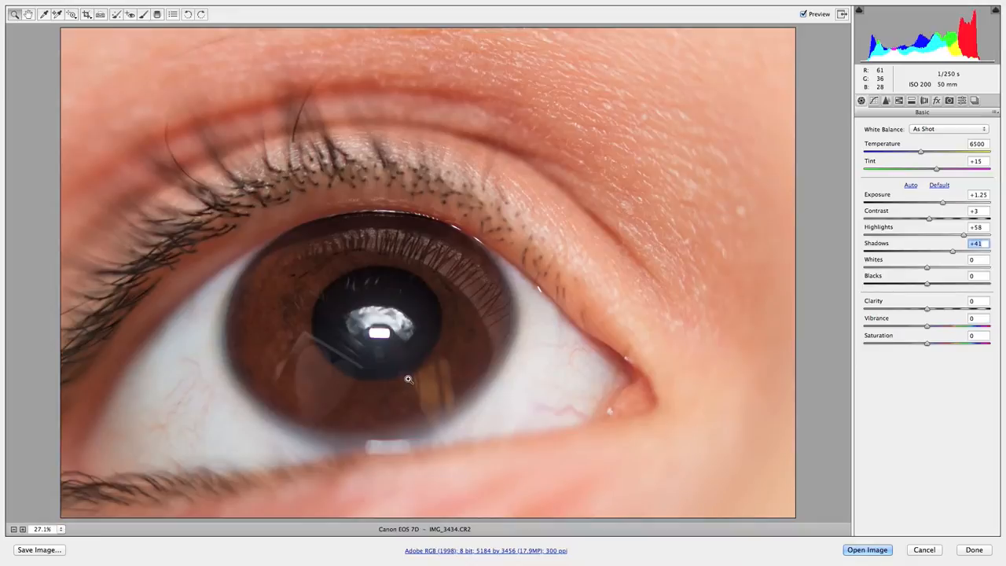
{"action": "mouse_move", "coordinate": [930, 271]}
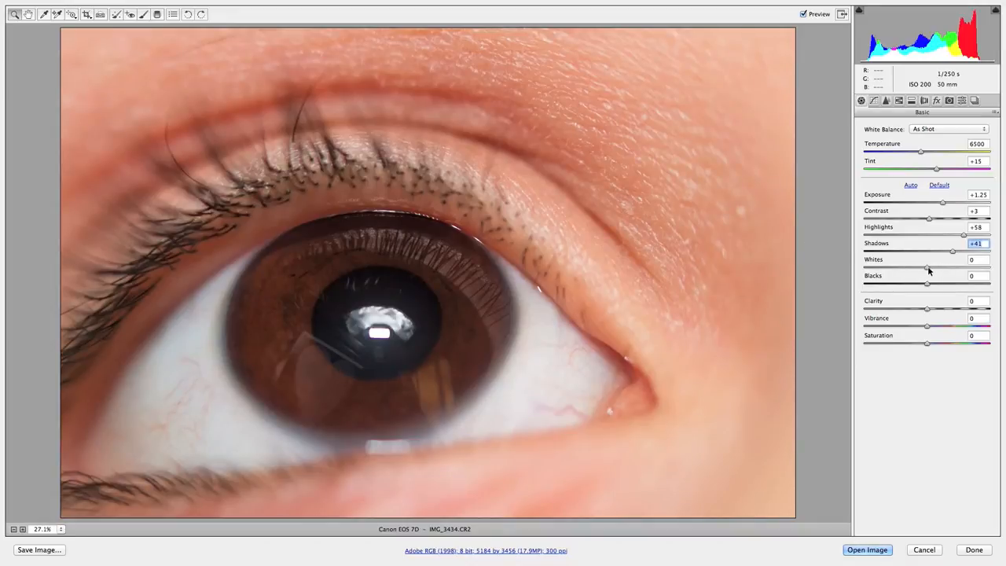
Set Whites to +33 and Blacks to +17.
{"action": "left_click_drag", "start_coordinate": [927, 268], "coordinate": [947, 267]}
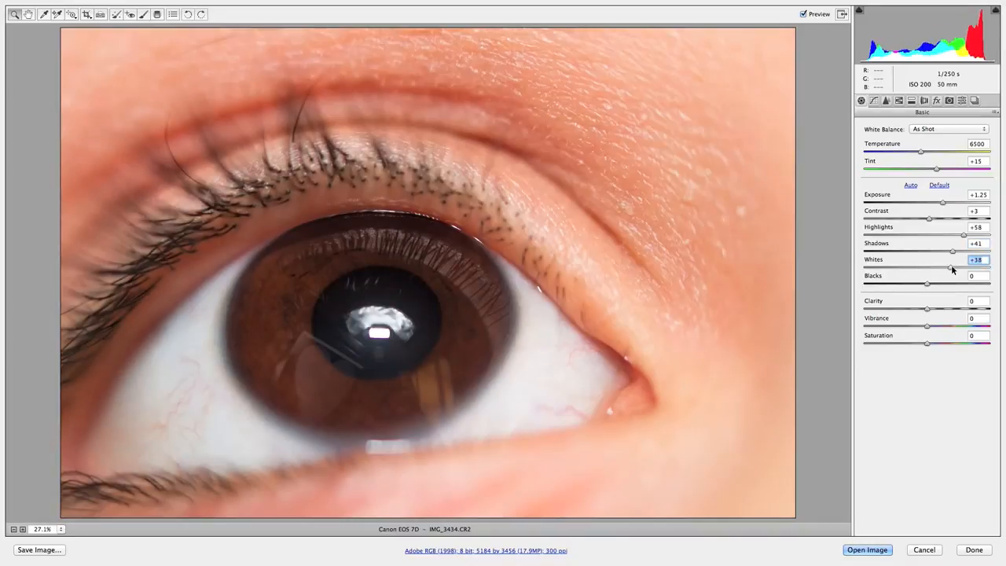
{"action": "left_click_drag", "start_coordinate": [951, 267], "coordinate": [947, 267]}
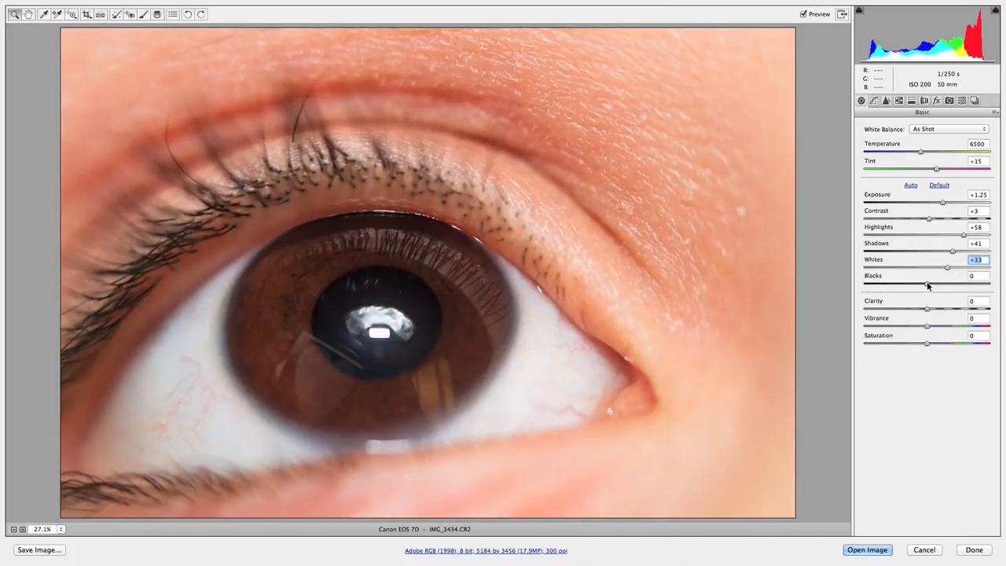
{"action": "left_click_drag", "start_coordinate": [948, 283], "coordinate": [963, 283]}
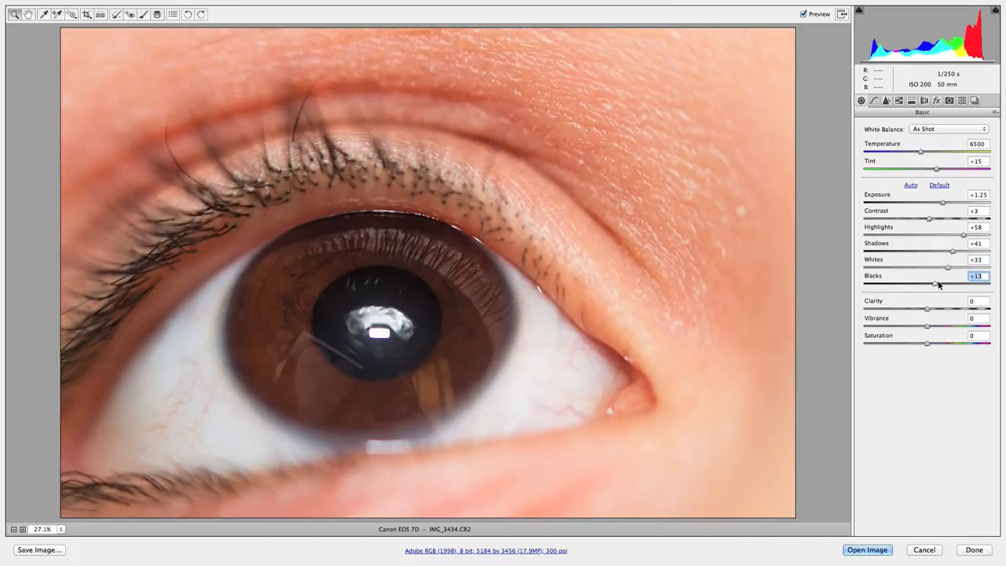
{"action": "left_click_drag", "start_coordinate": [948, 285], "coordinate": [937, 284]}
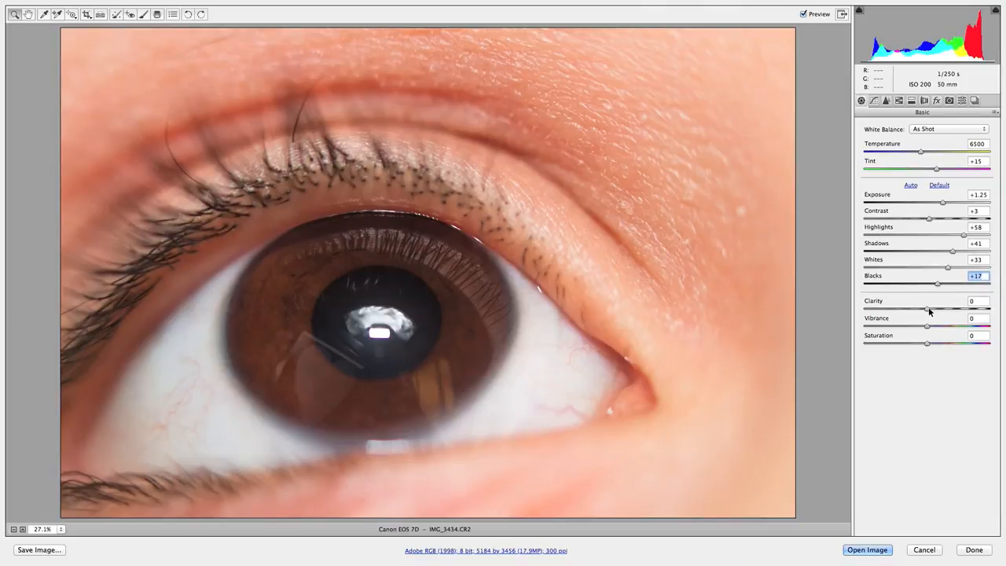
Set Clarity to +48, Vibrance to +56 and Saturation to +5.
{"action": "left_click_drag", "start_coordinate": [927, 309], "coordinate": [964, 309]}
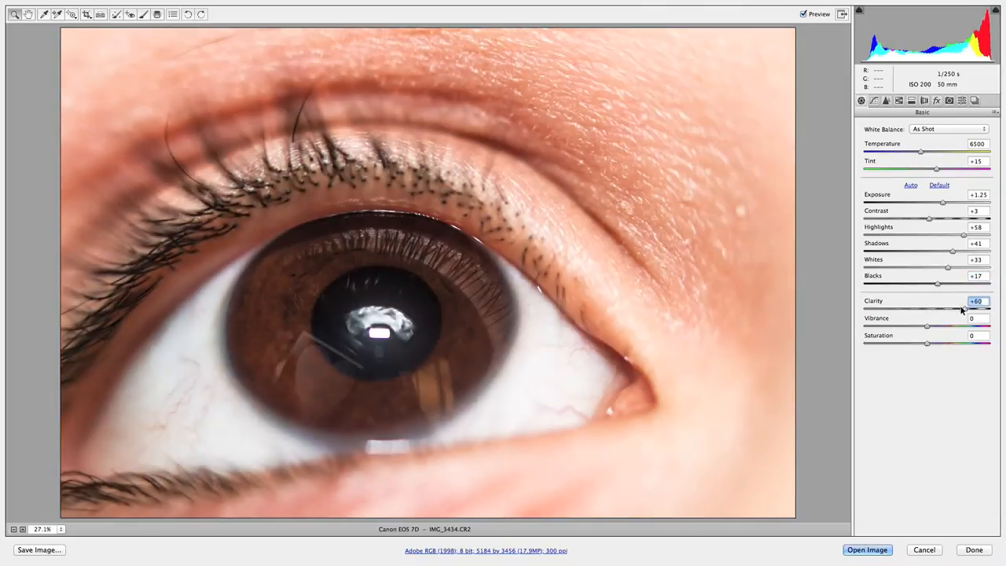
{"action": "left_click_drag", "start_coordinate": [937, 309], "coordinate": [928, 309]}
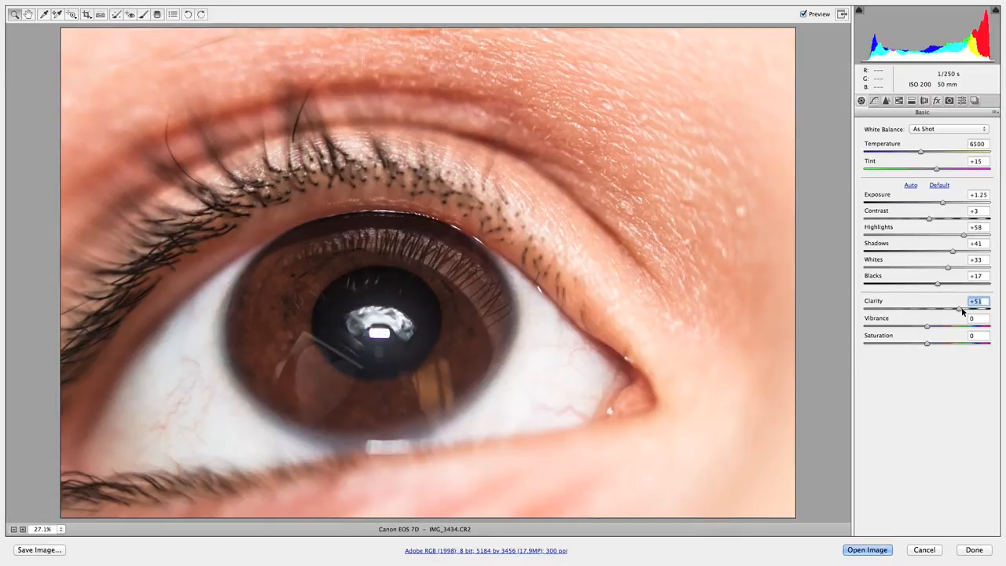
{"action": "left_click_drag", "start_coordinate": [958, 309], "coordinate": [952, 309]}
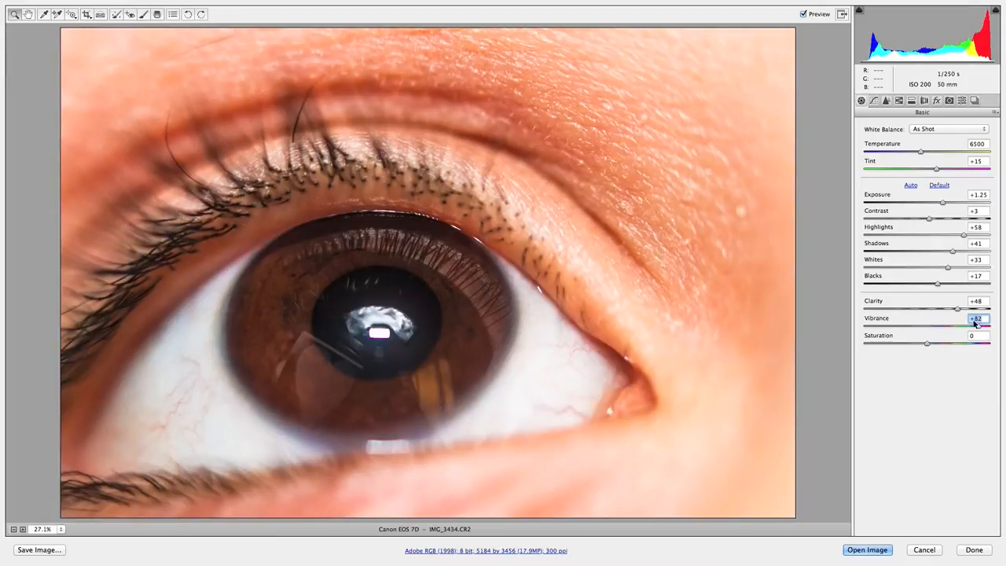
{"action": "left_click_drag", "start_coordinate": [971, 328], "coordinate": [963, 328]}
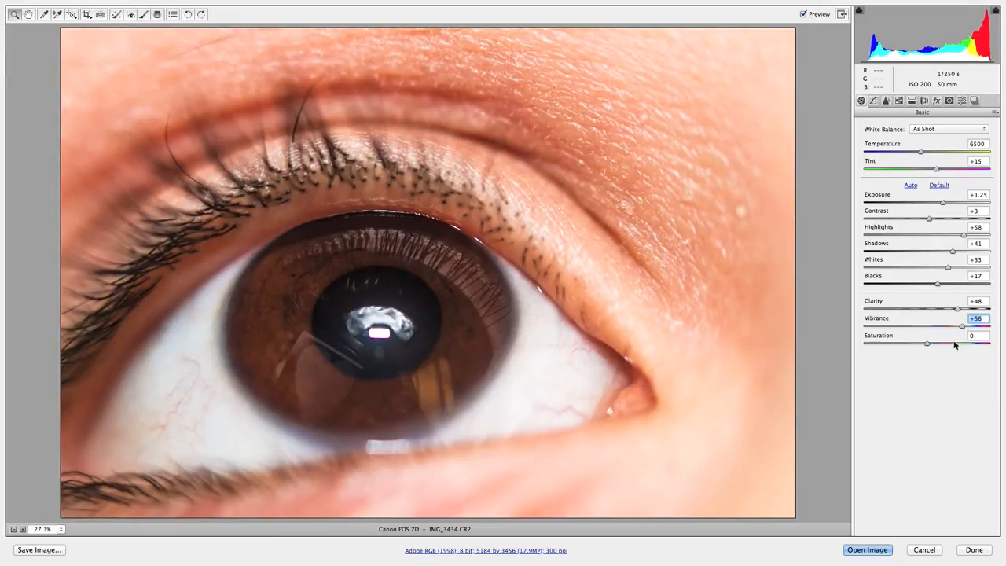
{"action": "left_click_drag", "start_coordinate": [928, 345], "coordinate": [910, 344]}
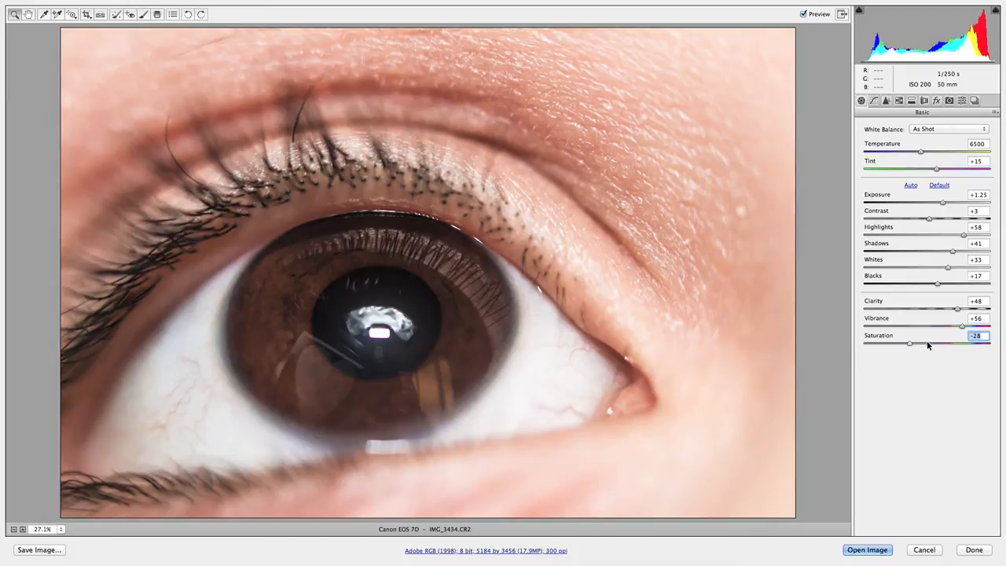
{"action": "left_click_drag", "start_coordinate": [910, 345], "coordinate": [951, 344]}
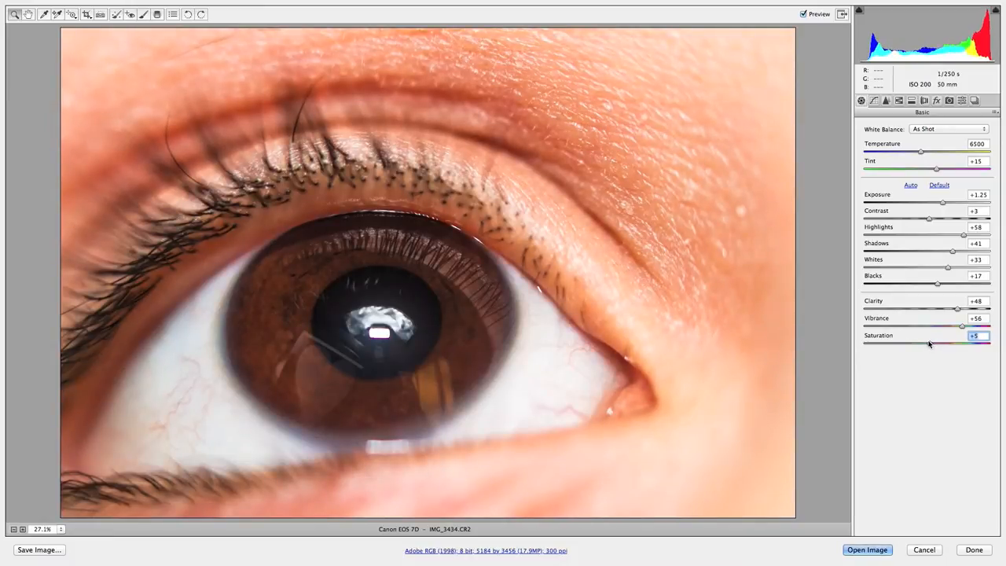
{"action": "mouse_move", "coordinate": [325, 219]}
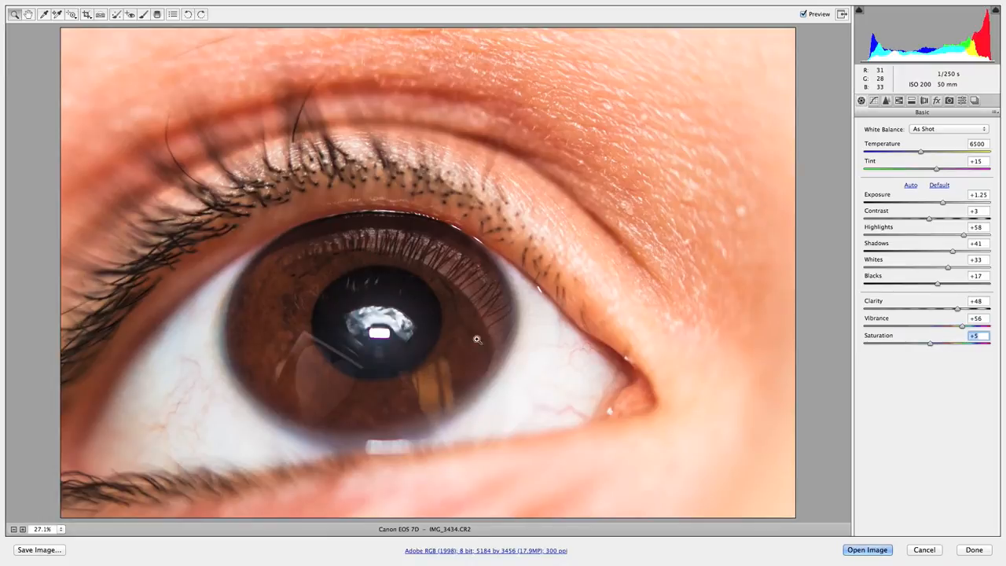
{"action": "mouse_move", "coordinate": [928, 105]}
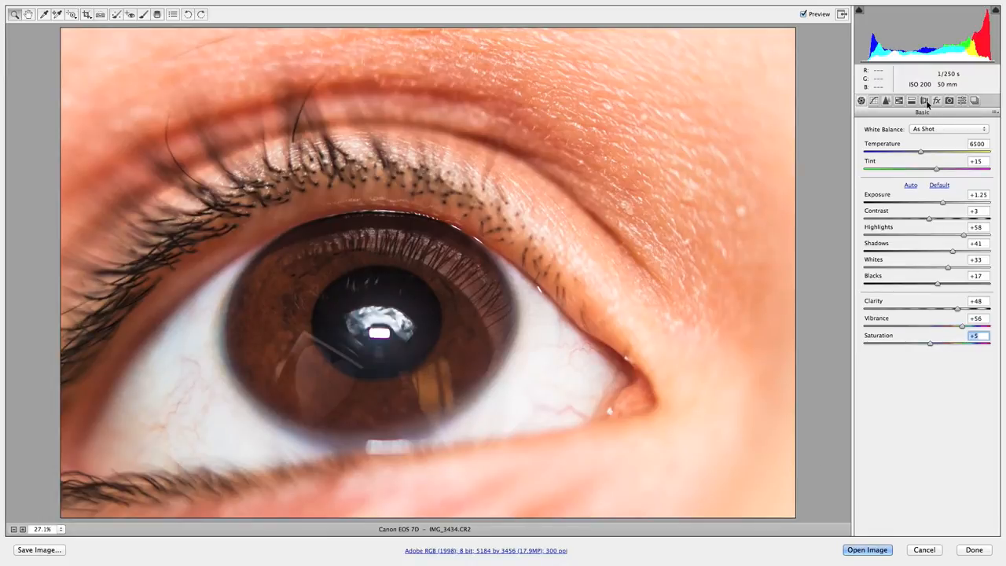
Add a -18 Post Crop Vignetting amount in the Effects tab.
{"action": "left_click", "coordinate": [911, 100]}
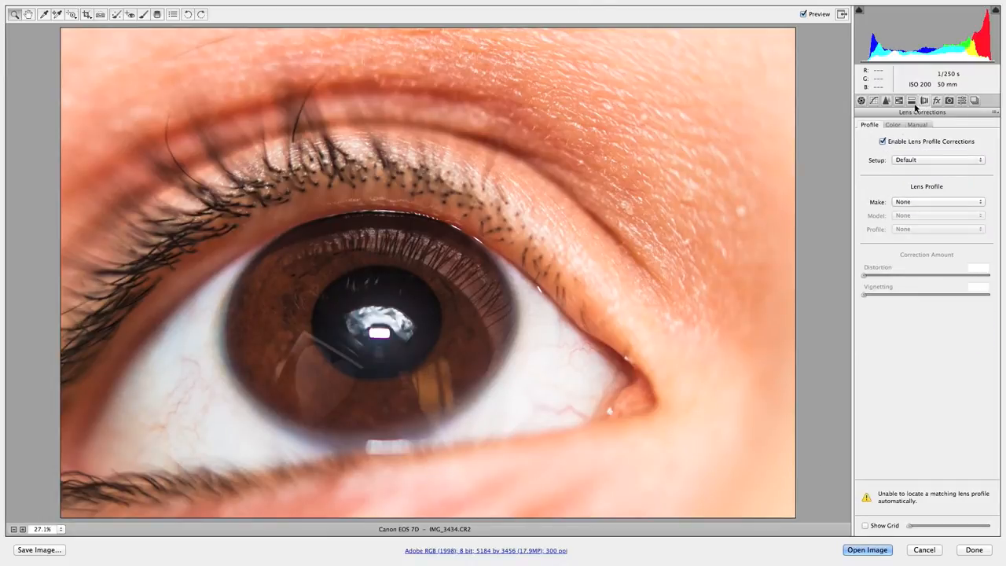
{"action": "left_click", "coordinate": [936, 100]}
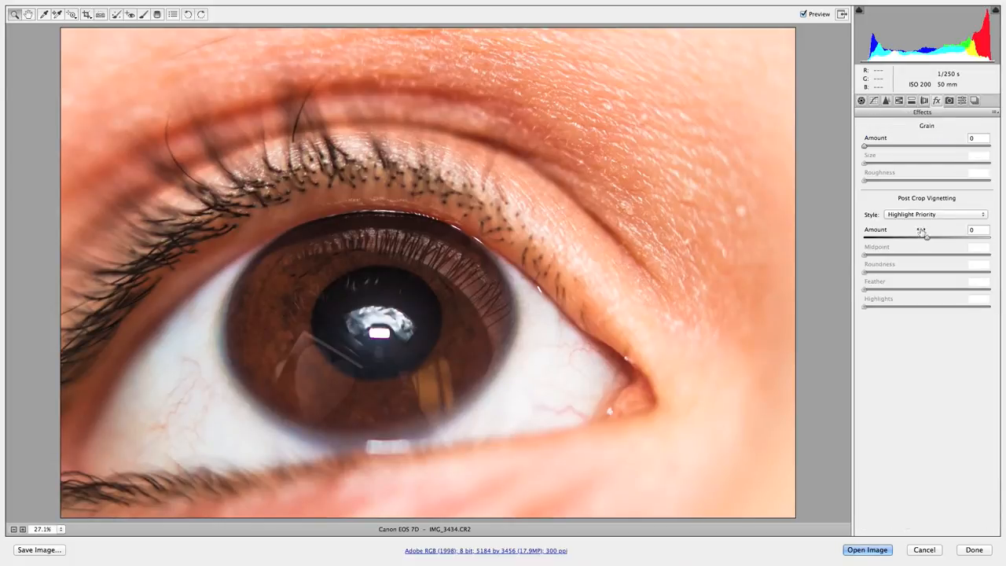
{"action": "left_click_drag", "start_coordinate": [926, 238], "coordinate": [912, 238]}
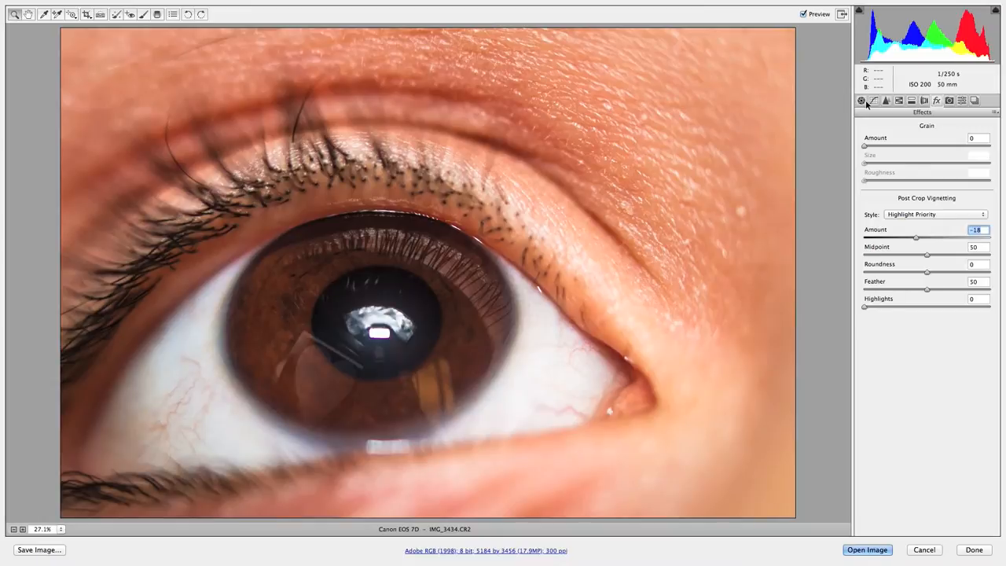
{"action": "left_click", "coordinate": [862, 100]}
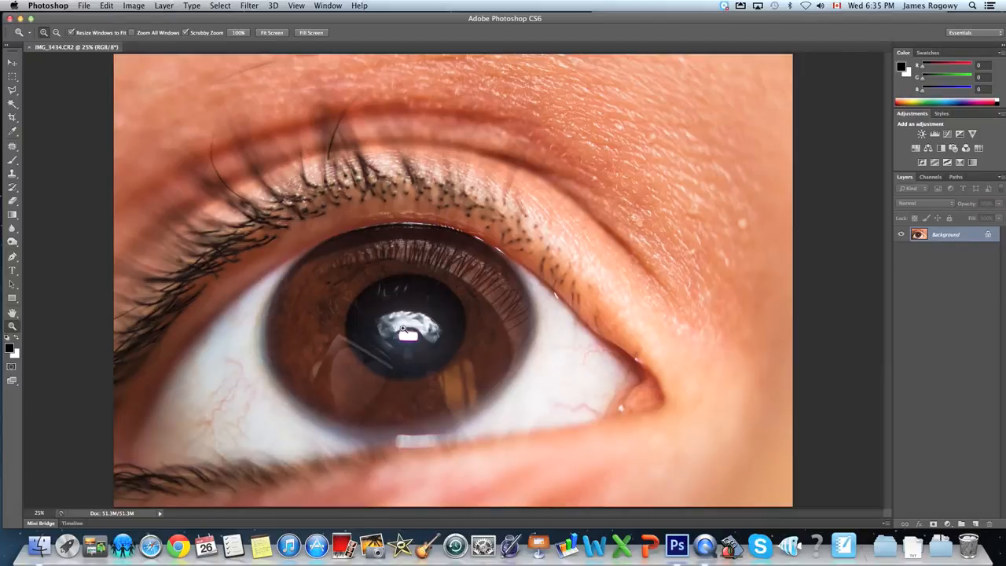
{"action": "mouse_move", "coordinate": [408, 344]}
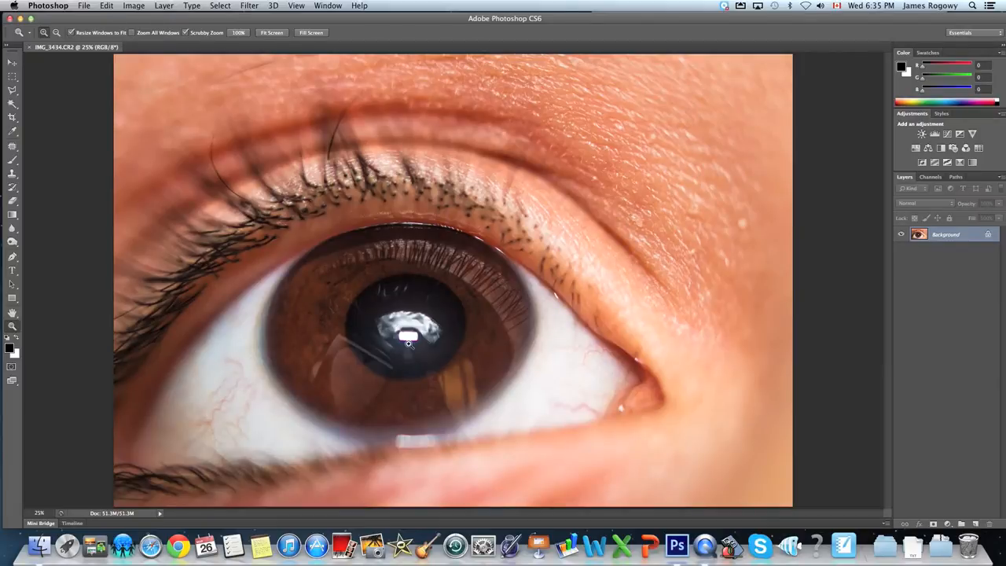
{"action": "mouse_move", "coordinate": [90, 313]}
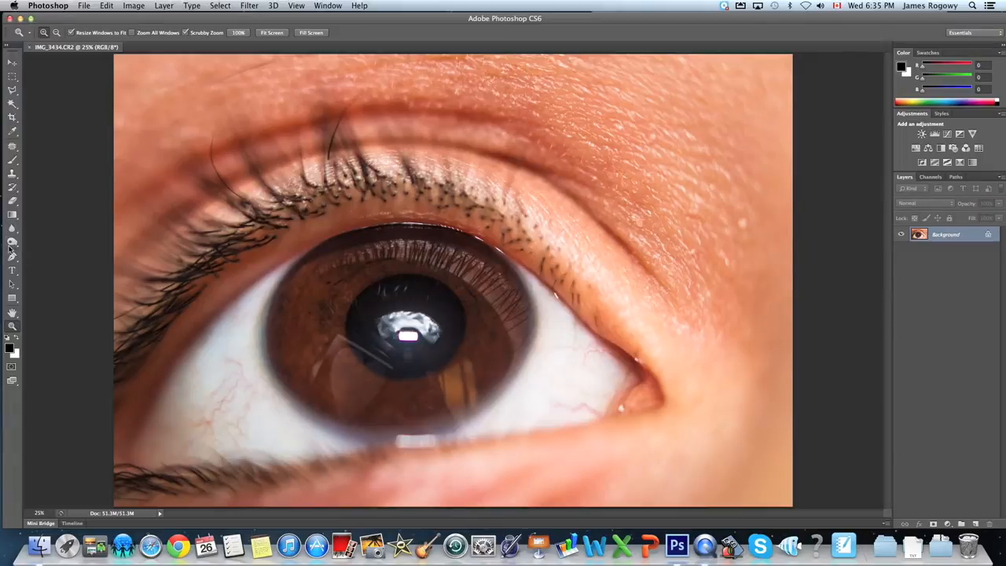
Dodge the iris around the pupil so its brown turns brighter orange.
{"action": "left_click", "coordinate": [11, 241]}
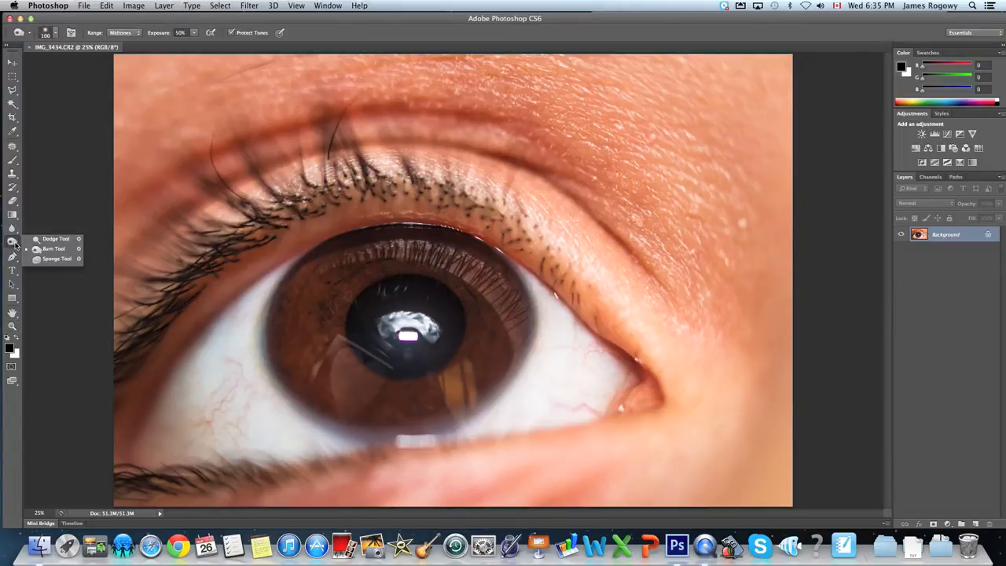
{"action": "mouse_move", "coordinate": [55, 238]}
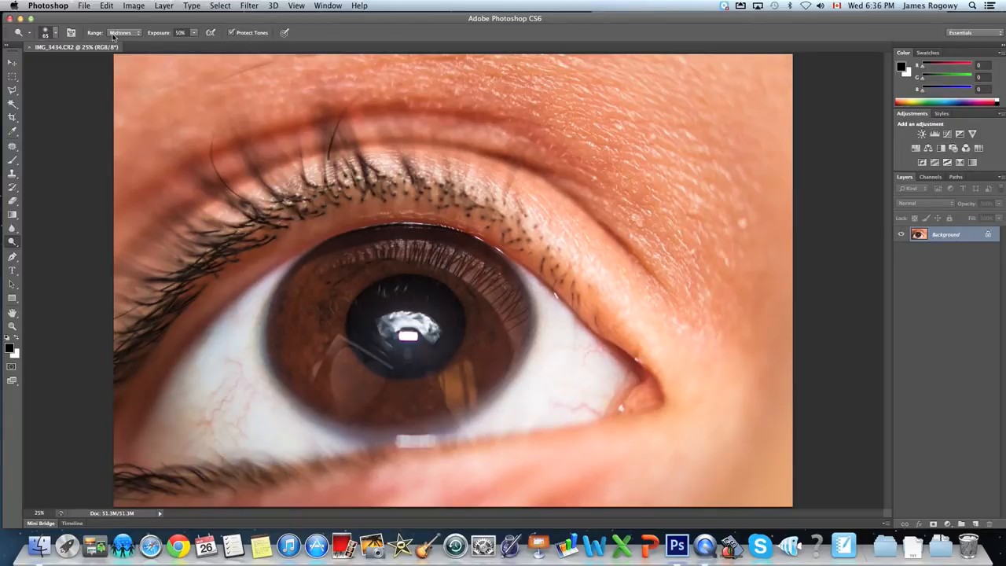
{"action": "mouse_move", "coordinate": [325, 277]}
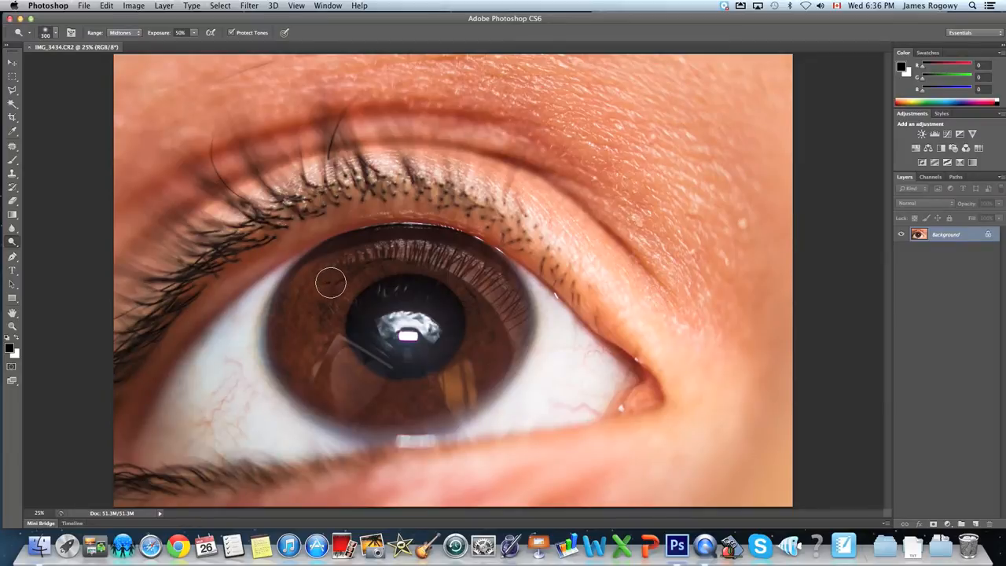
{"action": "left_click", "coordinate": [46, 32]}
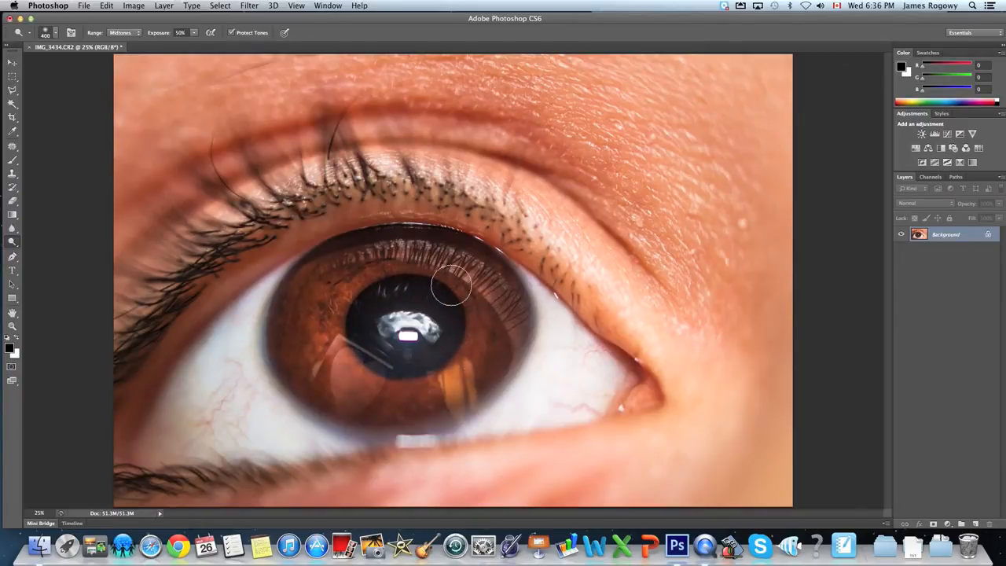
{"action": "left_click_drag", "start_coordinate": [452, 283], "coordinate": [330, 315]}
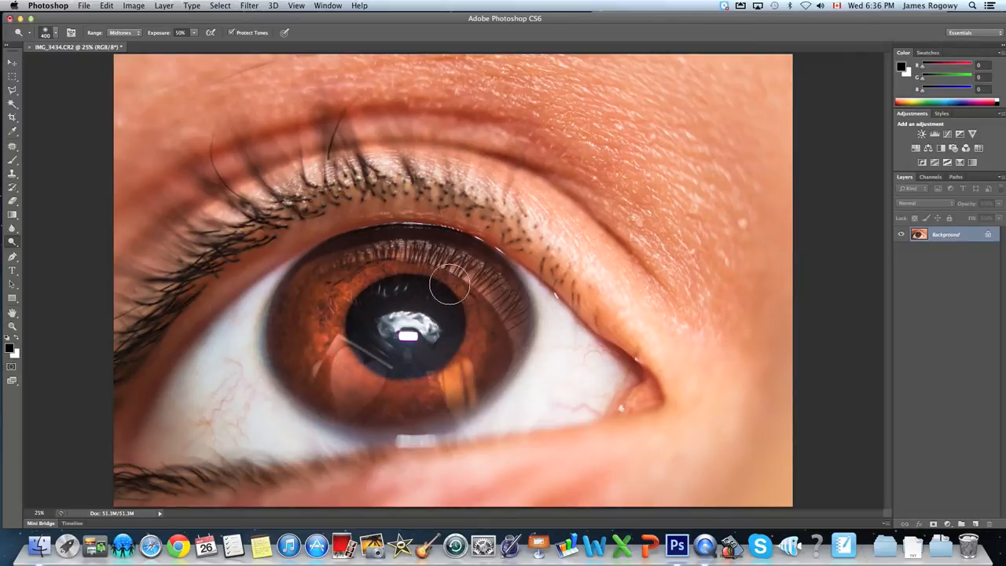
{"action": "mouse_move", "coordinate": [352, 297]}
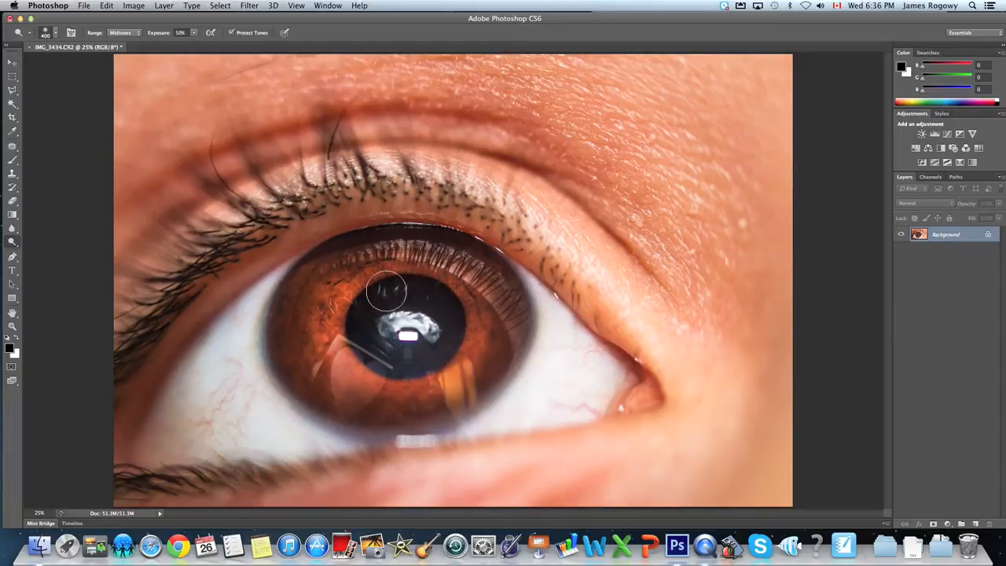
{"action": "mouse_move", "coordinate": [495, 307]}
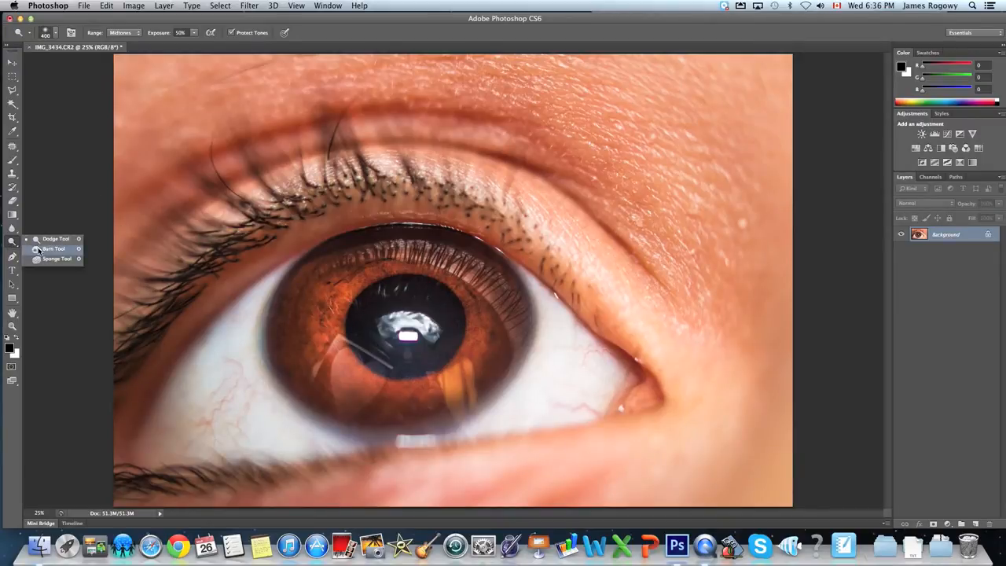
Select the Burn Tool to darken the skin around the eye.
{"action": "left_click", "coordinate": [53, 248]}
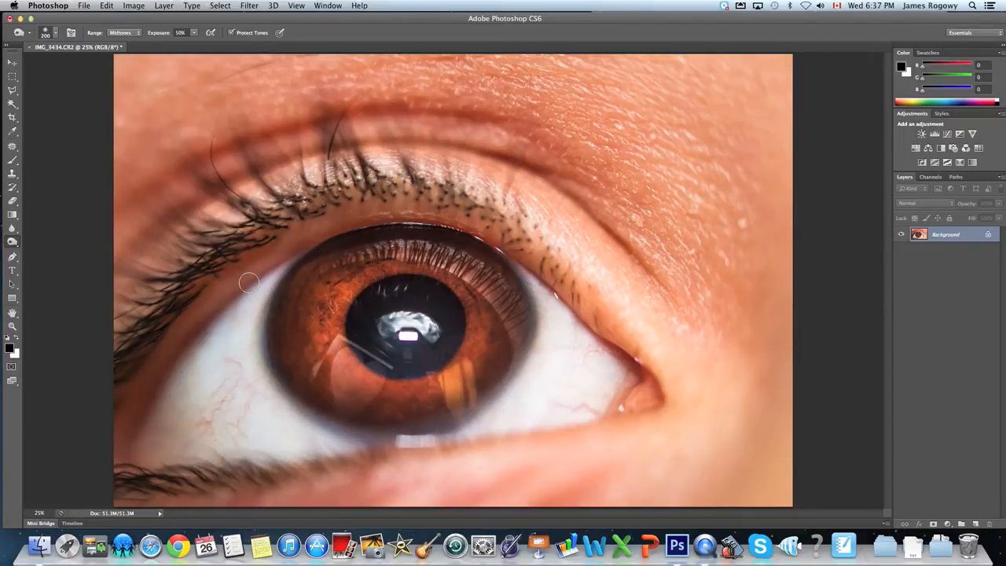
{"action": "mouse_move", "coordinate": [585, 102]}
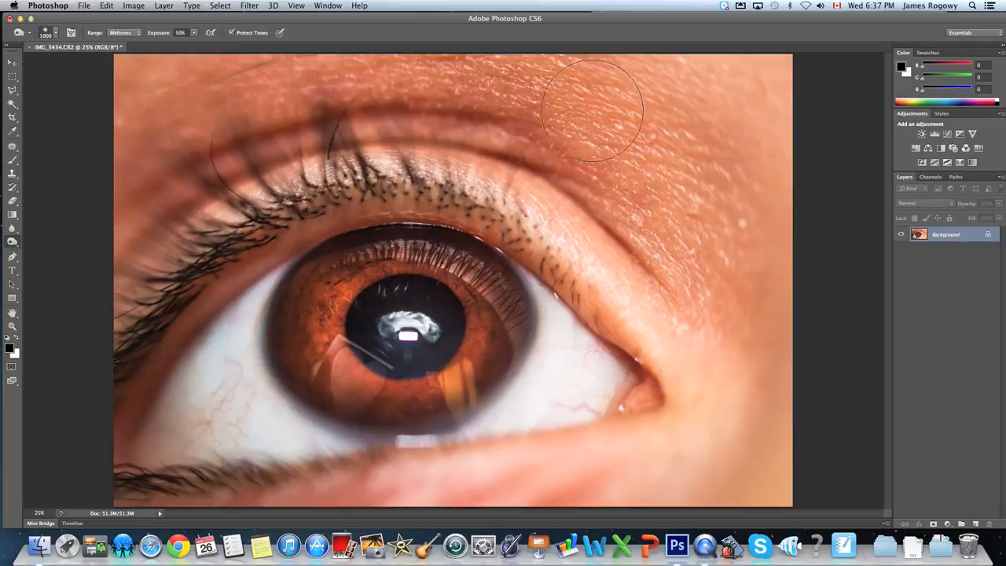
{"action": "mouse_move", "coordinate": [590, 495]}
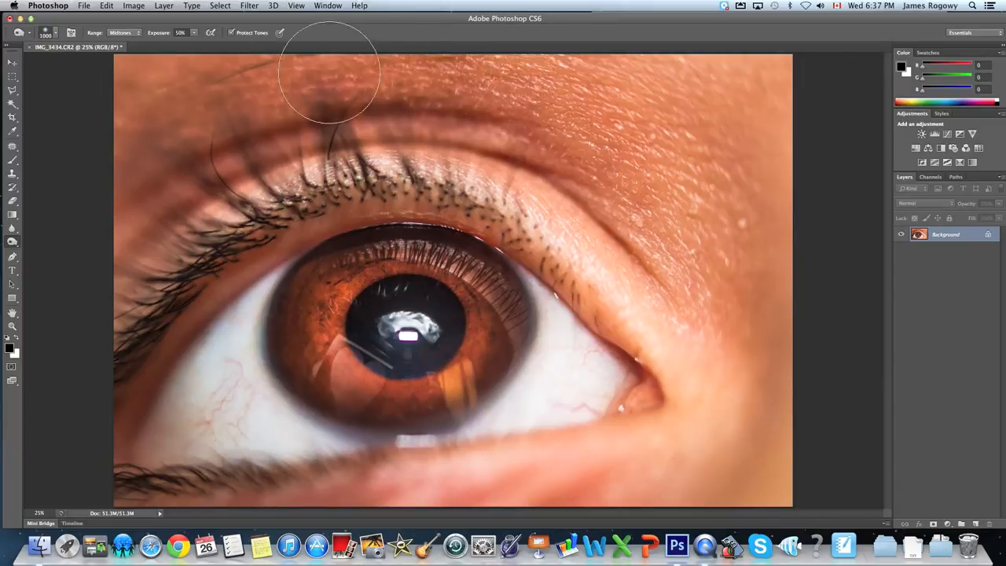
{"action": "mouse_move", "coordinate": [736, 291]}
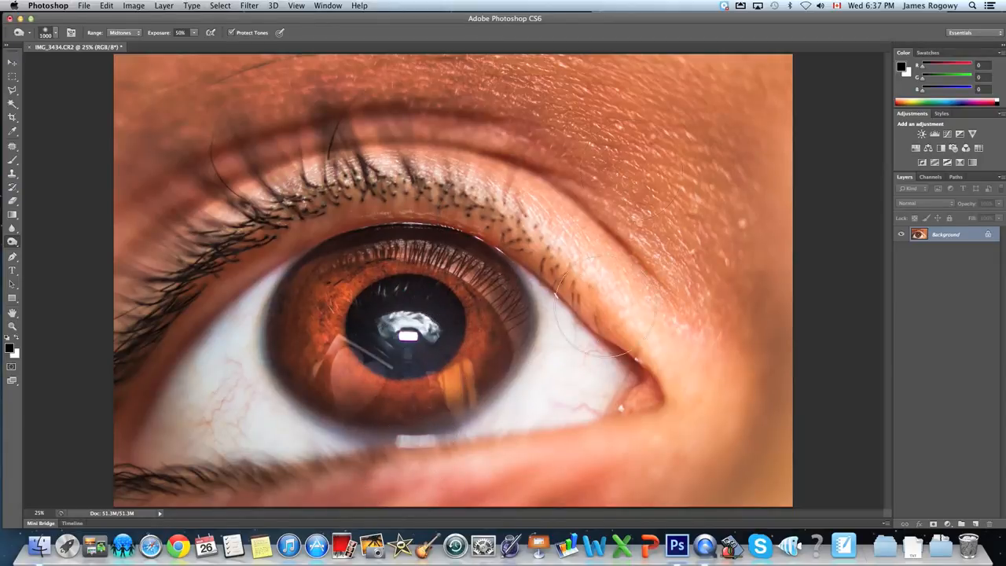
Show the History panel from the Window menu.
{"action": "left_click", "coordinate": [328, 5]}
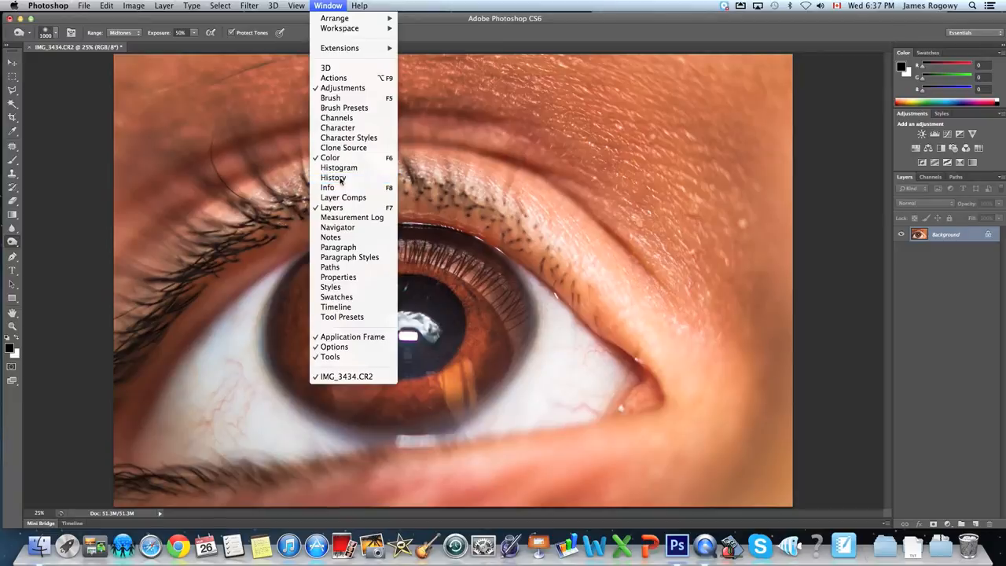
{"action": "left_click", "coordinate": [332, 177]}
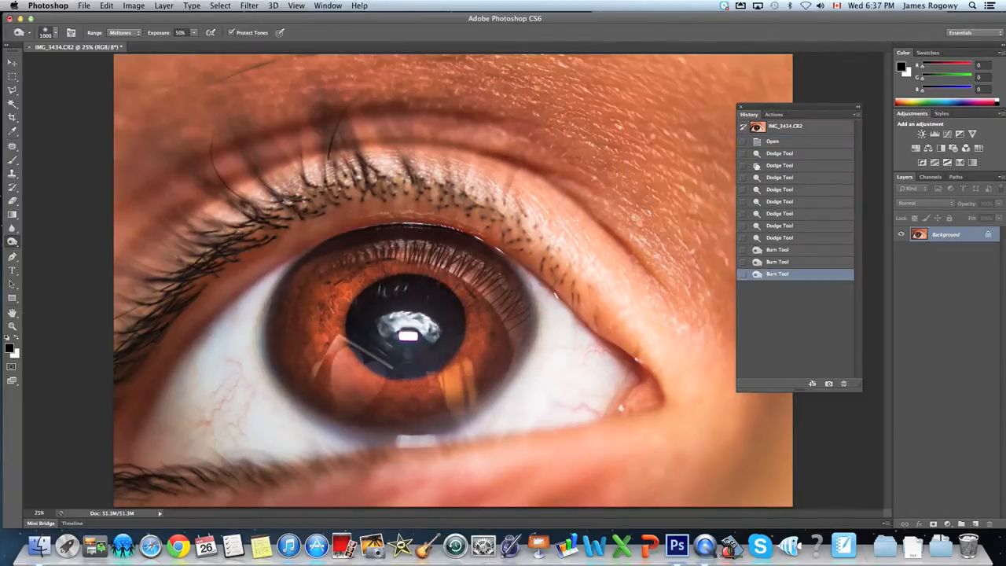
{"action": "left_click", "coordinate": [773, 141]}
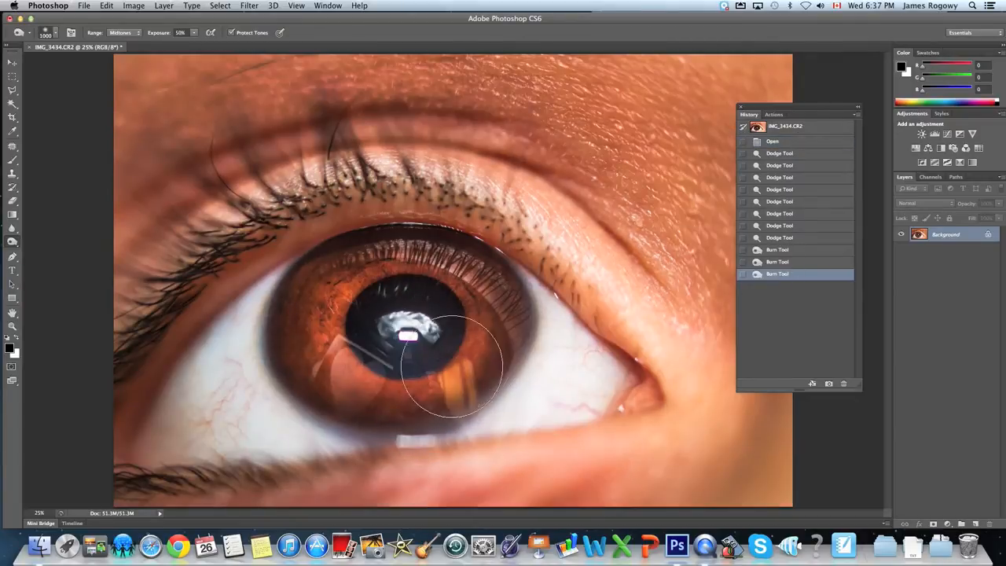
{"action": "mouse_move", "coordinate": [629, 287]}
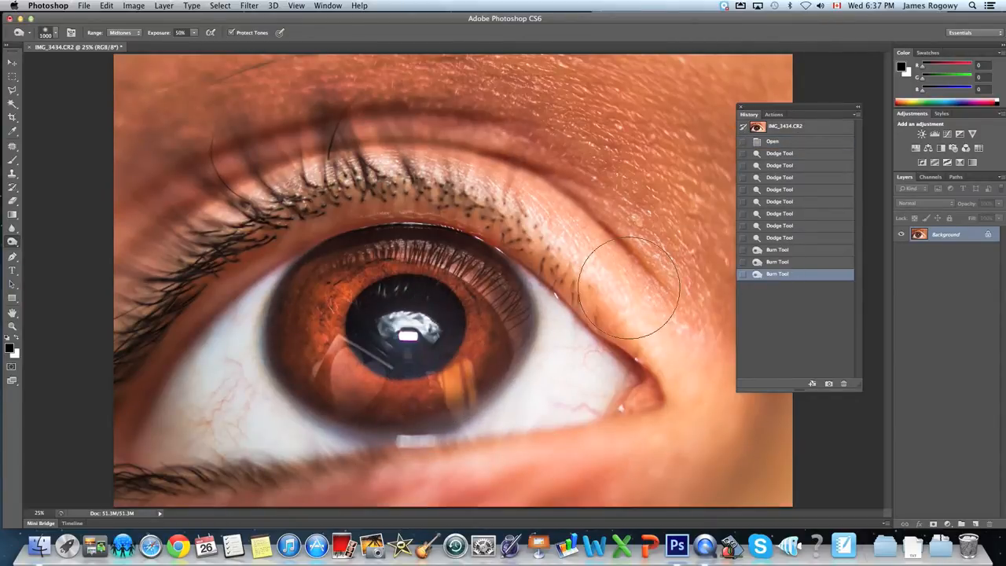
{"action": "mouse_move", "coordinate": [452, 268]}
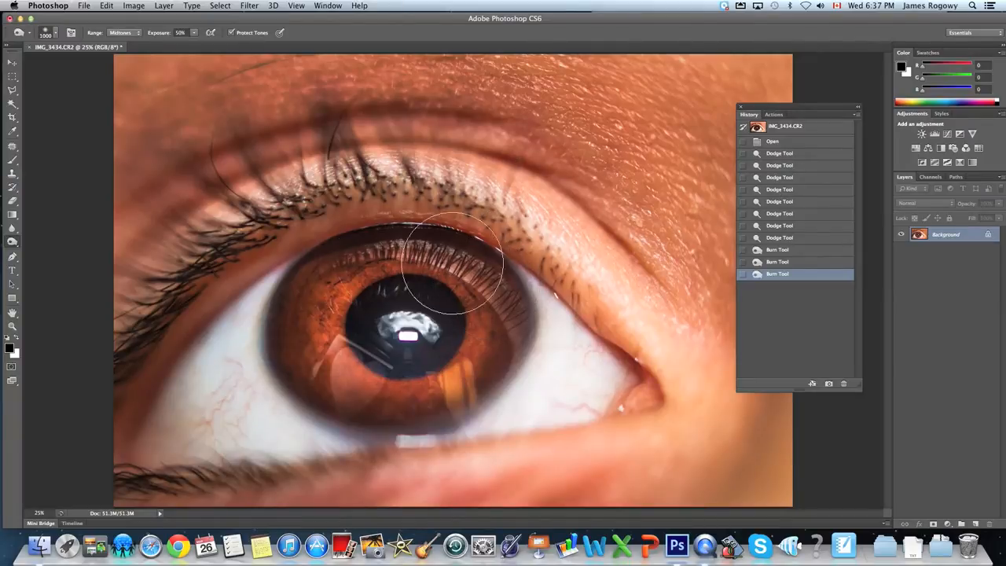
{"action": "mouse_move", "coordinate": [326, 260]}
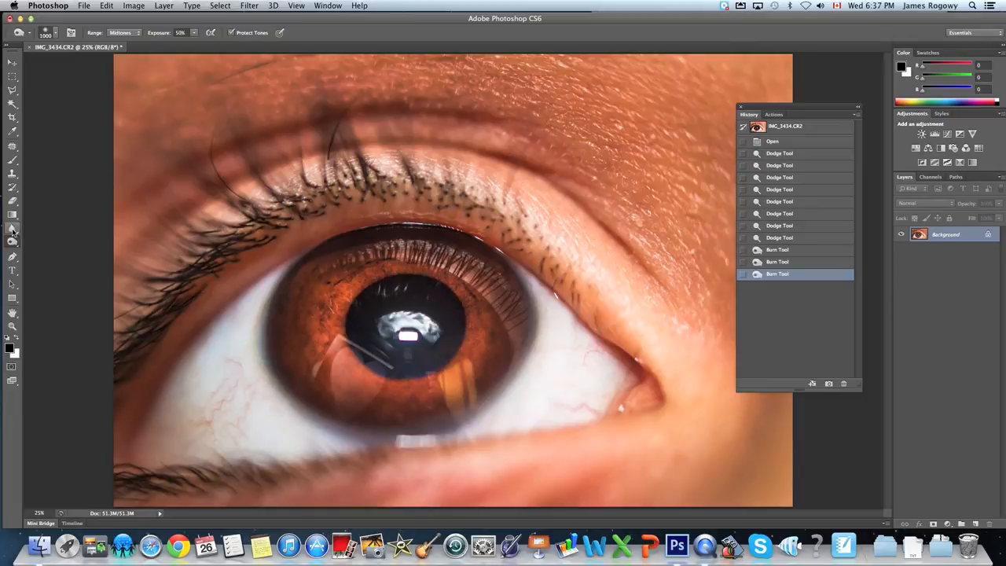
{"action": "mouse_move", "coordinate": [12, 230]}
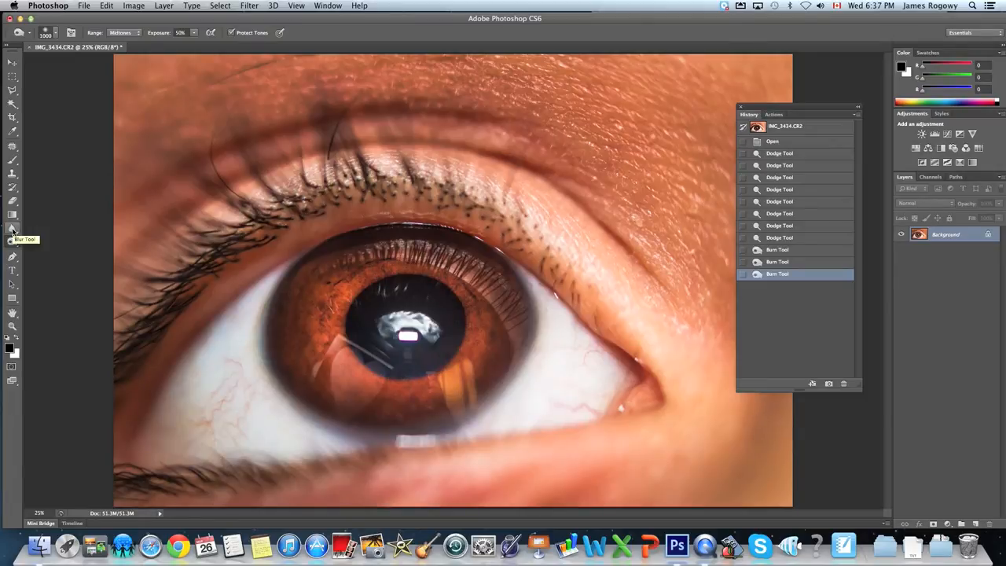
Sharpen the lashes and iris, toggling History states to compare before and after.
{"action": "left_click", "coordinate": [13, 229]}
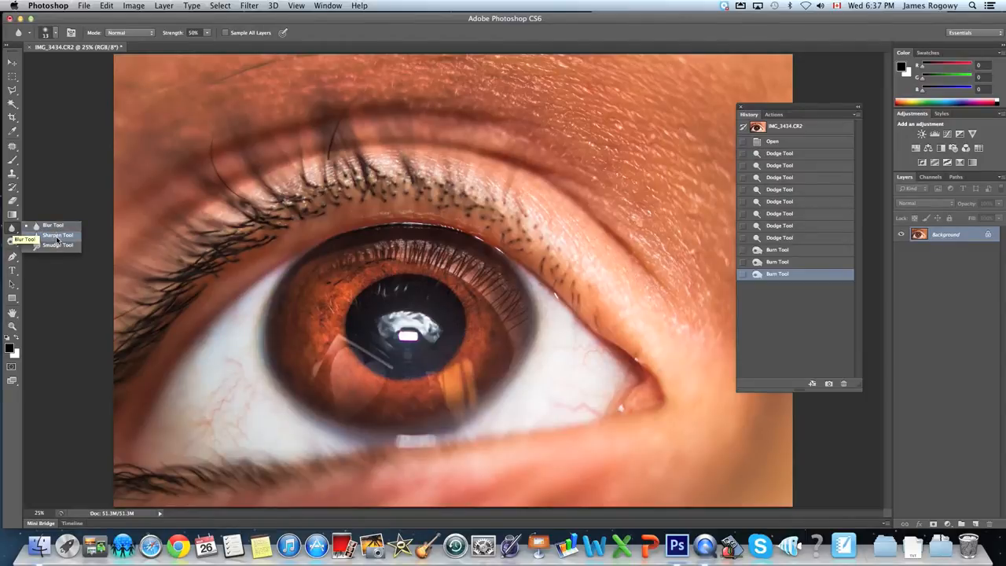
{"action": "left_click", "coordinate": [58, 235]}
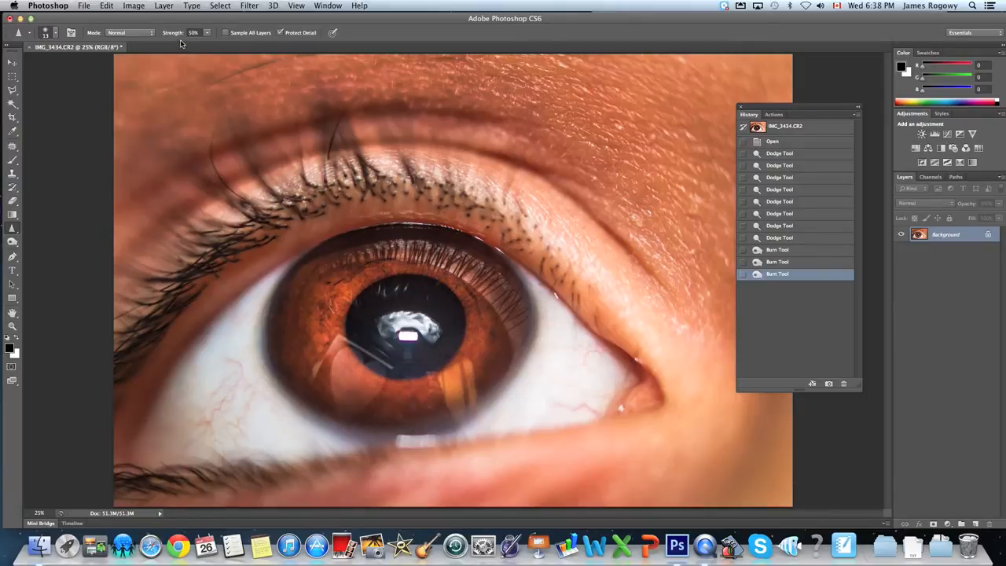
{"action": "mouse_move", "coordinate": [194, 39]}
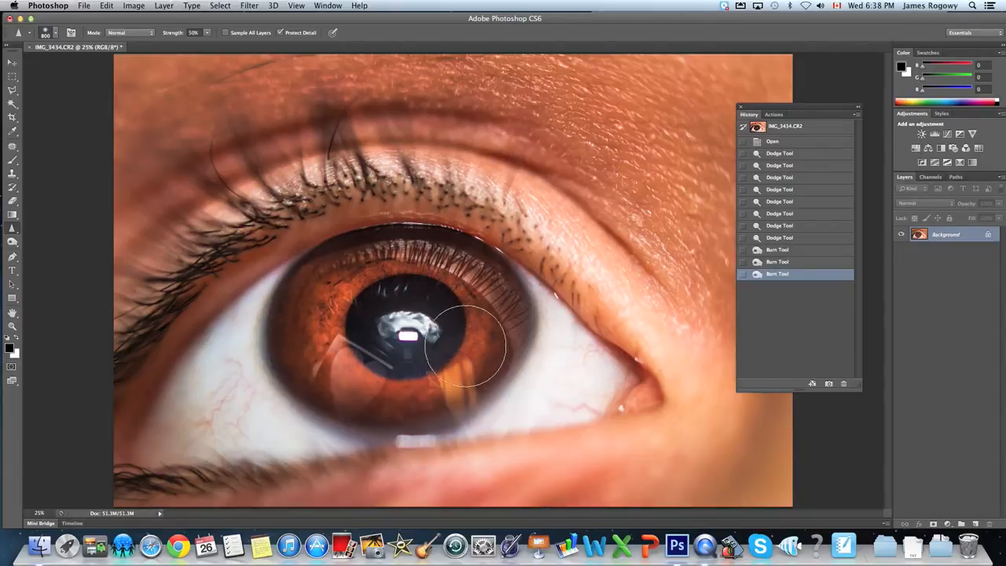
{"action": "mouse_move", "coordinate": [299, 409]}
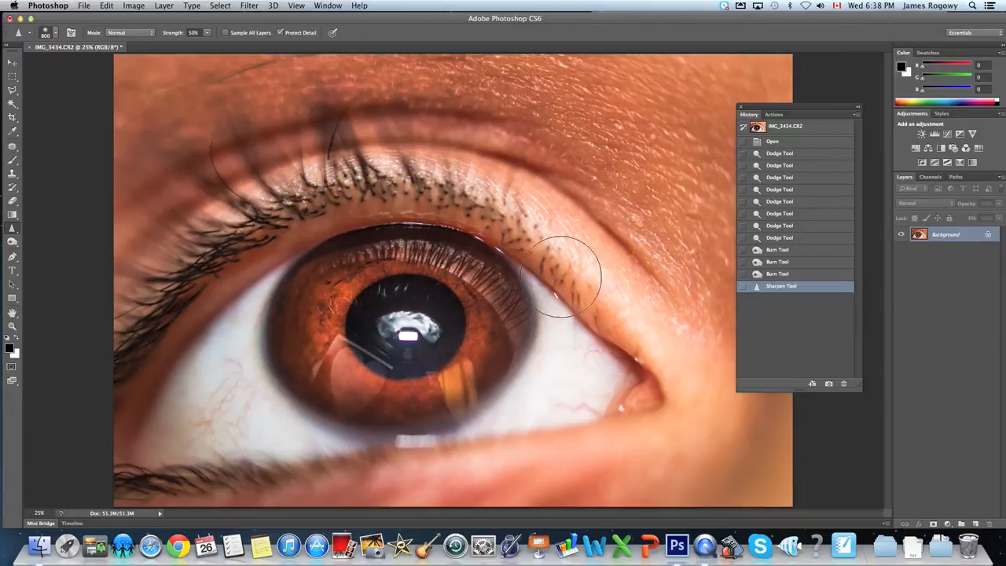
{"action": "mouse_move", "coordinate": [342, 353]}
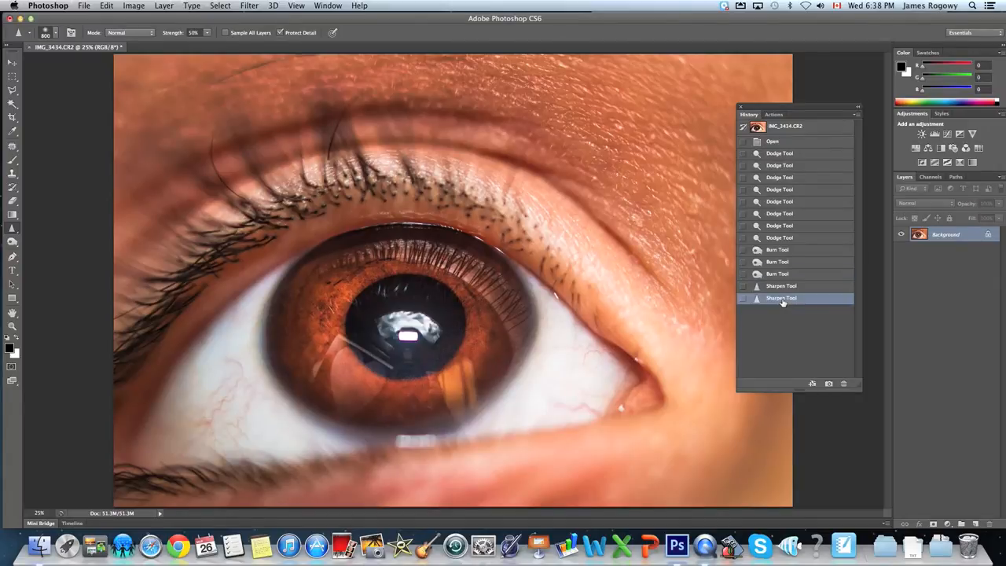
{"action": "left_click", "coordinate": [778, 273]}
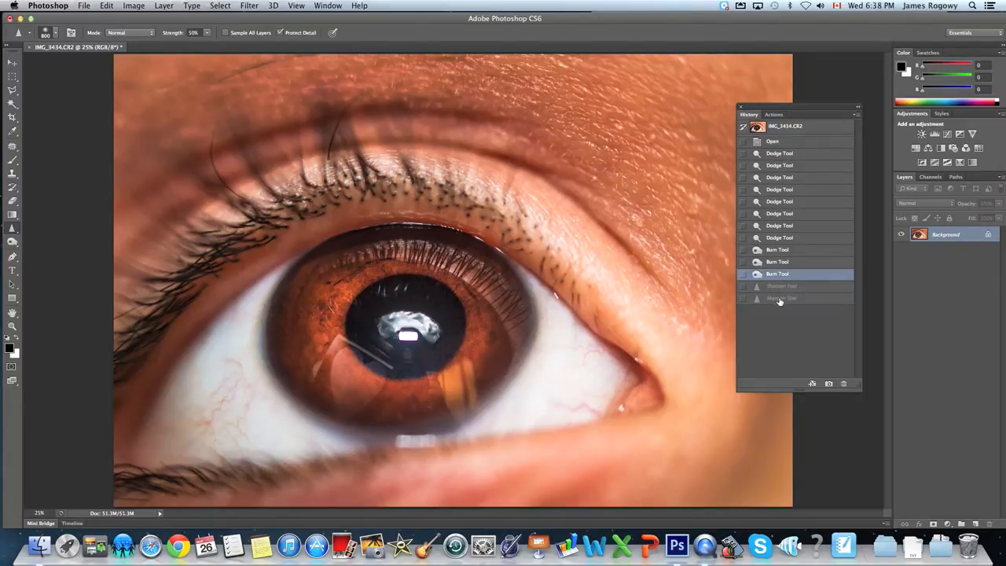
{"action": "left_click", "coordinate": [330, 200]}
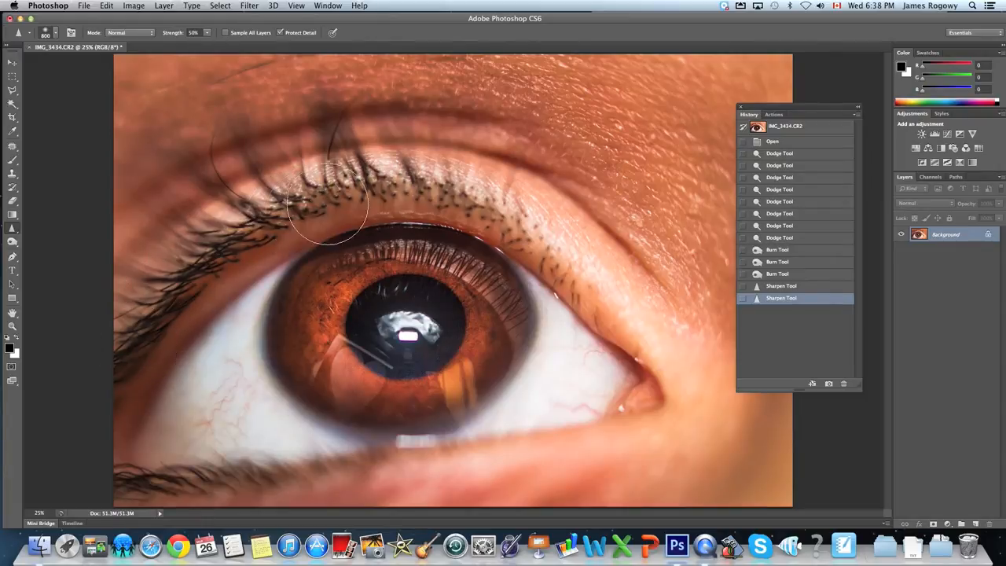
{"action": "mouse_move", "coordinate": [527, 244]}
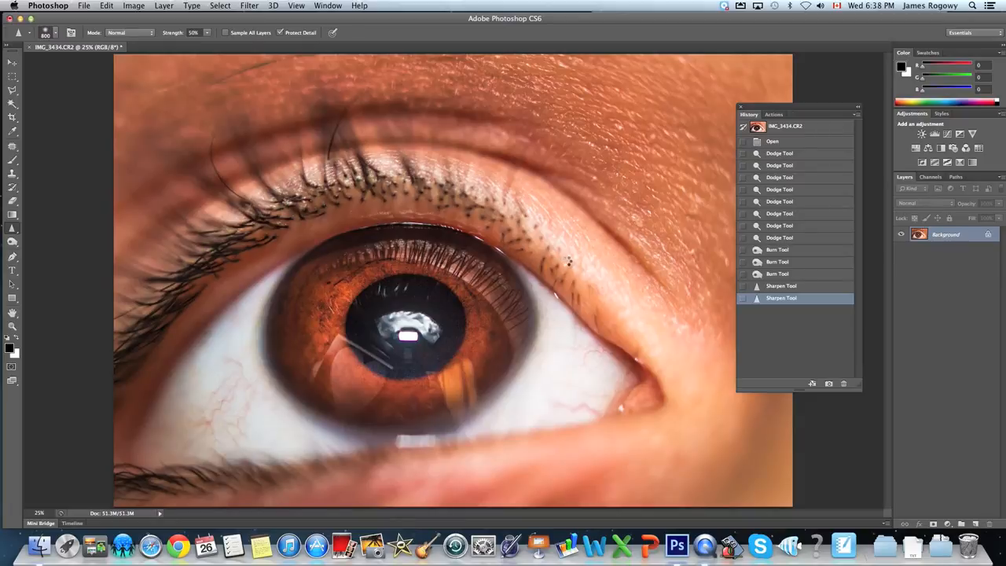
{"action": "mouse_move", "coordinate": [557, 268]}
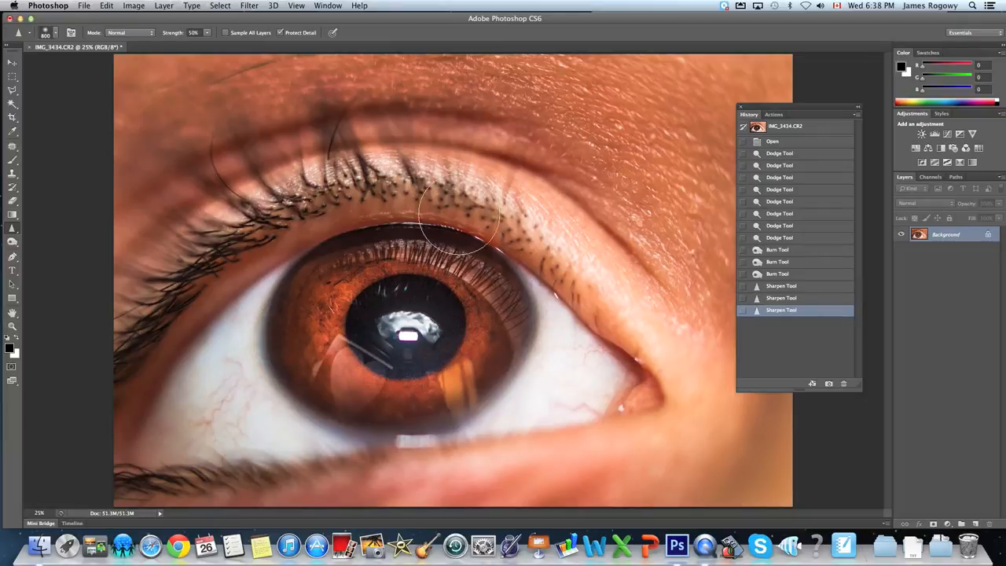
{"action": "mouse_move", "coordinate": [444, 197]}
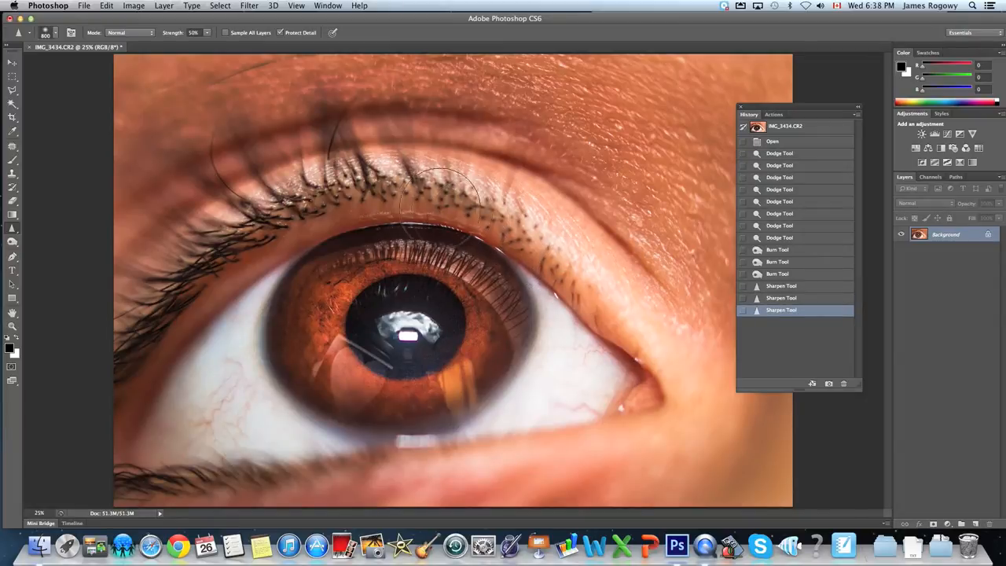
{"action": "mouse_move", "coordinate": [129, 369]}
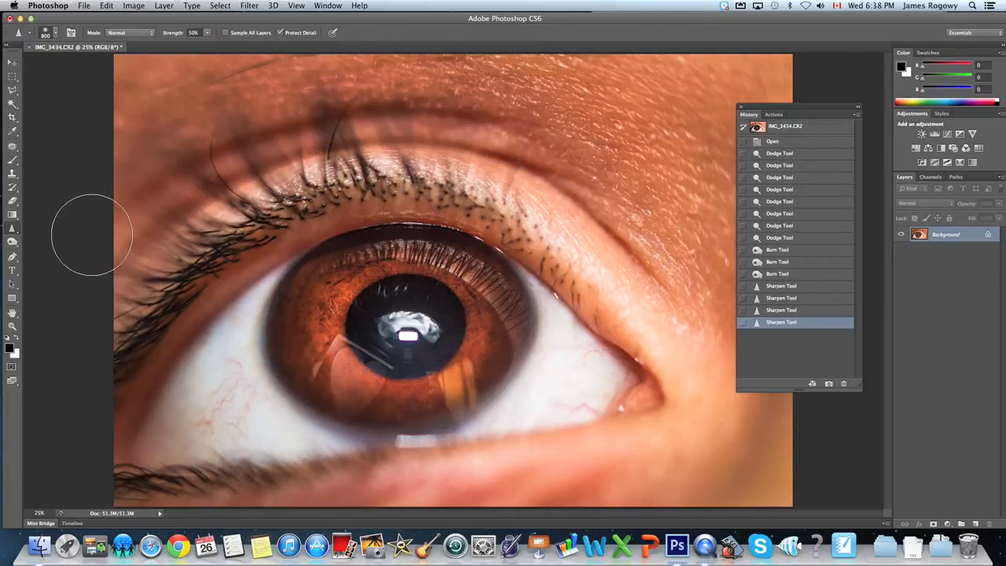
{"action": "left_click", "coordinate": [778, 273]}
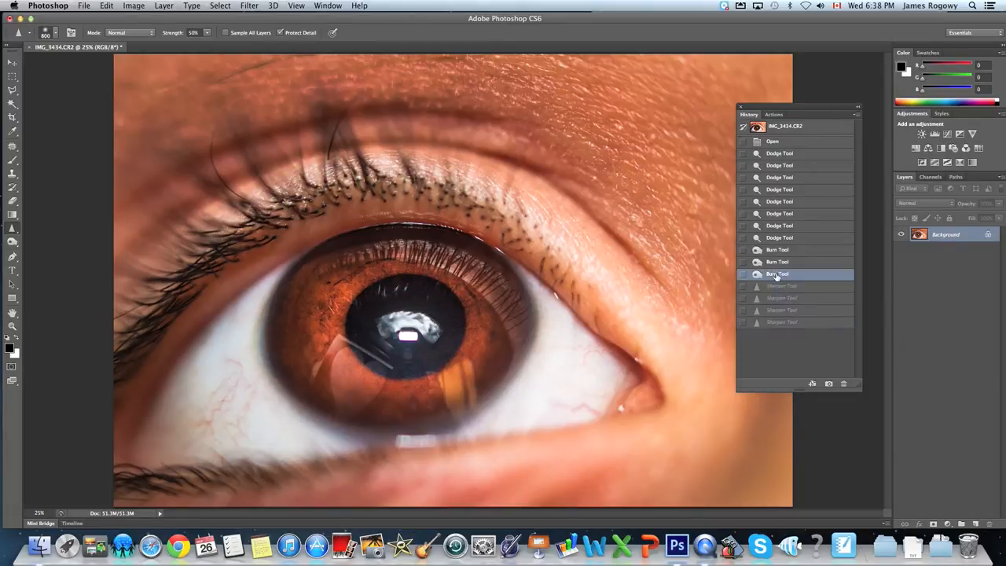
{"action": "left_click", "coordinate": [782, 322]}
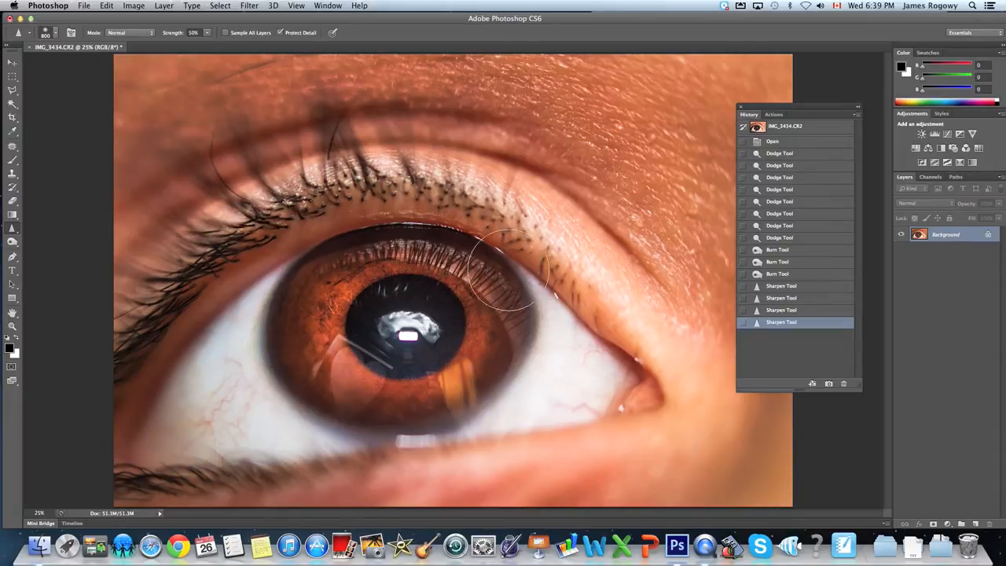
{"action": "mouse_move", "coordinate": [338, 295]}
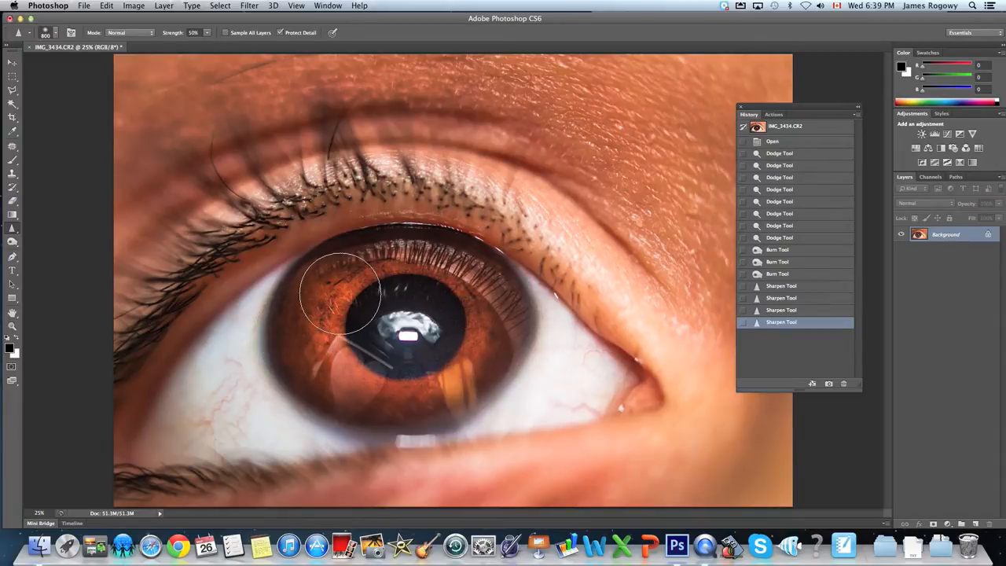
{"action": "mouse_move", "coordinate": [382, 260]}
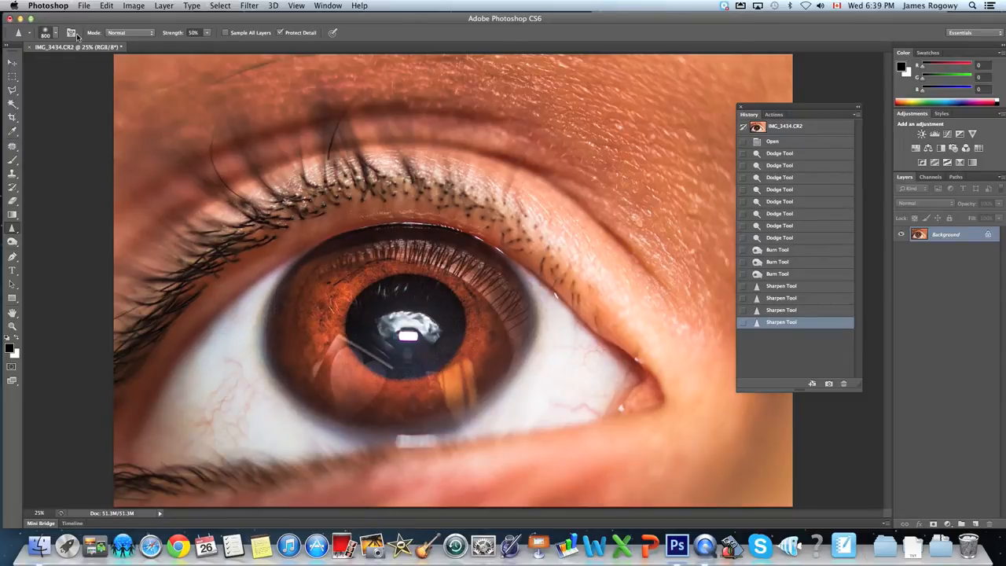
Save the retouched photo to the Desktop as macro.psd, keeping the existing eye.psd.
{"action": "left_click", "coordinate": [83, 6]}
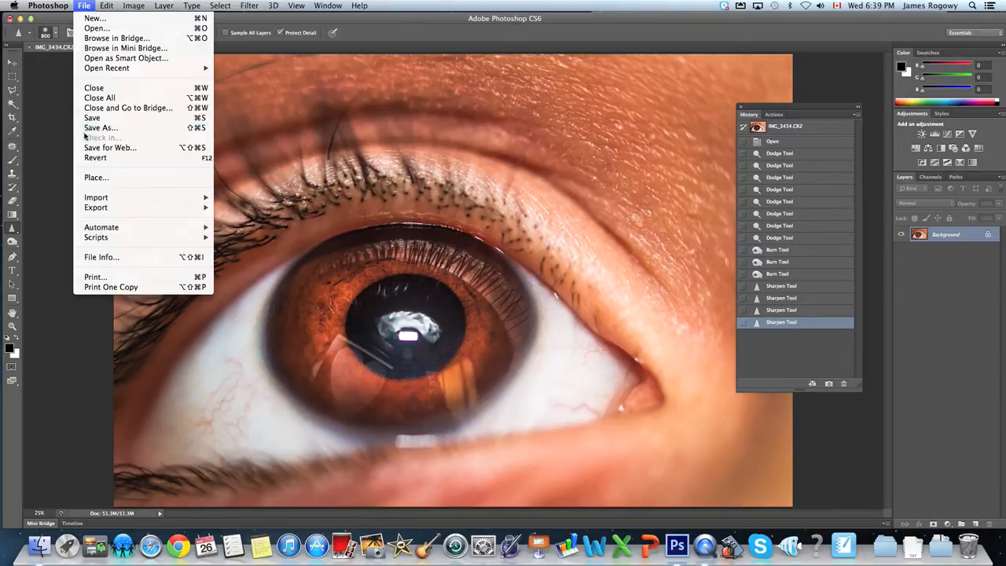
{"action": "left_click", "coordinate": [100, 128]}
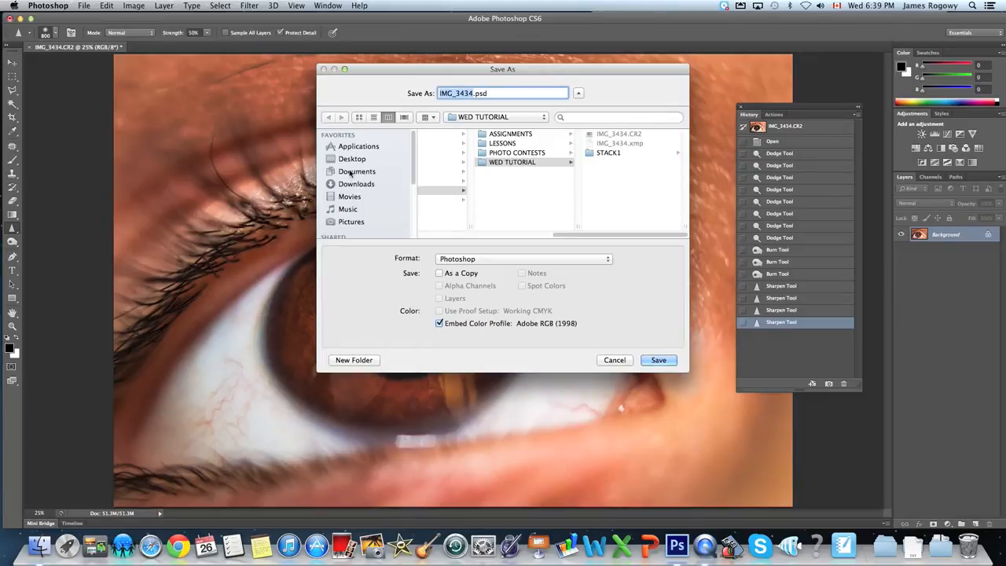
{"action": "left_click", "coordinate": [353, 159]}
{"action": "type", "text": "eye"}
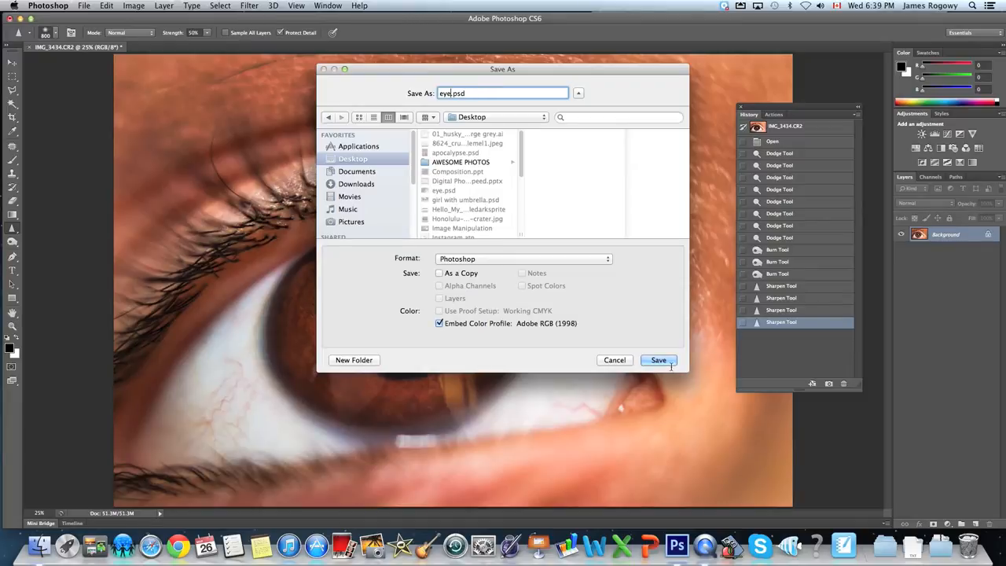
{"action": "left_click", "coordinate": [659, 360]}
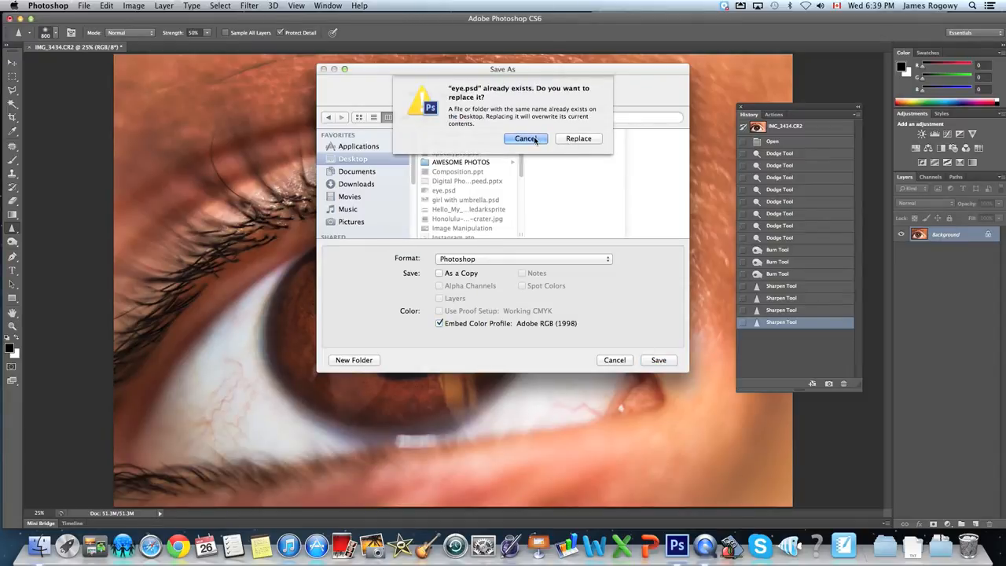
{"action": "left_click", "coordinate": [525, 139]}
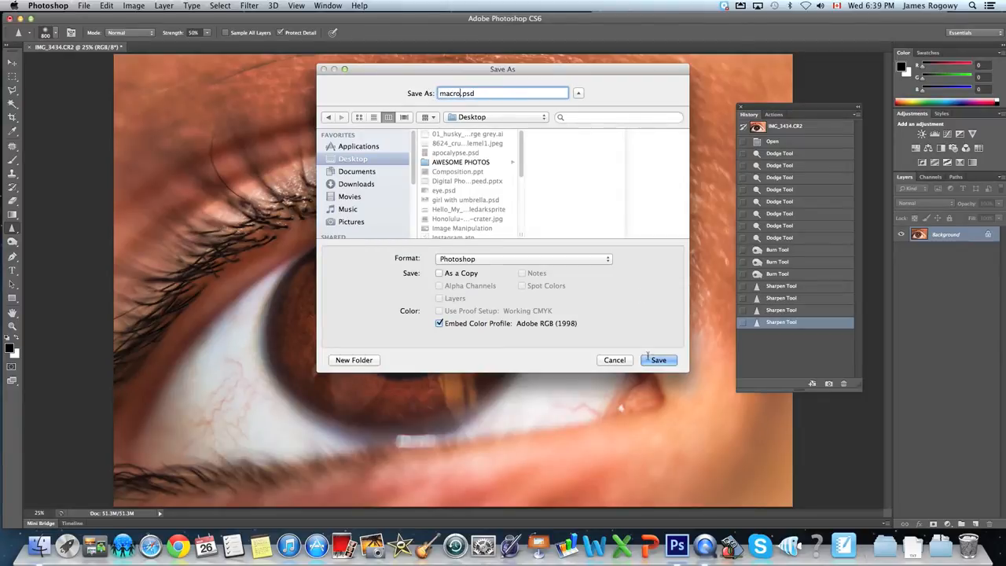
{"action": "left_click", "coordinate": [659, 360]}
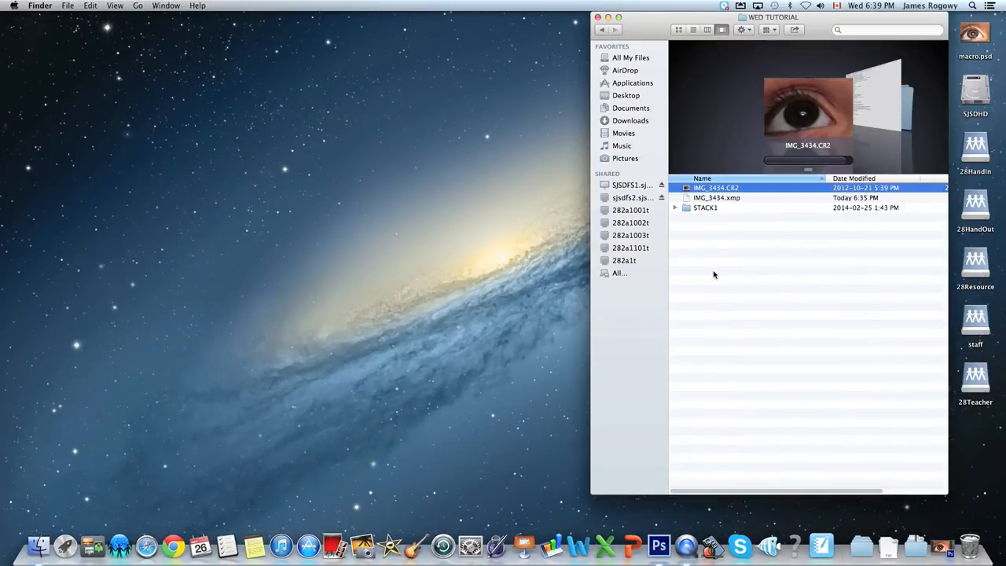
Expand STACK1 and select the dragonfly shot 02.jpg for preview.
{"action": "left_click", "coordinate": [675, 208]}
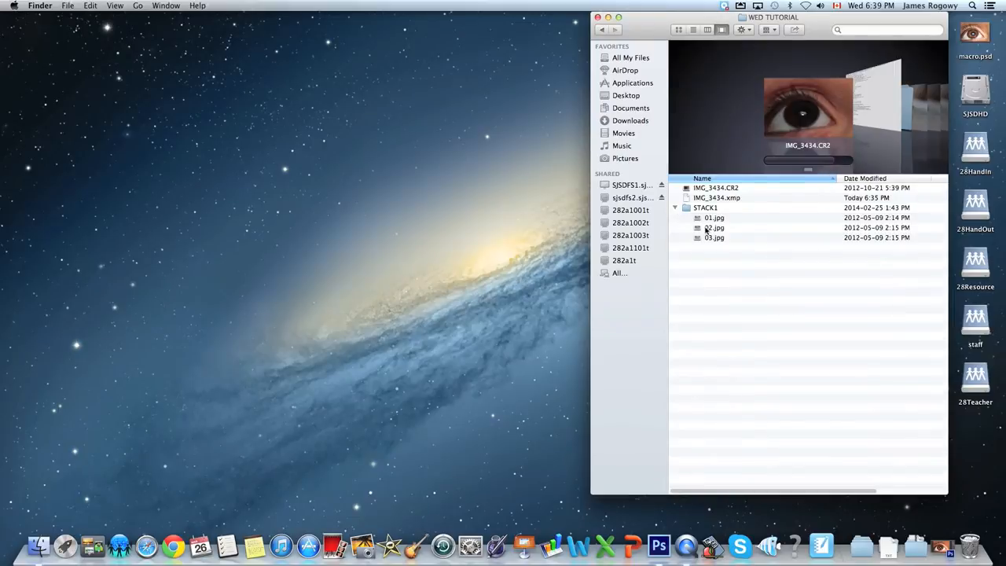
{"action": "left_click", "coordinate": [714, 217]}
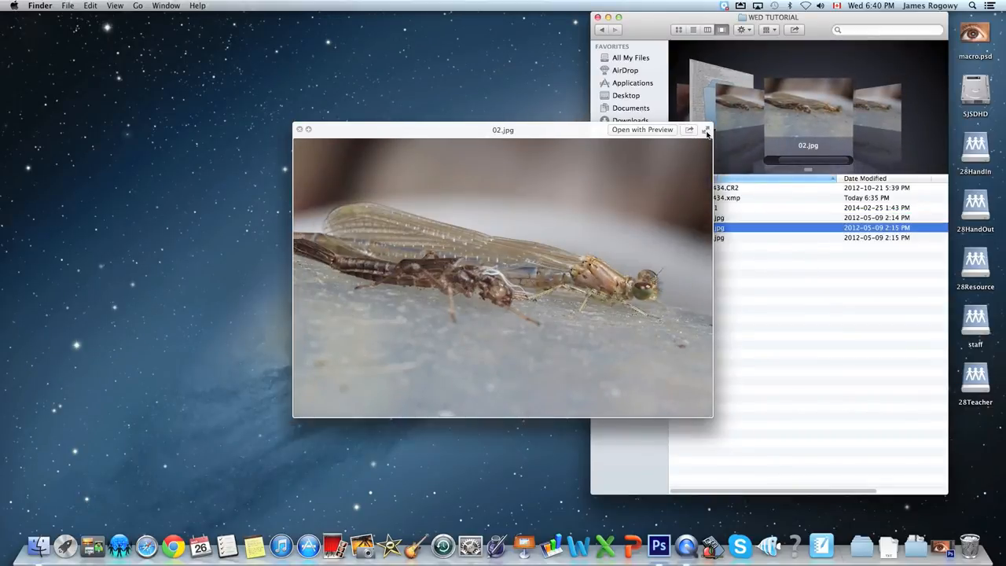
Inspect the 03.jpg damselfly shot in Quick Look, then close the preview.
{"action": "left_click", "coordinate": [706, 130]}
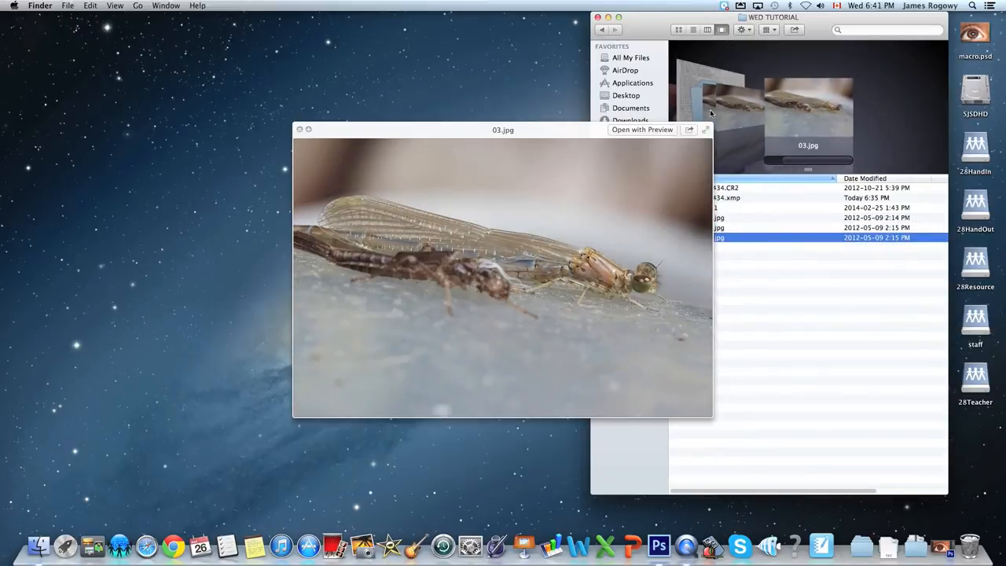
{"action": "left_click", "coordinate": [719, 218]}
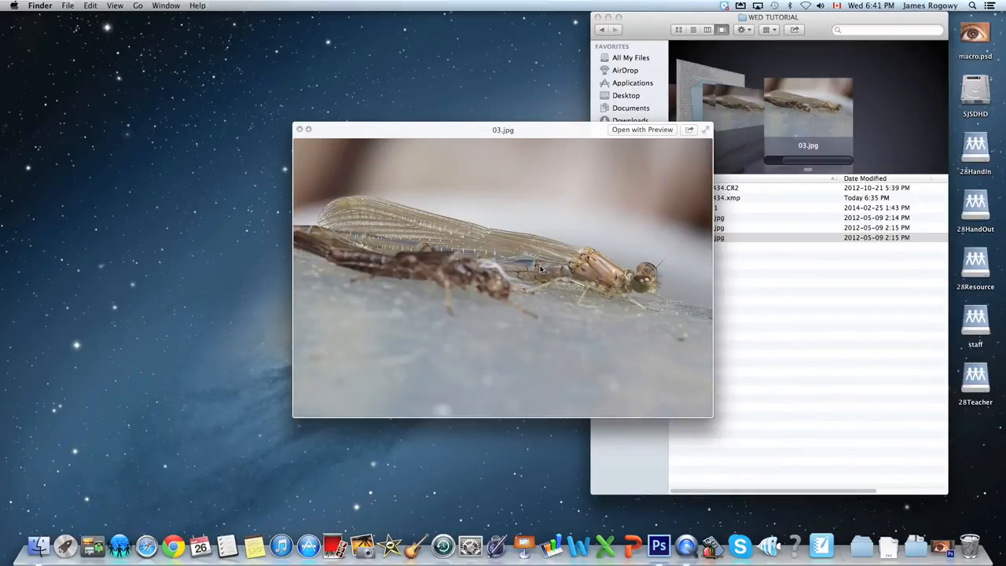
{"action": "mouse_move", "coordinate": [401, 180]}
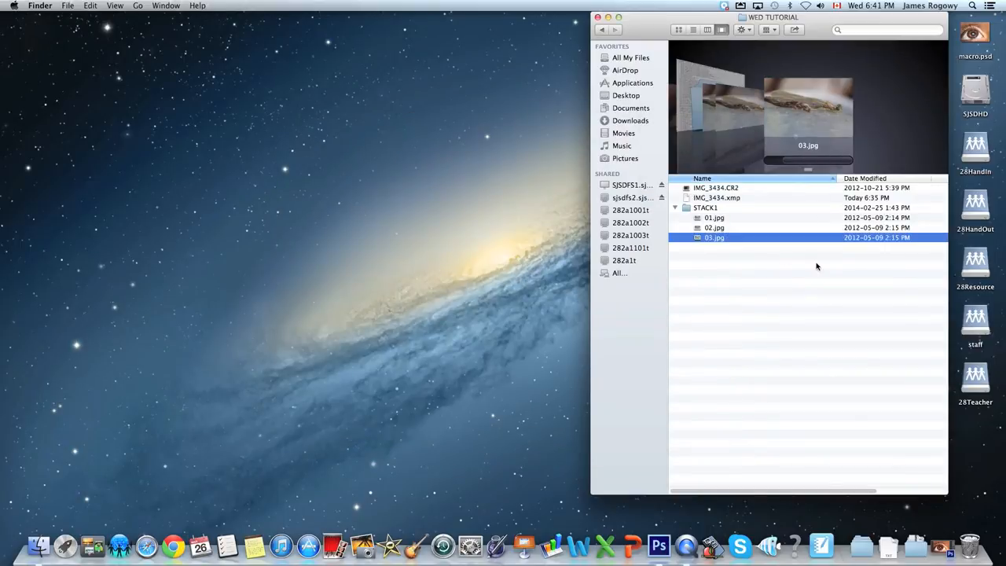
{"action": "mouse_move", "coordinate": [727, 233]}
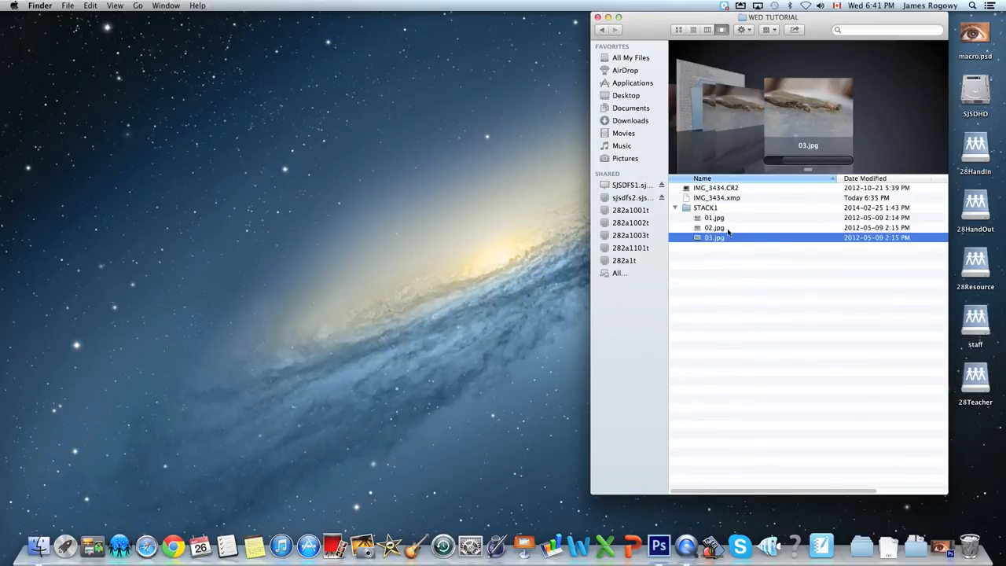
Open the other dragonfly shots, close macro.psd, and bring 02.jpg to the front.
{"action": "left_click", "coordinate": [714, 218]}
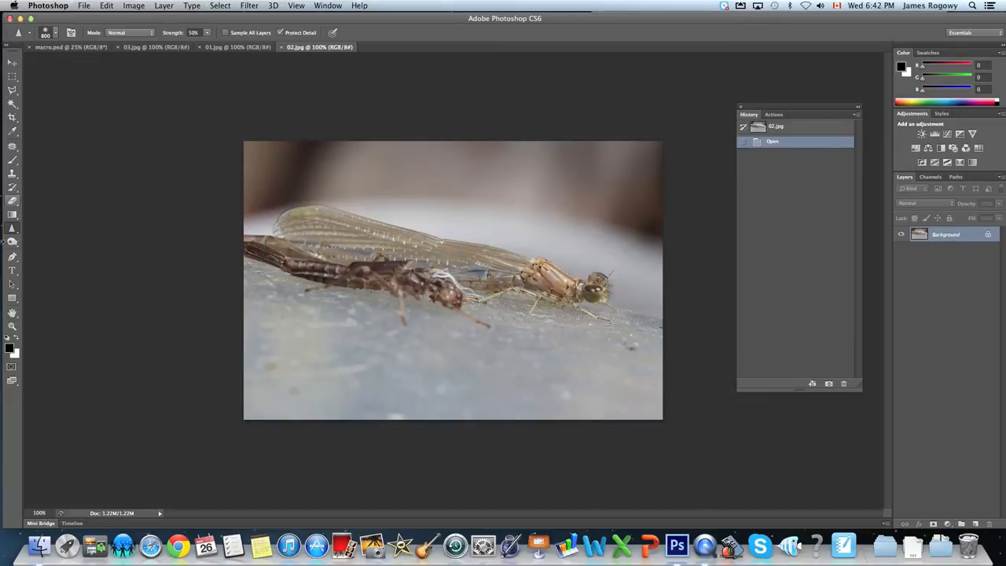
{"action": "left_click", "coordinate": [12, 325]}
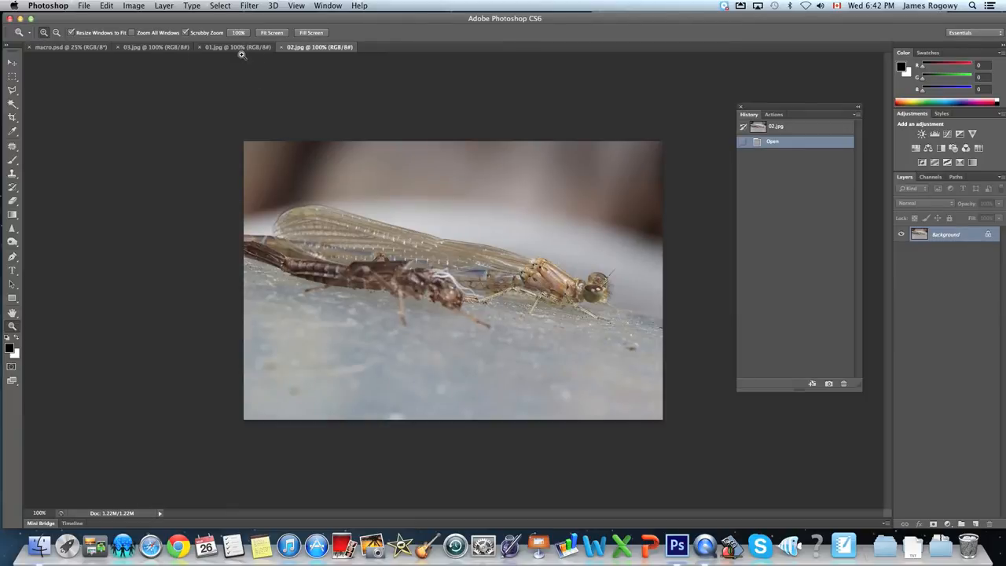
{"action": "mouse_move", "coordinate": [194, 55]}
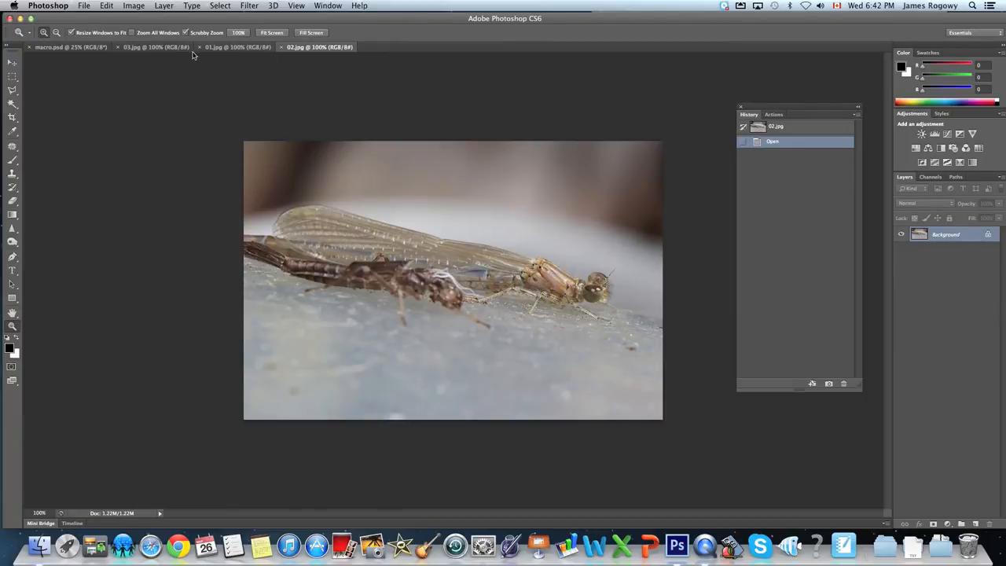
{"action": "left_click", "coordinate": [236, 46]}
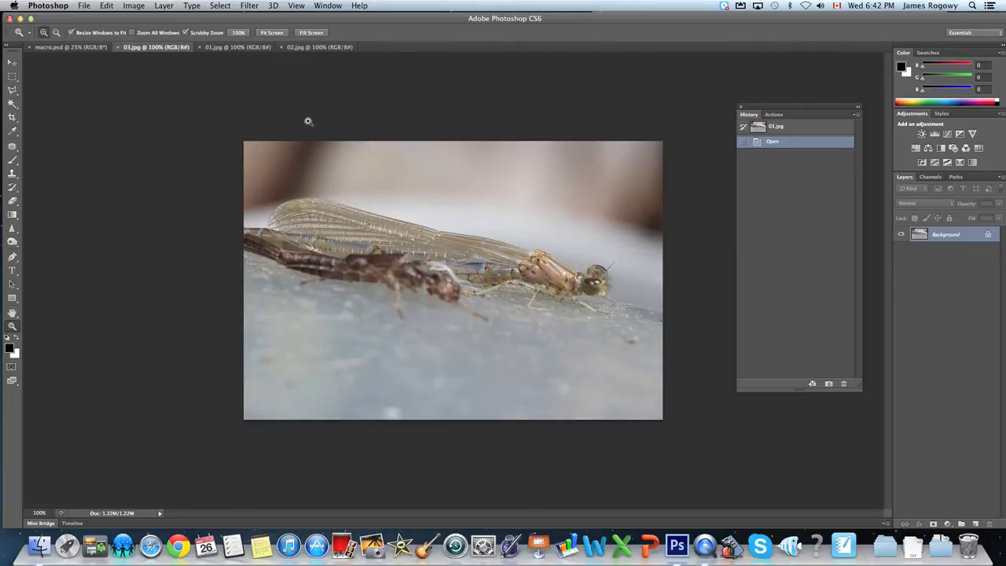
{"action": "mouse_move", "coordinate": [455, 226]}
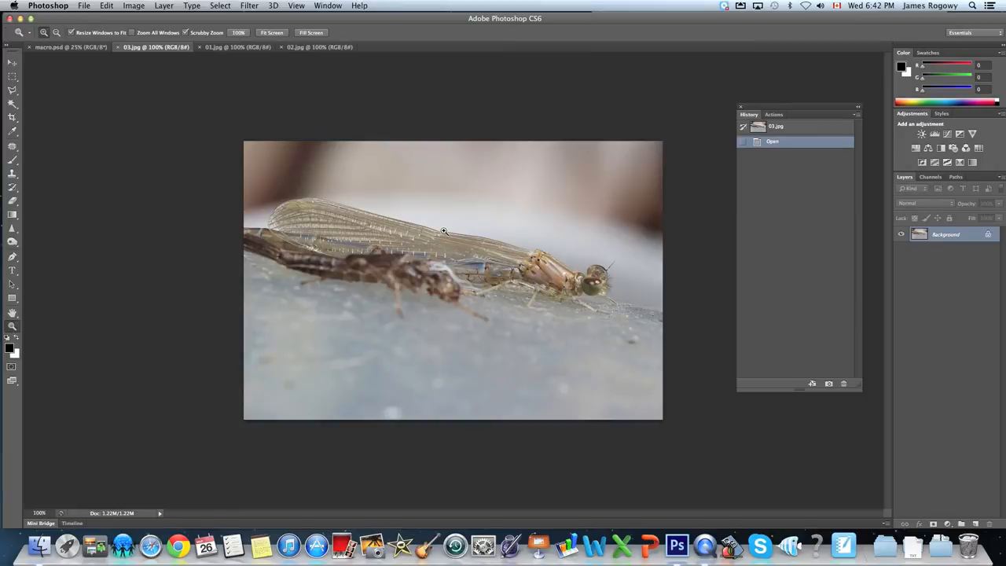
{"action": "mouse_move", "coordinate": [240, 59]}
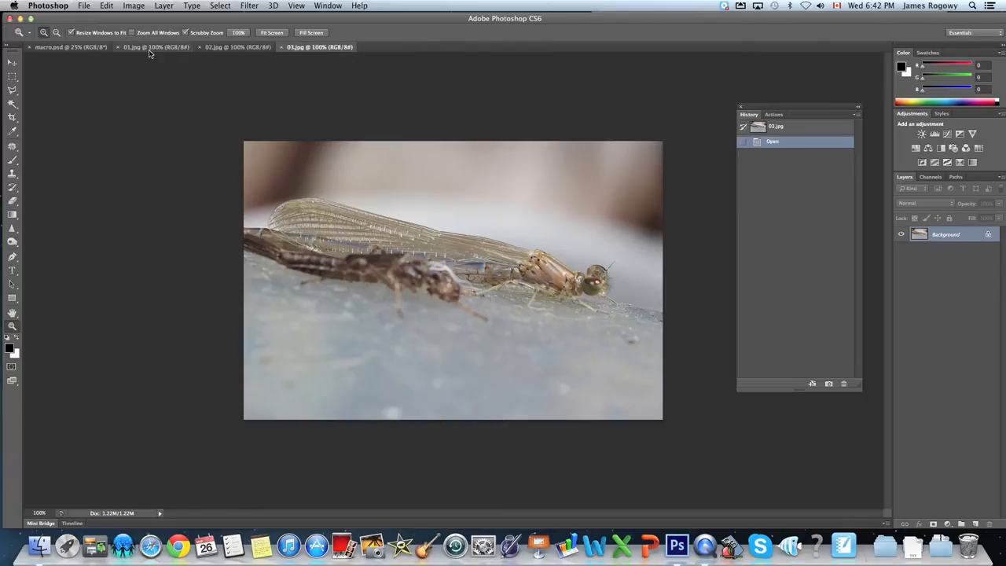
{"action": "left_click", "coordinate": [70, 47]}
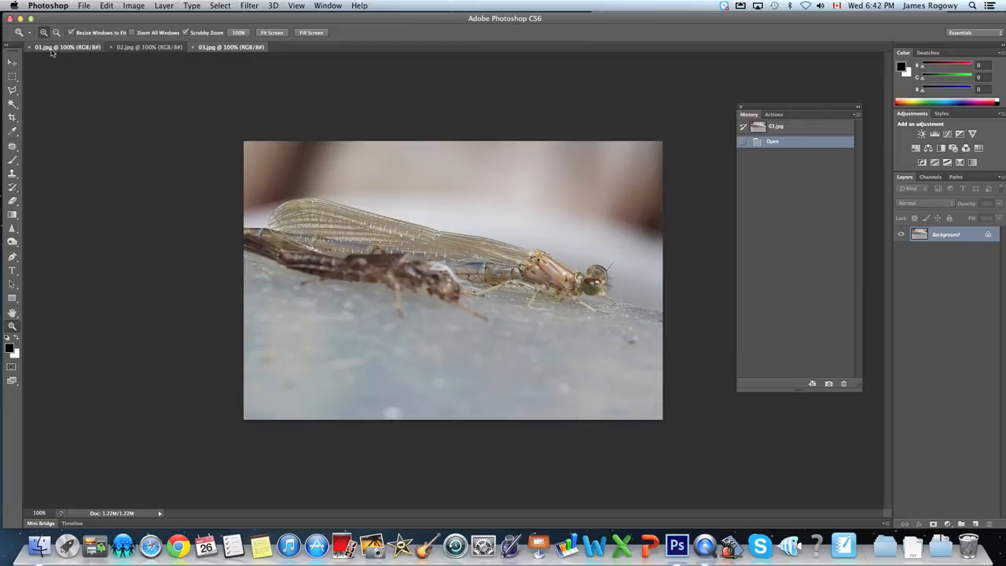
{"action": "left_click", "coordinate": [63, 46]}
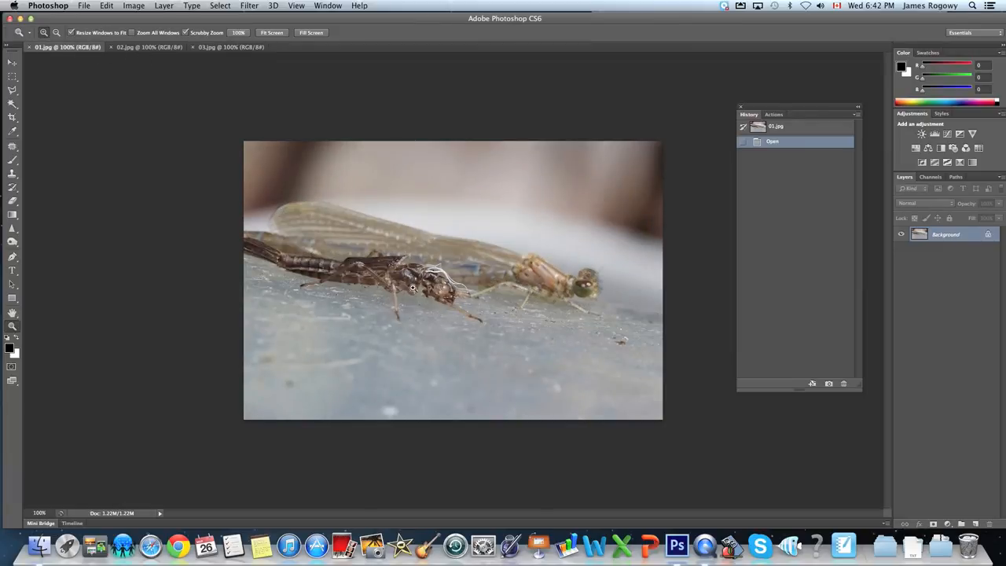
{"action": "left_click", "coordinate": [147, 47]}
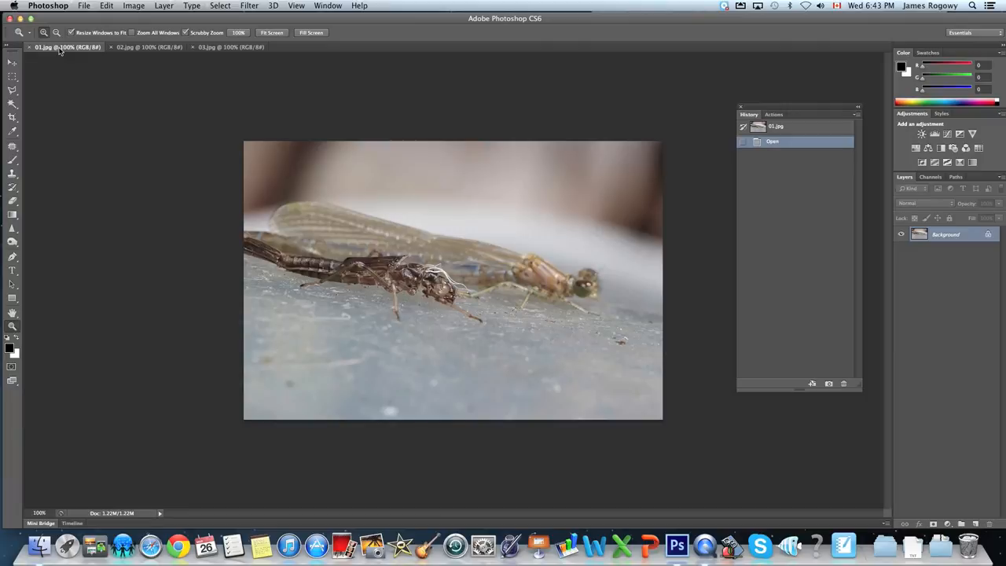
{"action": "mouse_move", "coordinate": [143, 44]}
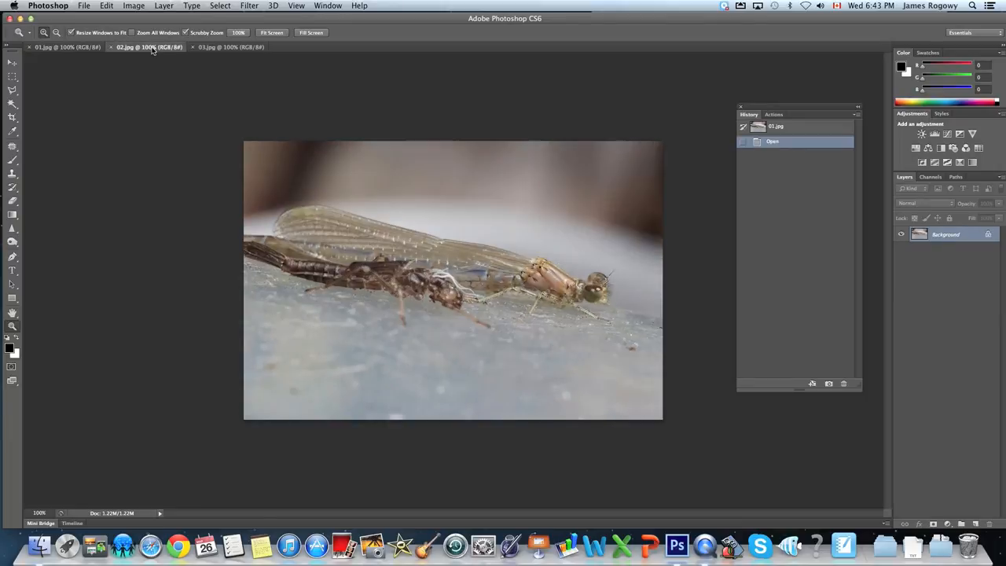
Copy the whole 02.jpg image into 01.jpg as a new layer, then close 02.jpg.
{"action": "left_click", "coordinate": [148, 47]}
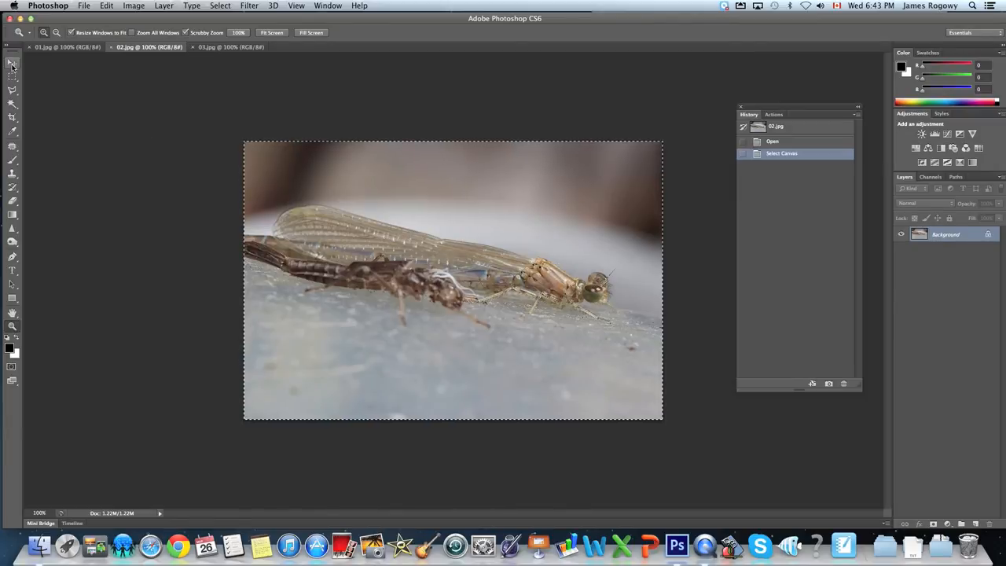
{"action": "left_click", "coordinate": [106, 5]}
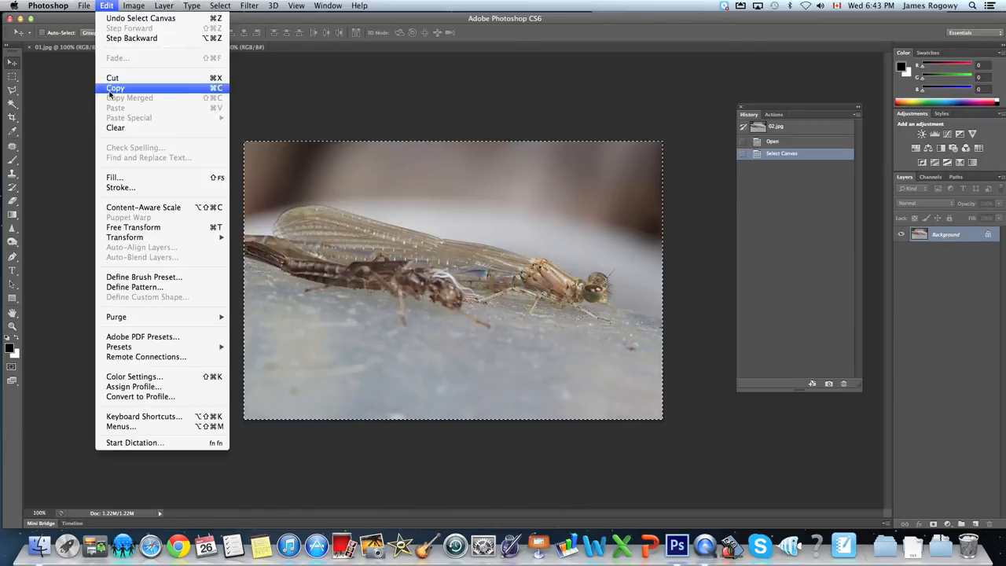
{"action": "left_click", "coordinate": [115, 87]}
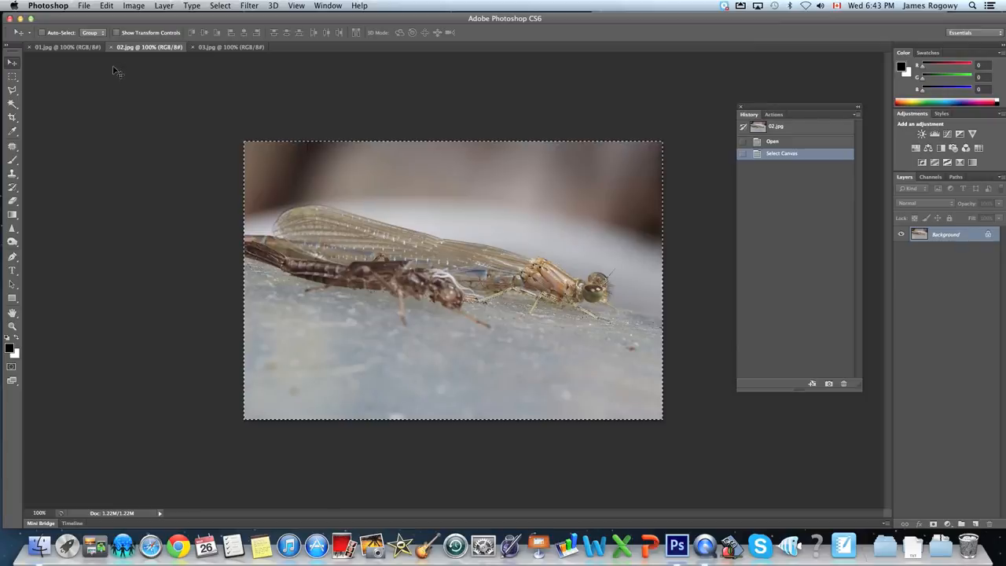
{"action": "left_click", "coordinate": [106, 6]}
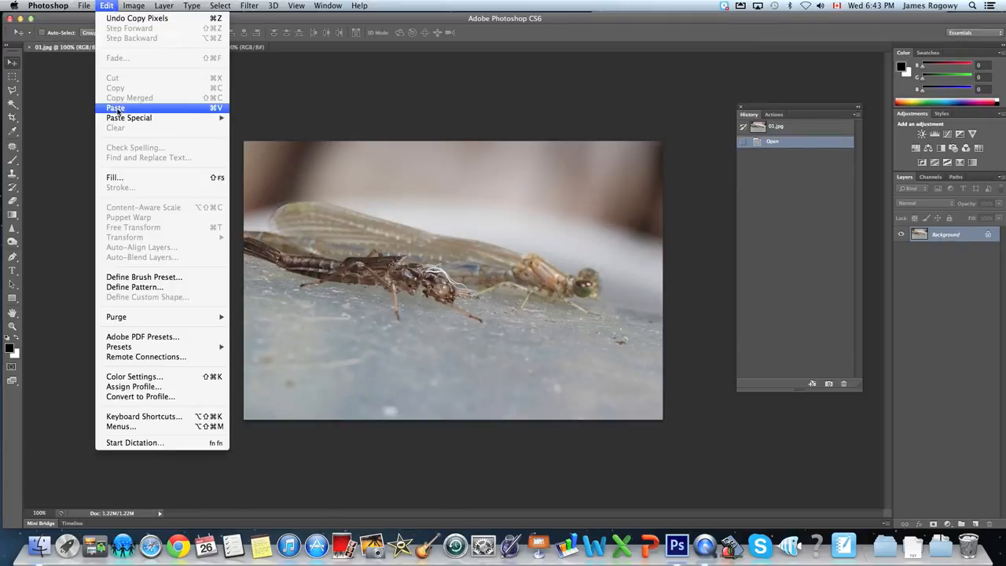
{"action": "left_click", "coordinate": [116, 108]}
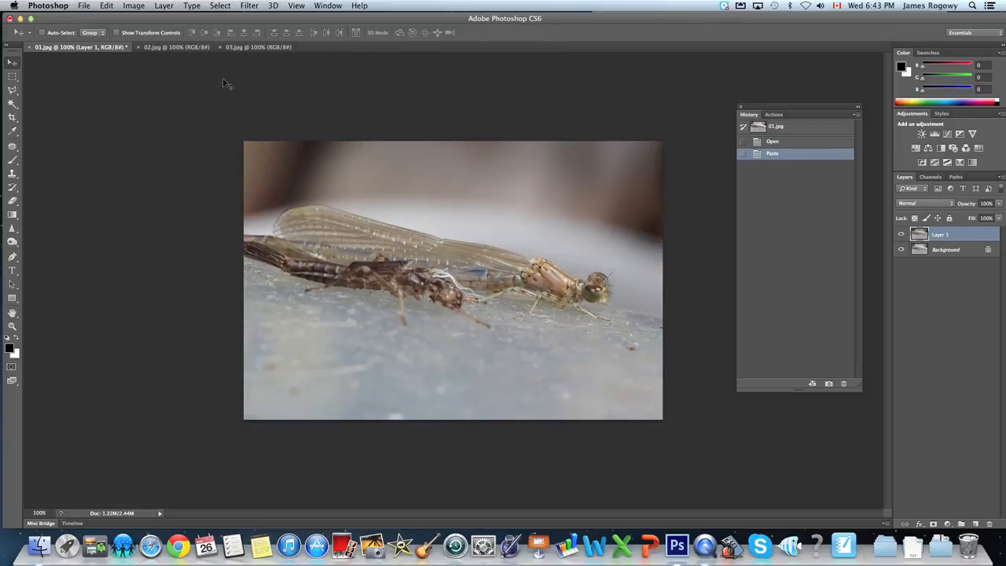
{"action": "left_click", "coordinate": [258, 47]}
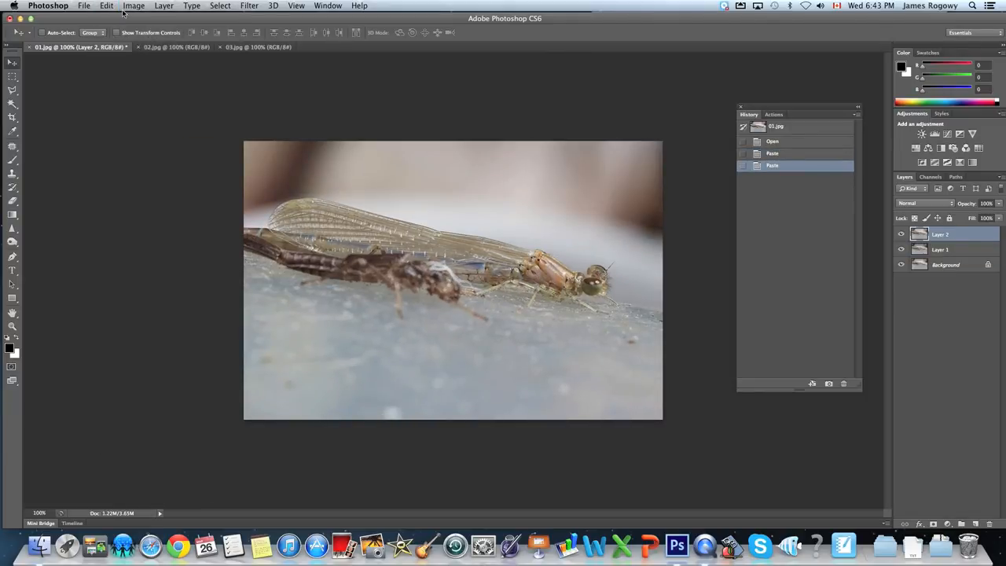
{"action": "left_click", "coordinate": [216, 47]}
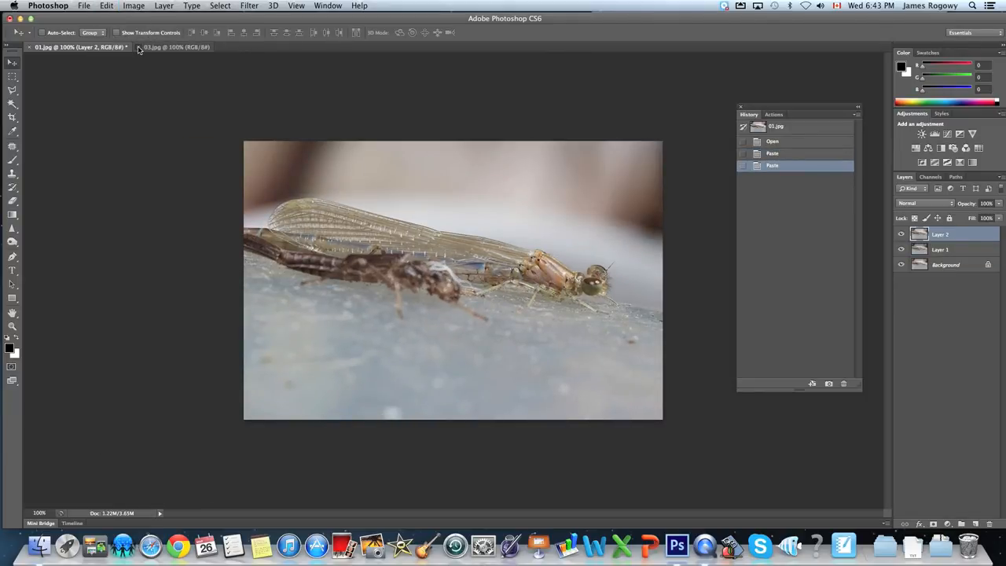
Close 03.jpg and toggle Layer 2 and Layer 1 visibility to compare focus.
{"action": "left_click", "coordinate": [200, 46]}
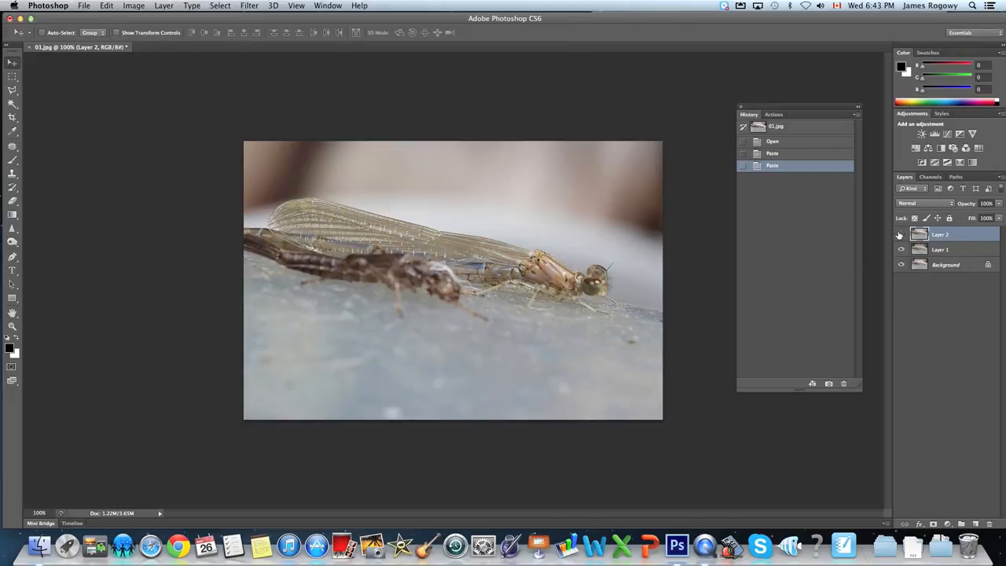
{"action": "left_click", "coordinate": [902, 235]}
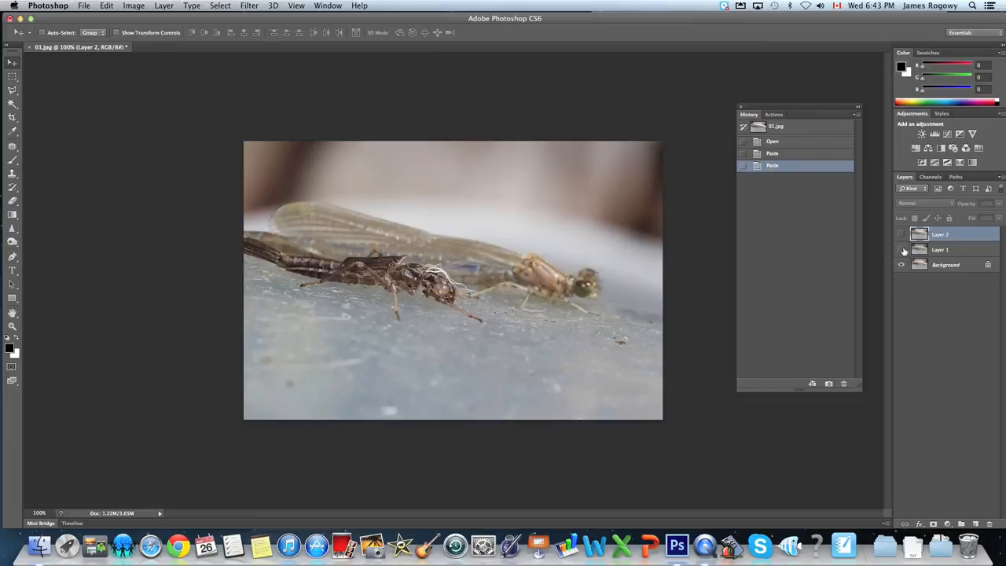
{"action": "left_click", "coordinate": [902, 234]}
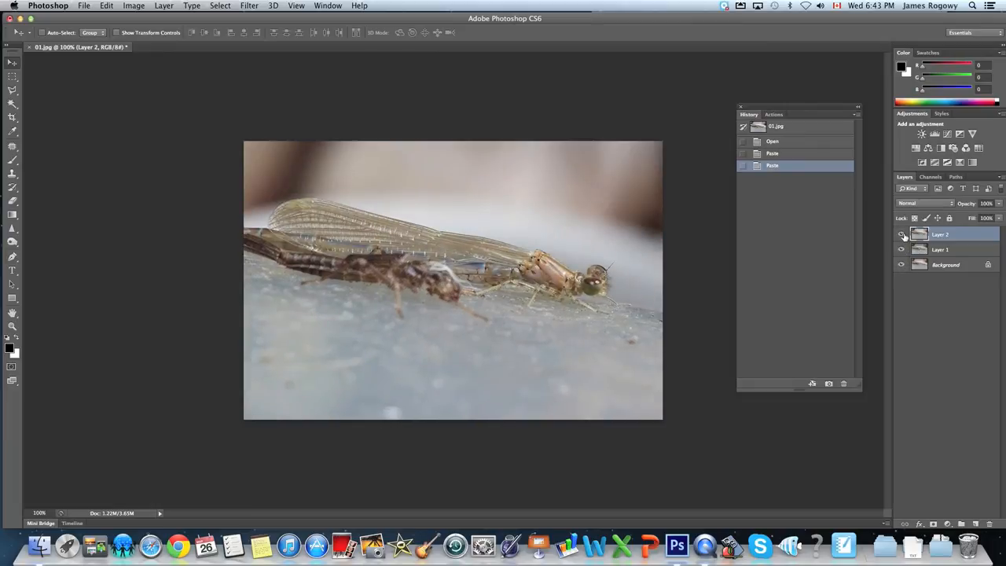
{"action": "left_click", "coordinate": [902, 234]}
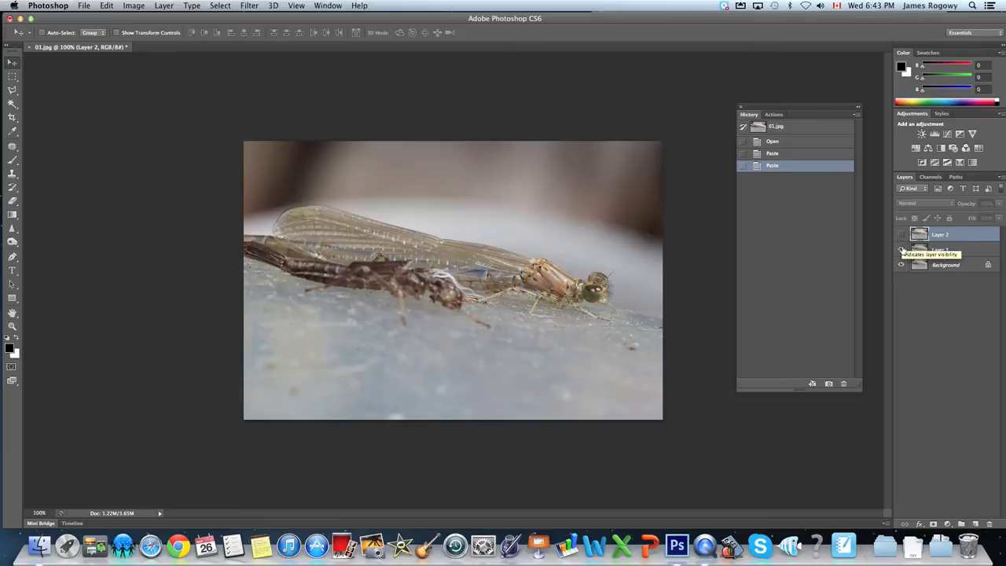
{"action": "left_click", "coordinate": [903, 249]}
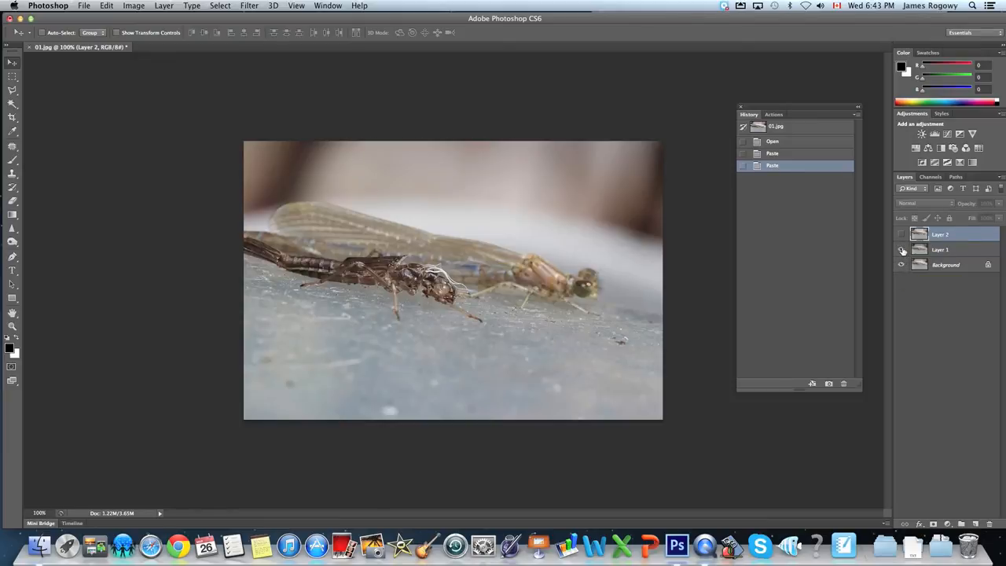
{"action": "left_click", "coordinate": [902, 234]}
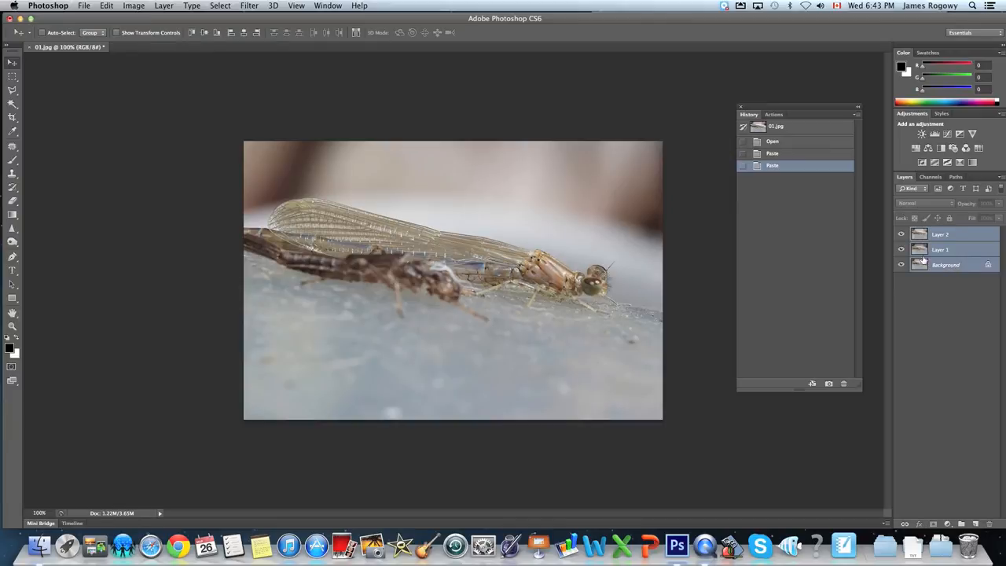
Shift-select Layer 2 through Background so all three 01.jpg layers are targeted.
{"action": "left_click", "coordinate": [947, 264]}
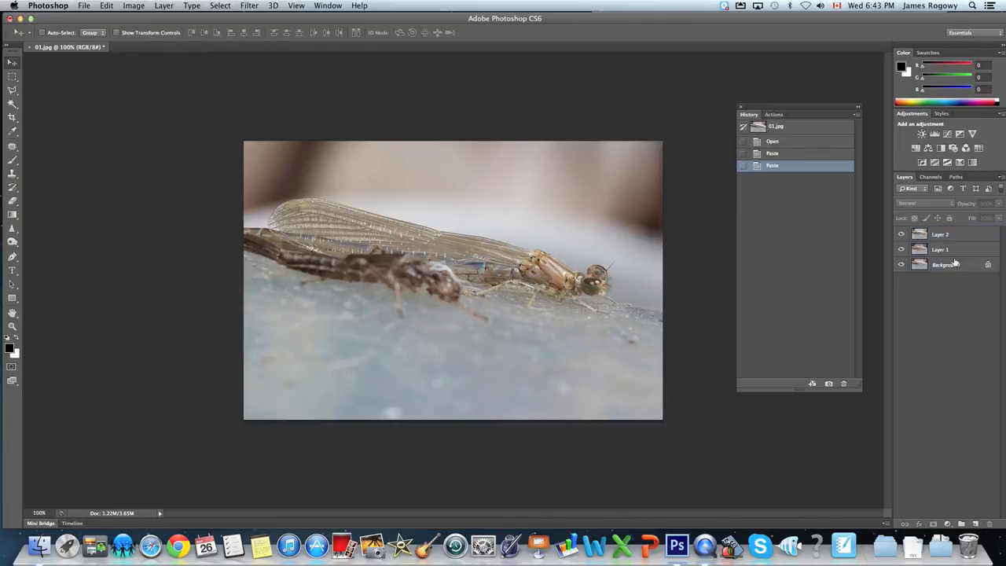
{"action": "left_click", "coordinate": [941, 233]}
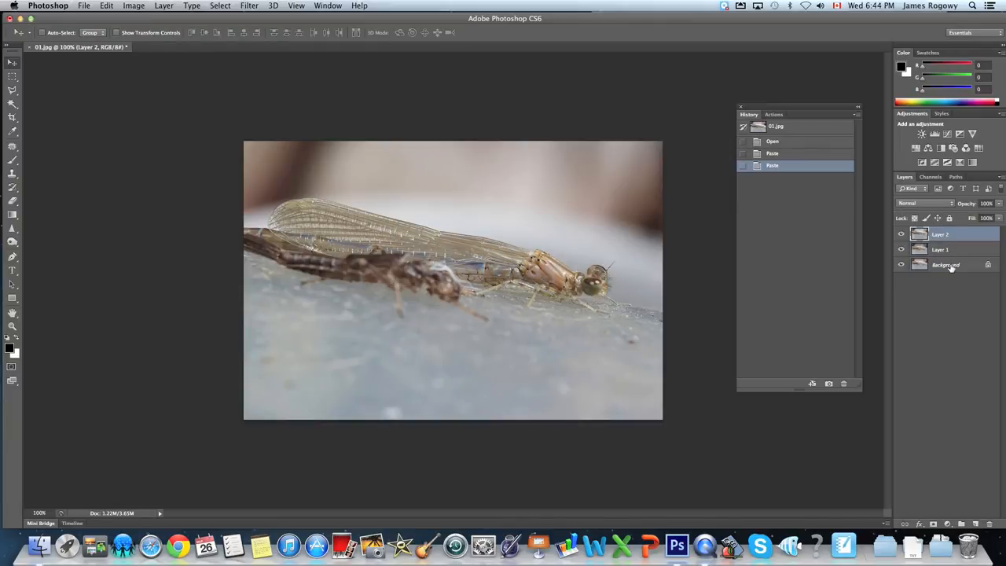
{"action": "left_click", "coordinate": [941, 249]}
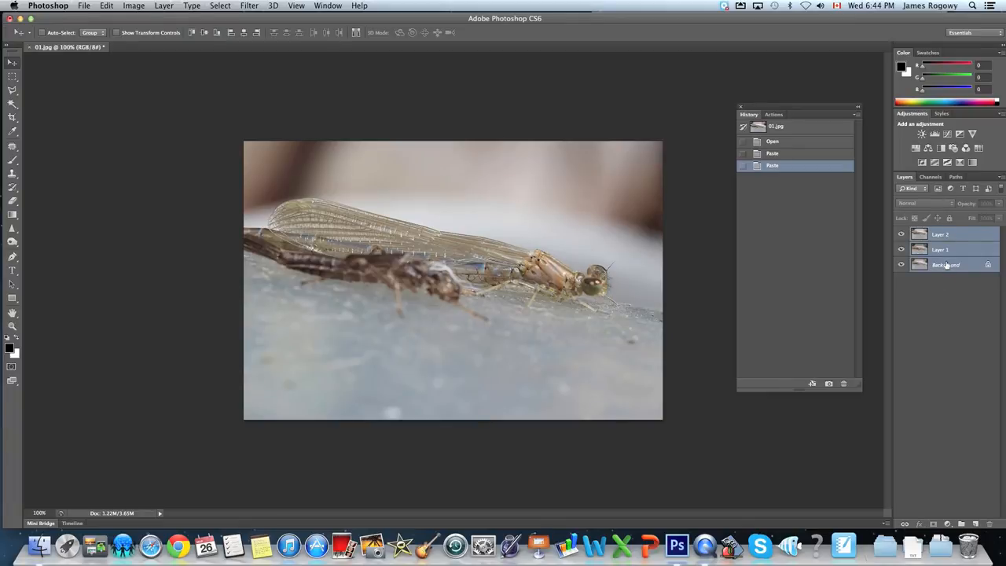
{"action": "left_click", "coordinate": [106, 6]}
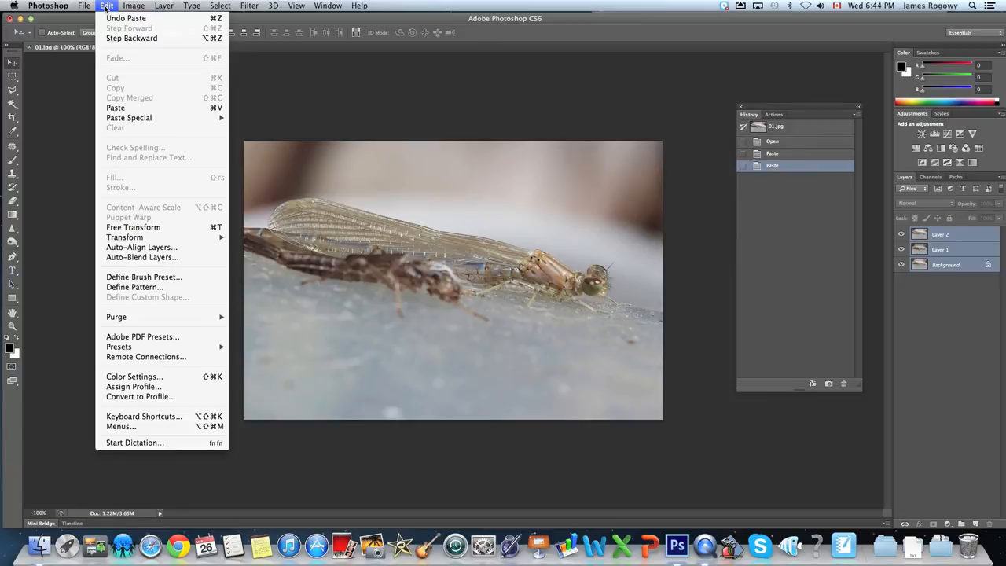
{"action": "mouse_move", "coordinate": [142, 246]}
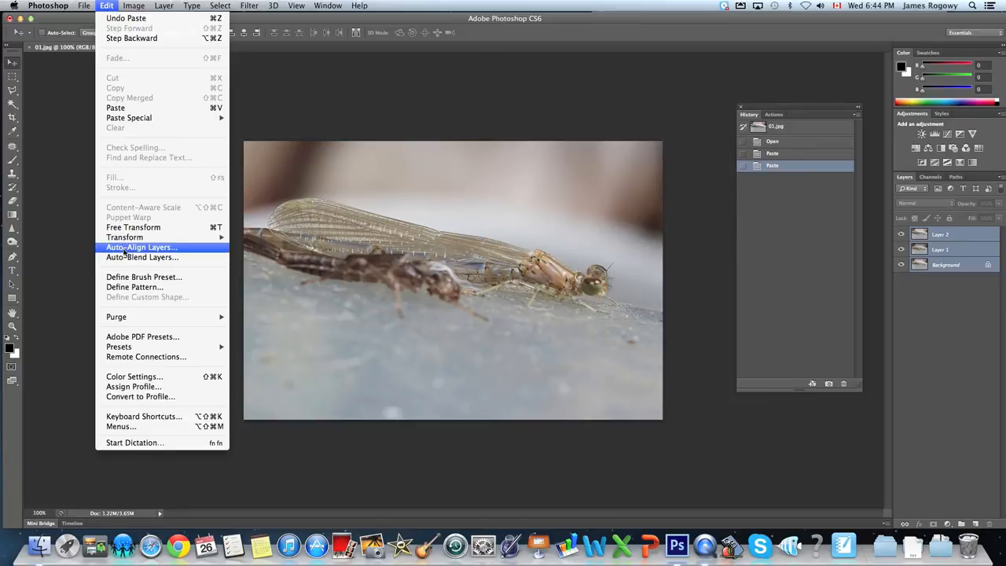
Choose Edit > Auto-Align Layers to bring up its dialog with Auto projection.
{"action": "left_click", "coordinate": [142, 247]}
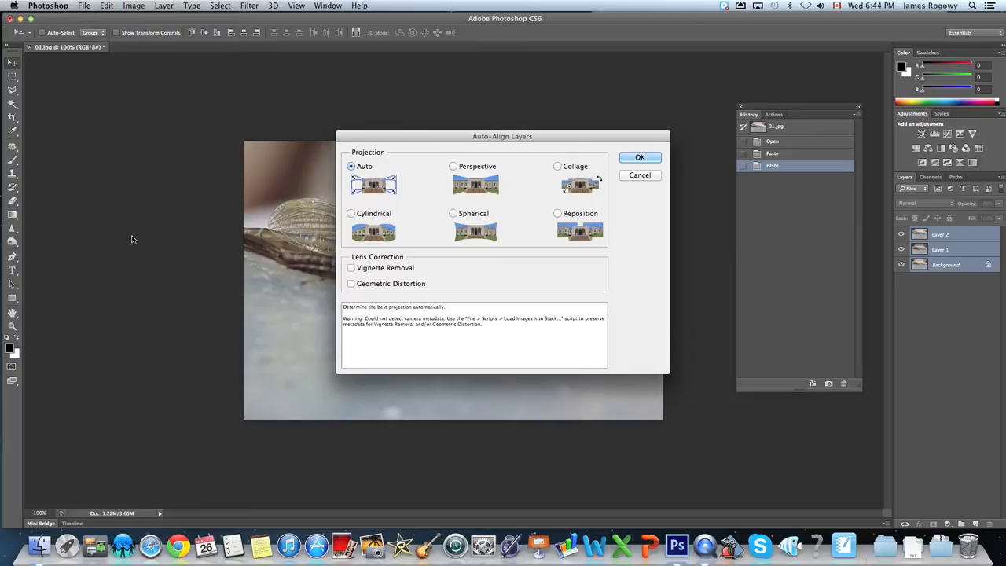
{"action": "mouse_move", "coordinate": [385, 179]}
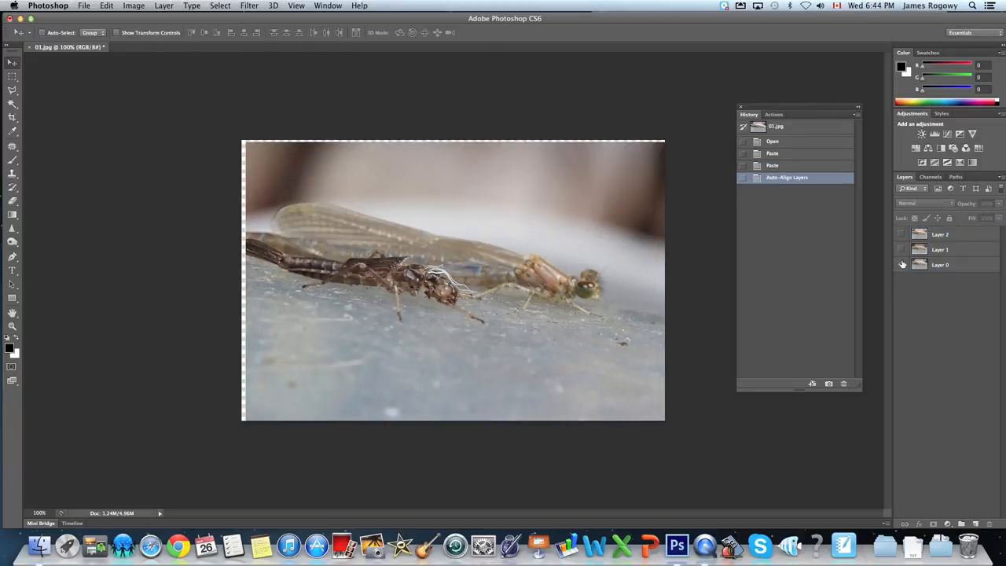
Toggle Layer 2 and Layer 1 visibility to check alignment, then reselect all three layers.
{"action": "left_click", "coordinate": [902, 249]}
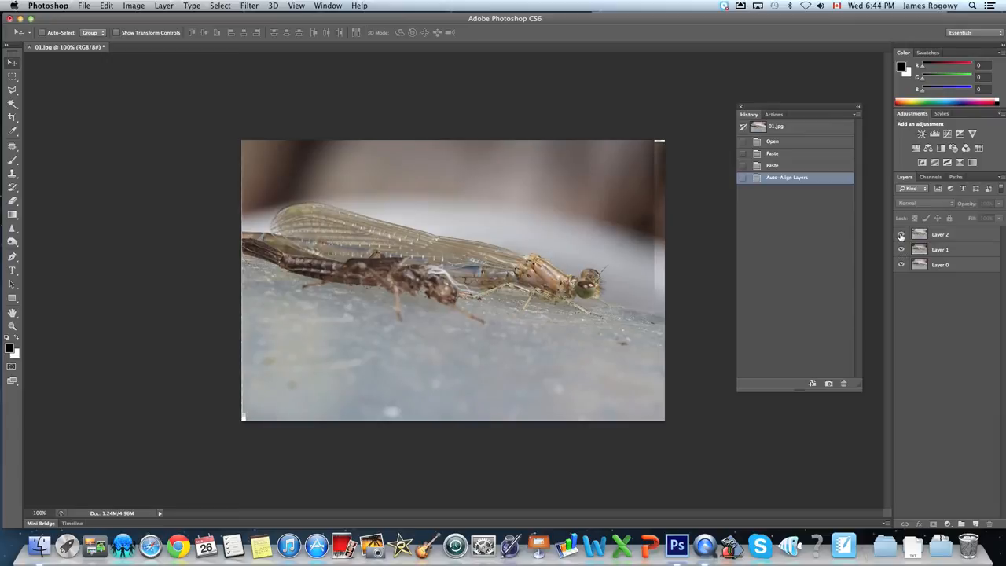
{"action": "left_click", "coordinate": [902, 234]}
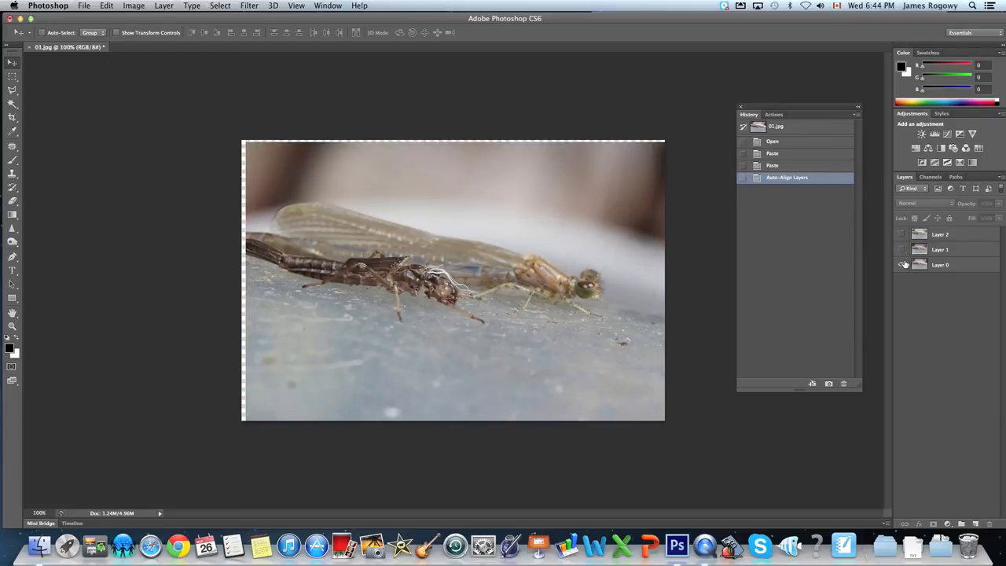
{"action": "left_click", "coordinate": [902, 235]}
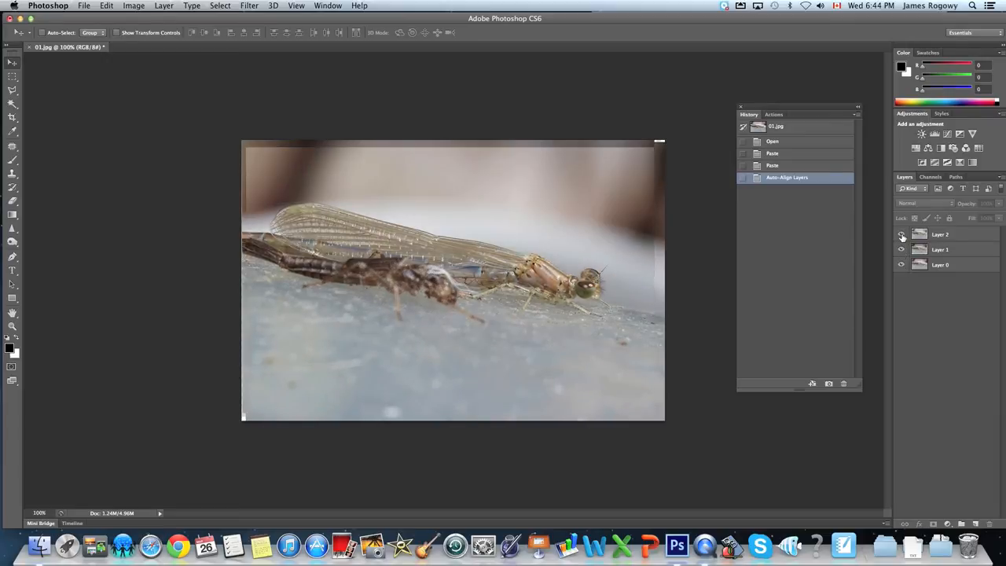
{"action": "left_click", "coordinate": [902, 235]}
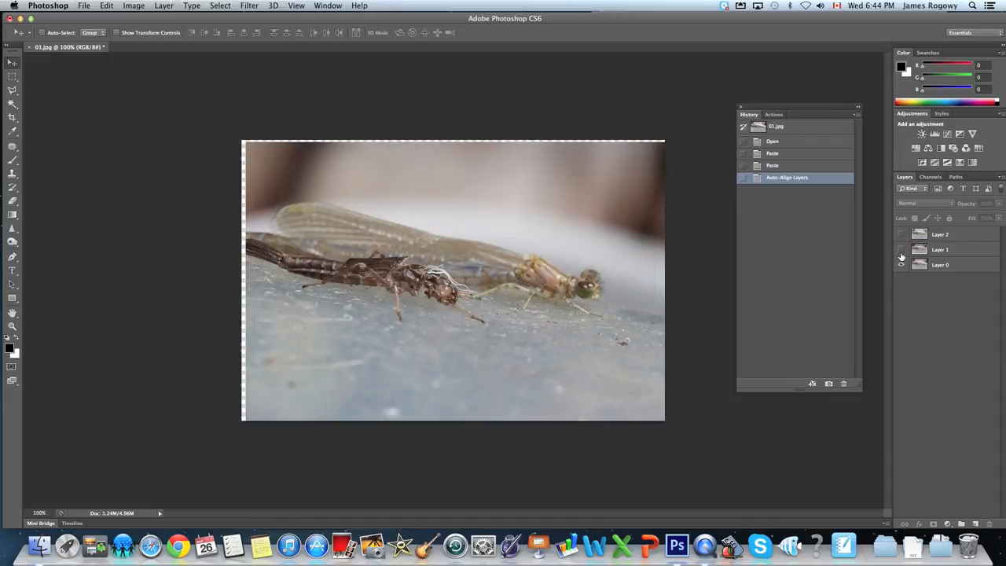
{"action": "left_click", "coordinate": [902, 249]}
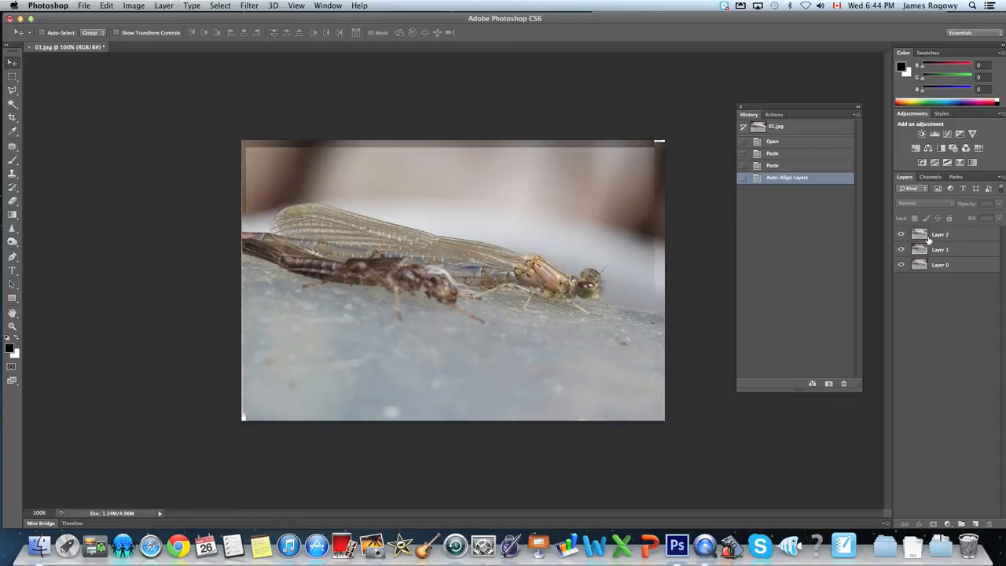
{"action": "left_click", "coordinate": [941, 235]}
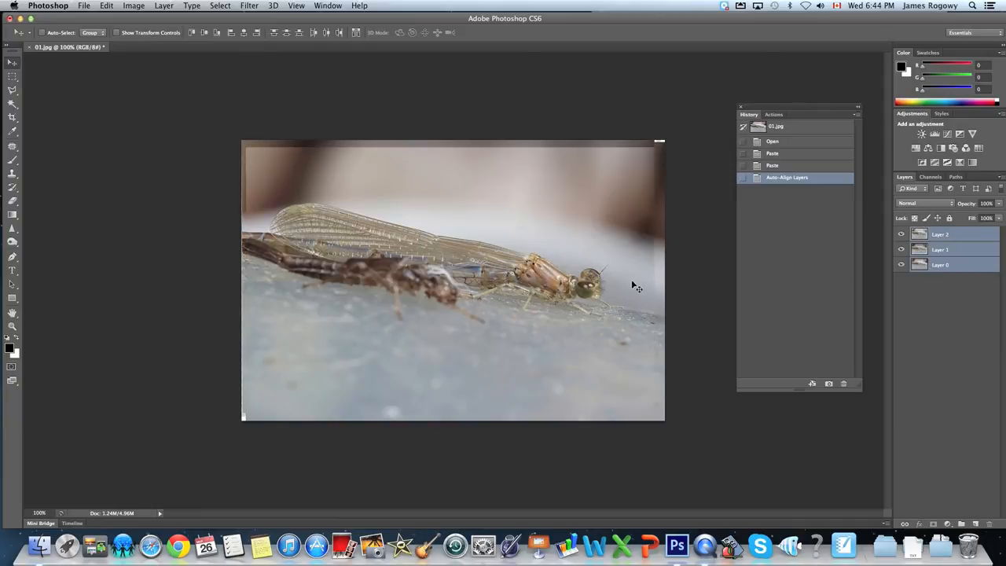
{"action": "left_click", "coordinate": [133, 6]}
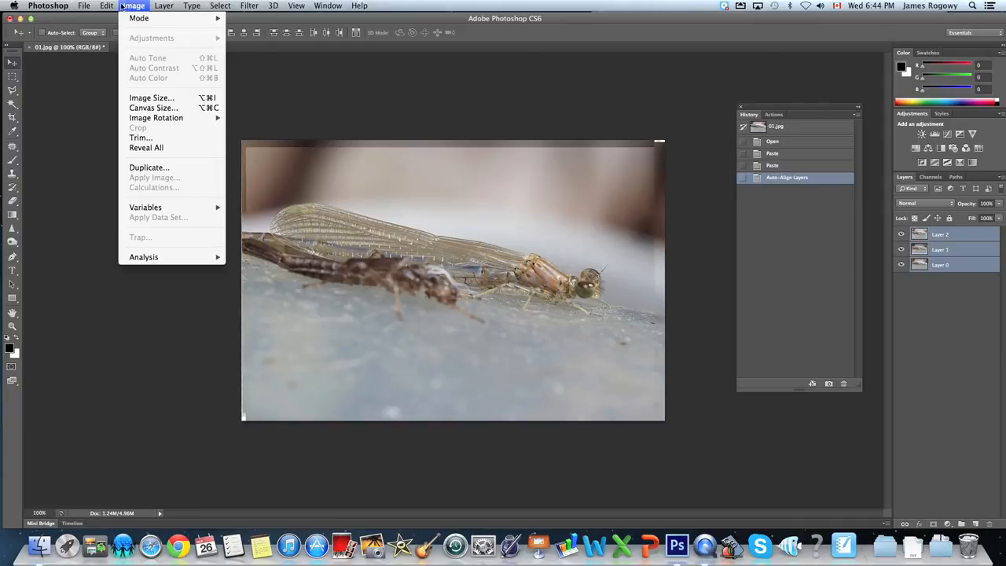
Run Edit > Auto-Blend Layers using Stack Images with Seamless Tones and Colors.
{"action": "left_click", "coordinate": [106, 6]}
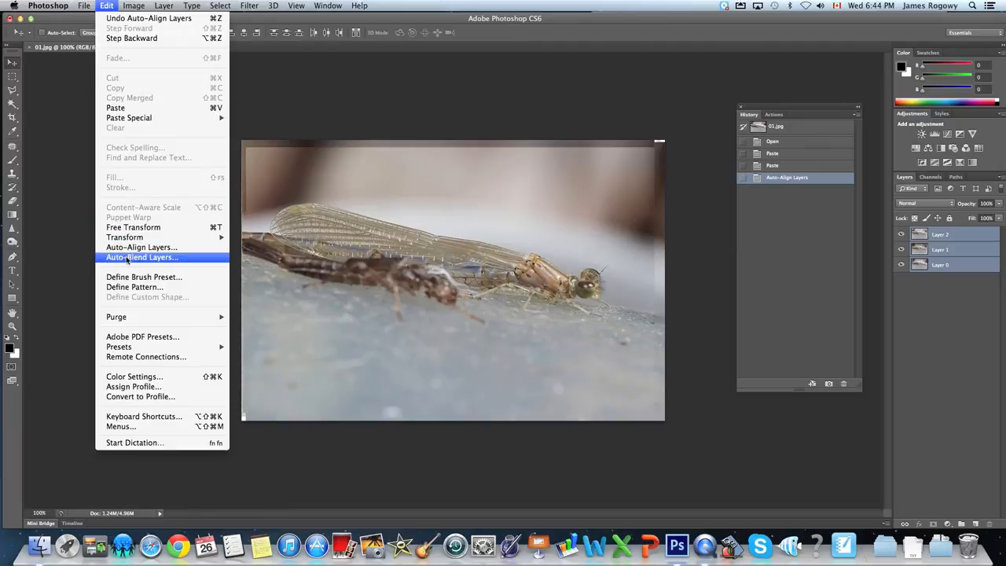
{"action": "left_click", "coordinate": [141, 257]}
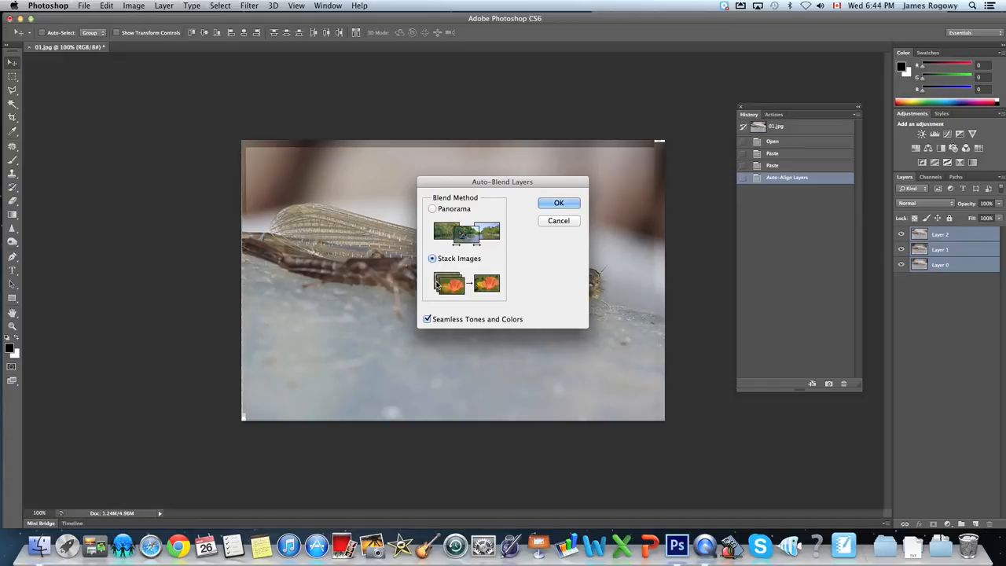
{"action": "mouse_move", "coordinate": [482, 280]}
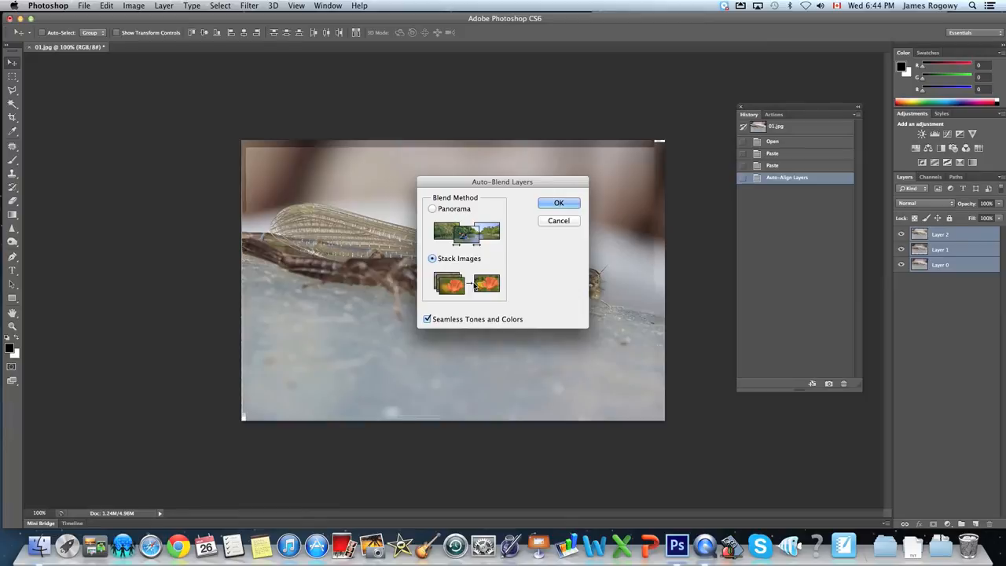
{"action": "mouse_move", "coordinate": [449, 279]}
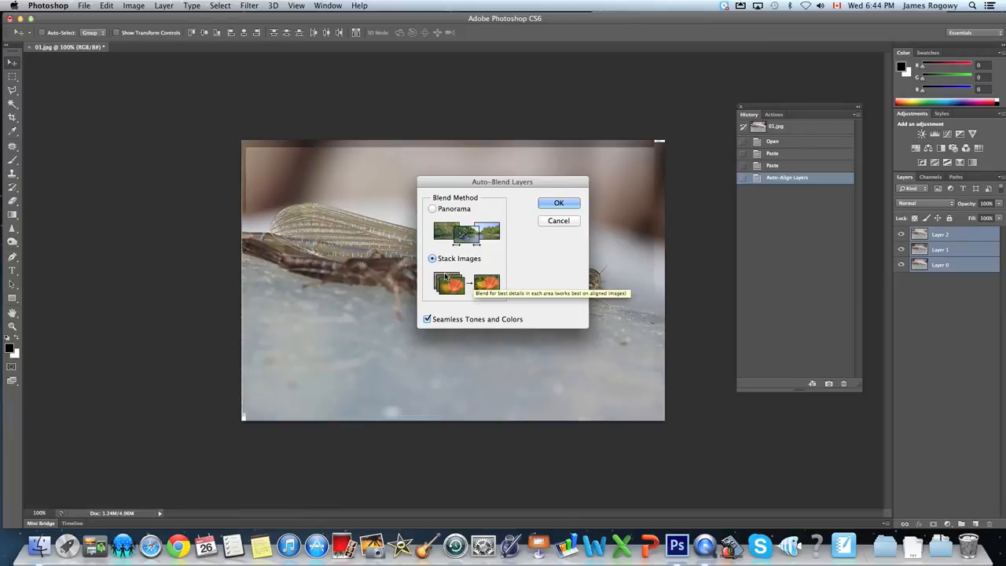
{"action": "mouse_move", "coordinate": [456, 291]}
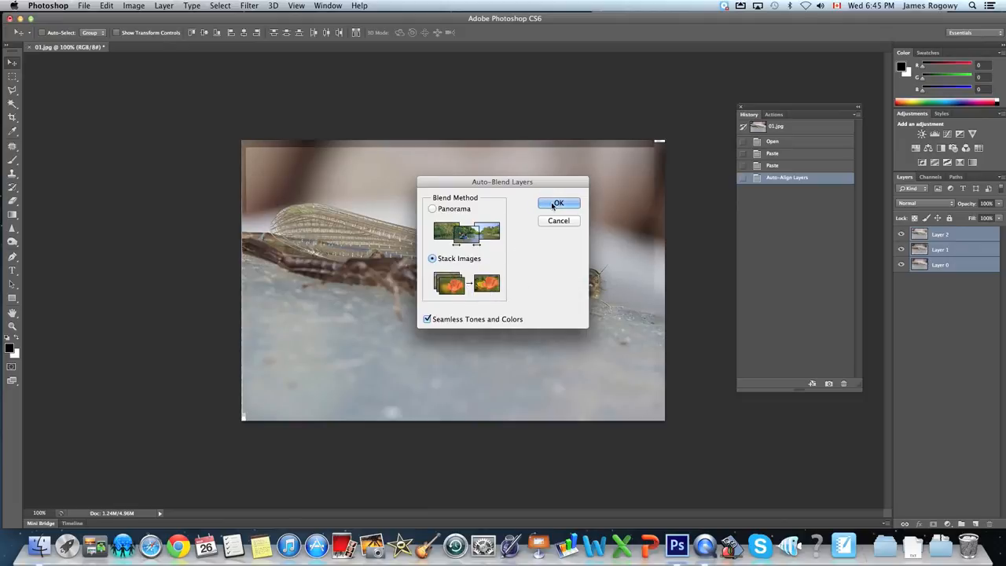
{"action": "left_click", "coordinate": [559, 202]}
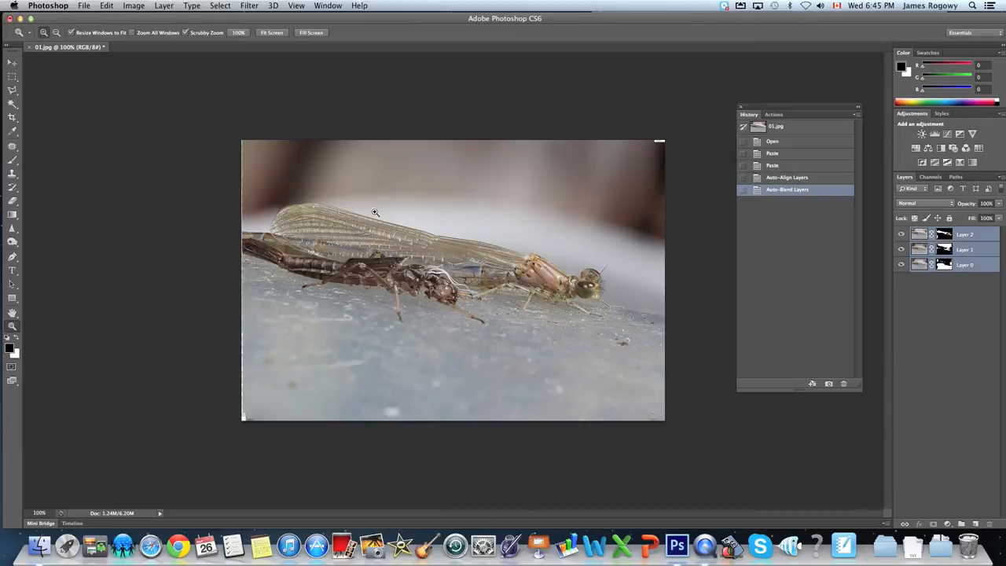
Hide and reshow the masked layers one by one to inspect each sharp region, ending all visible.
{"action": "left_click", "coordinate": [902, 265]}
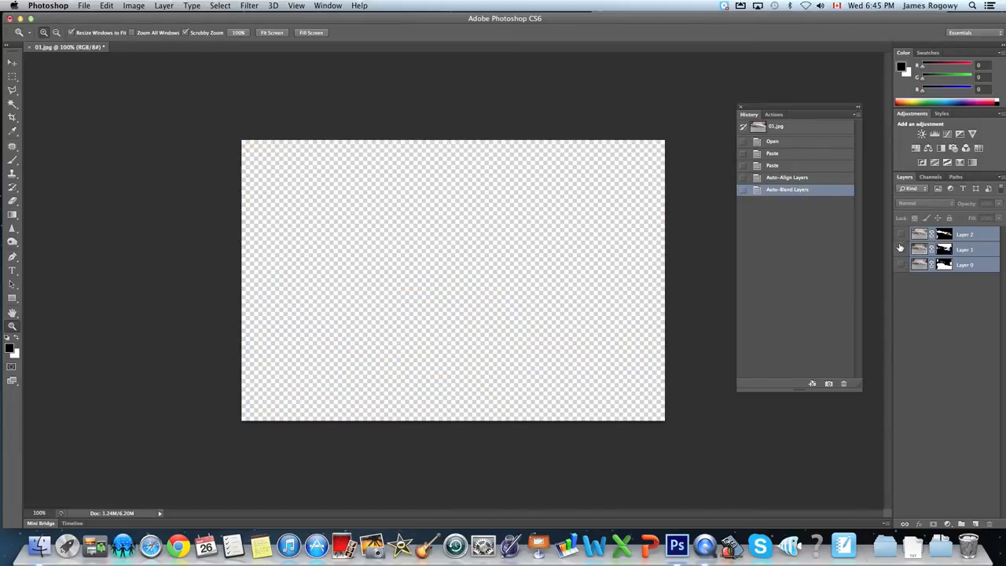
{"action": "left_click", "coordinate": [901, 265]}
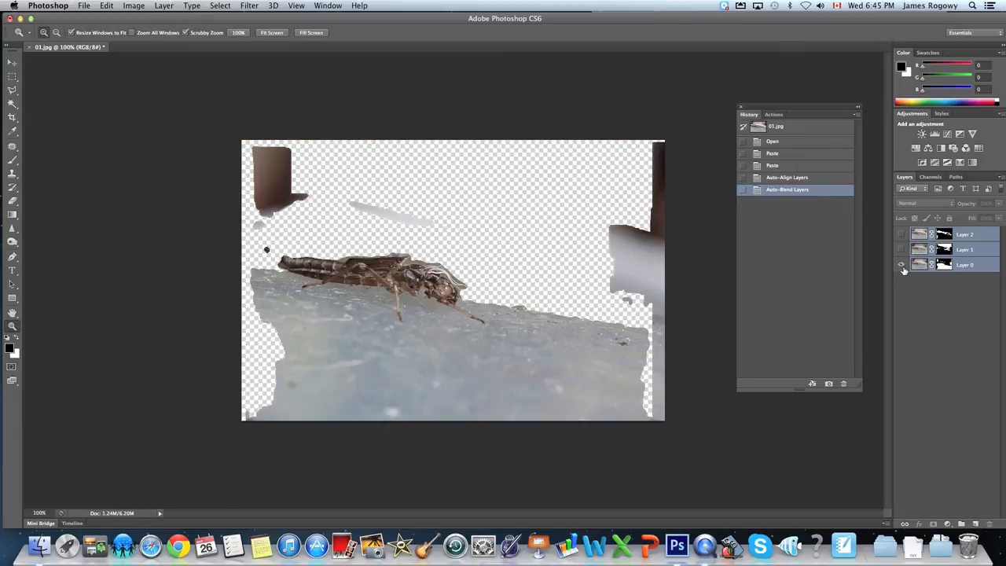
{"action": "mouse_move", "coordinate": [902, 265]}
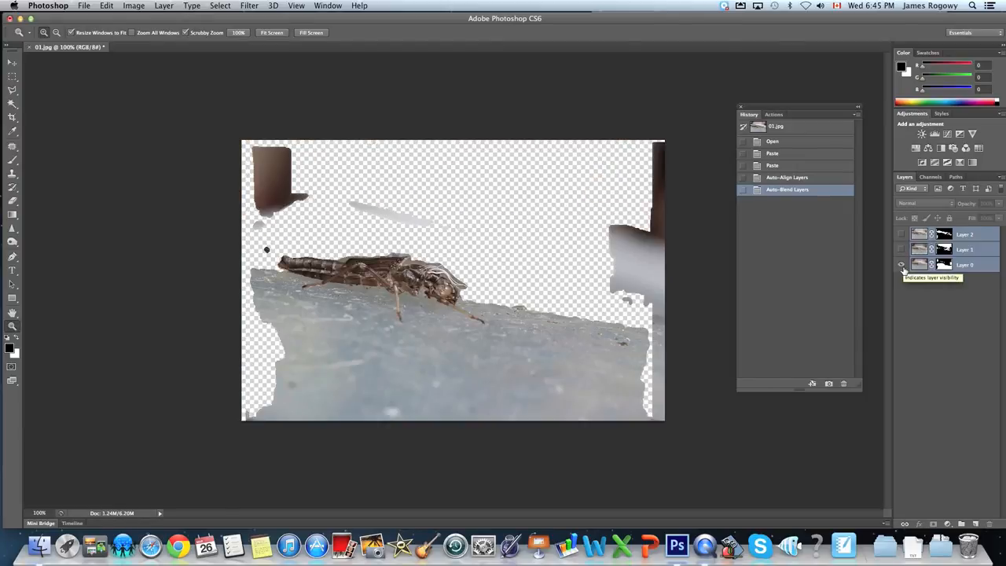
{"action": "left_click", "coordinate": [902, 234]}
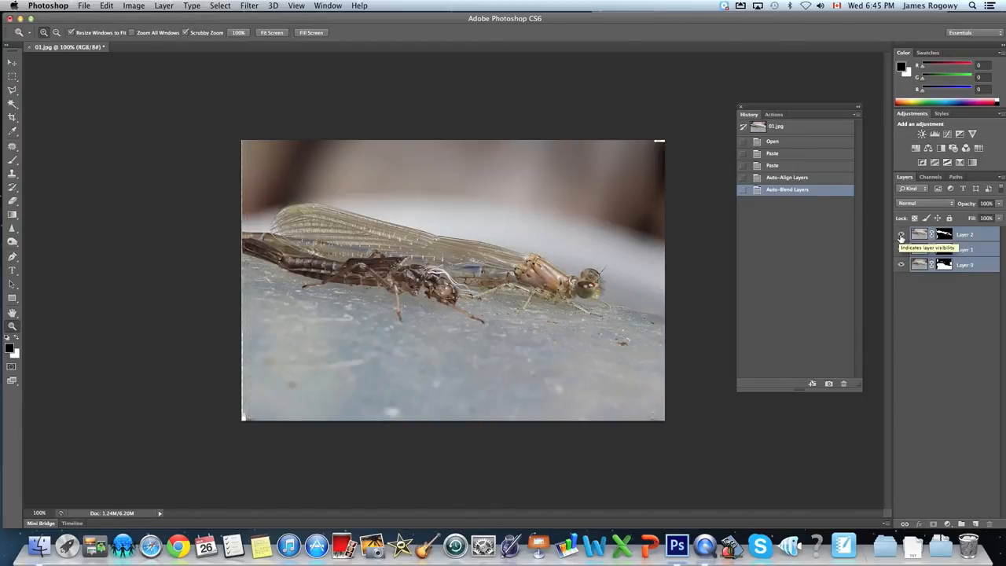
{"action": "left_click", "coordinate": [902, 234]}
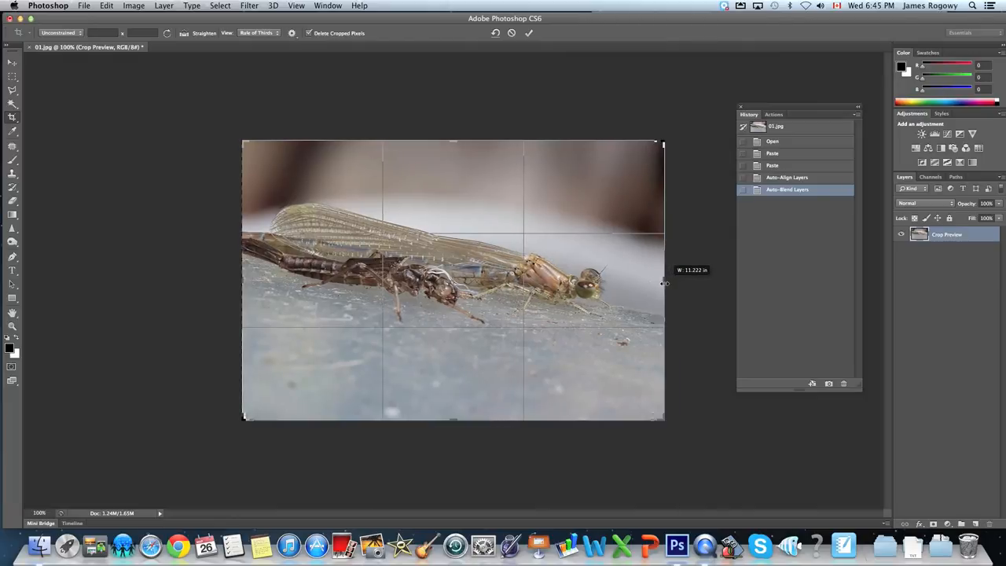
Drag the crop edge inward to trim the uneven borders and commit the crop.
{"action": "left_click_drag", "start_coordinate": [665, 283], "coordinate": [664, 285]}
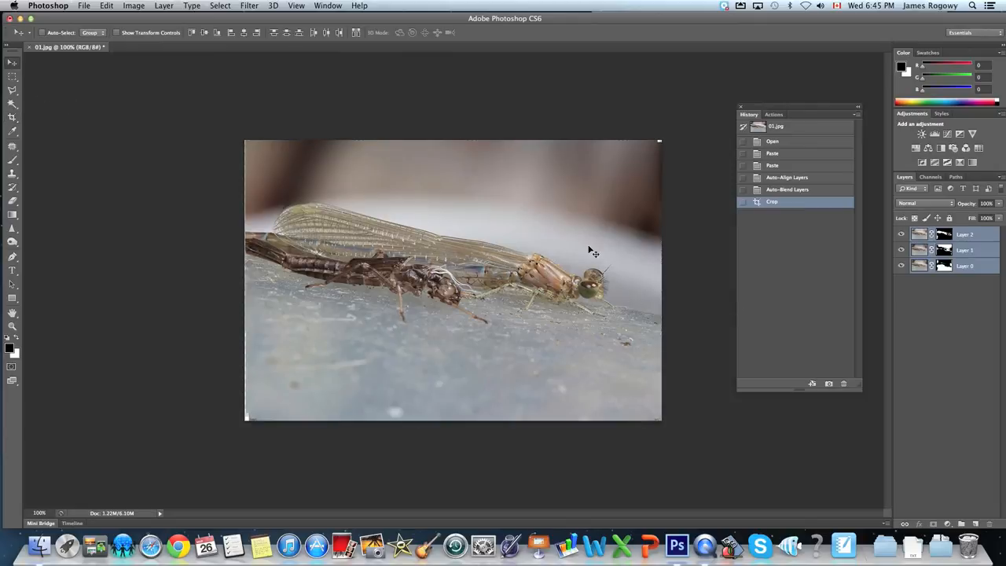
{"action": "mouse_move", "coordinate": [517, 280]}
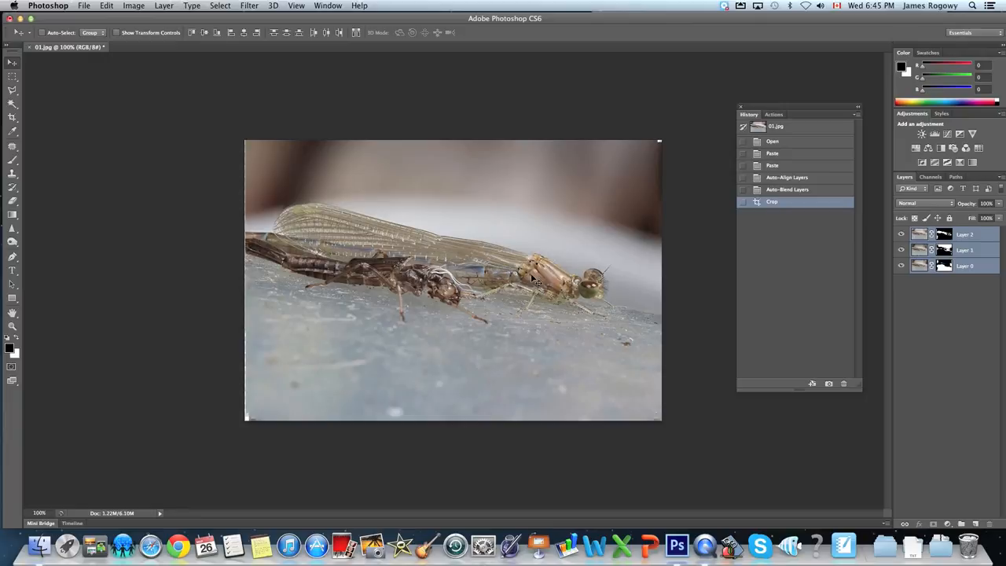
{"action": "mouse_move", "coordinate": [485, 338]}
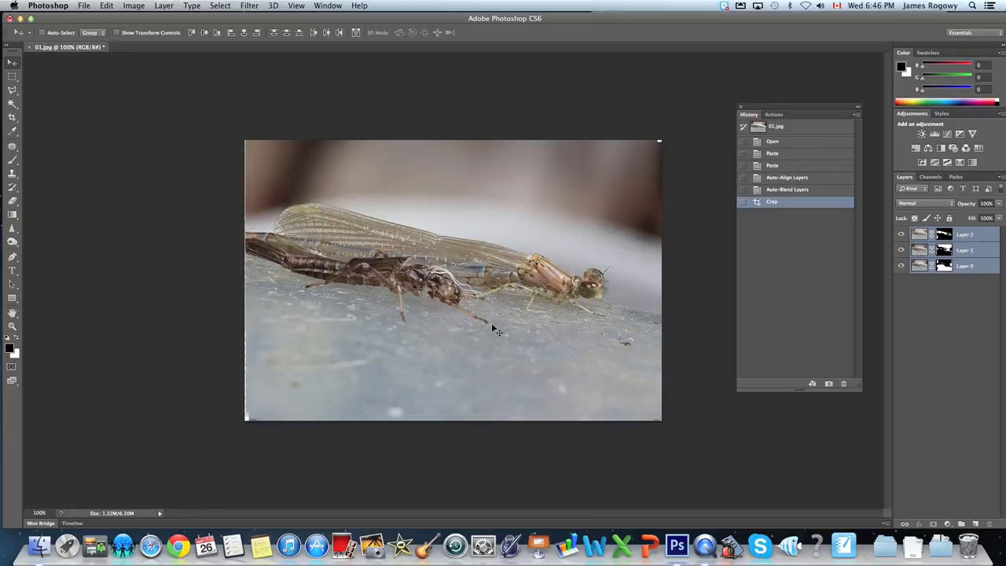
{"action": "mouse_move", "coordinate": [515, 279]}
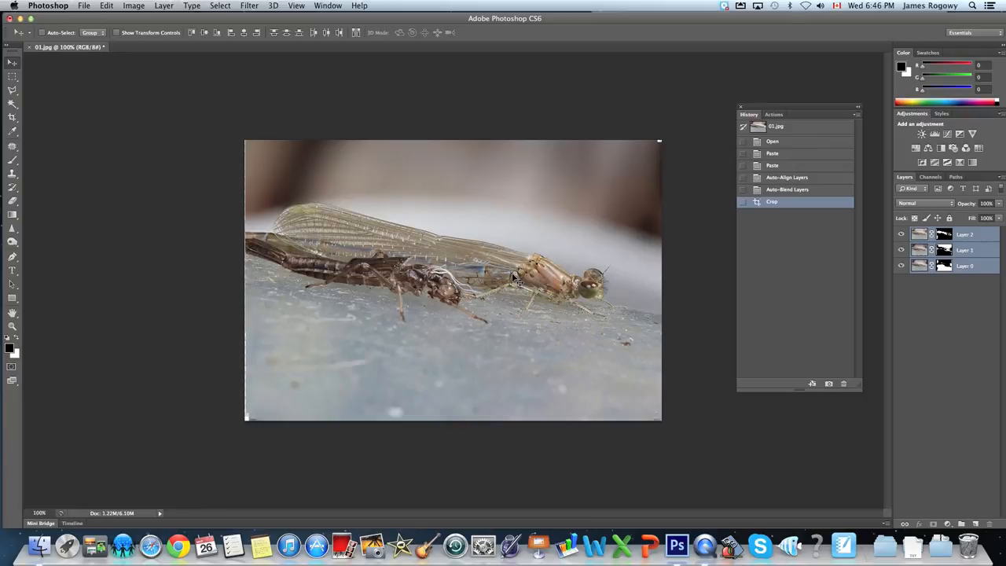
{"action": "mouse_move", "coordinate": [511, 291]}
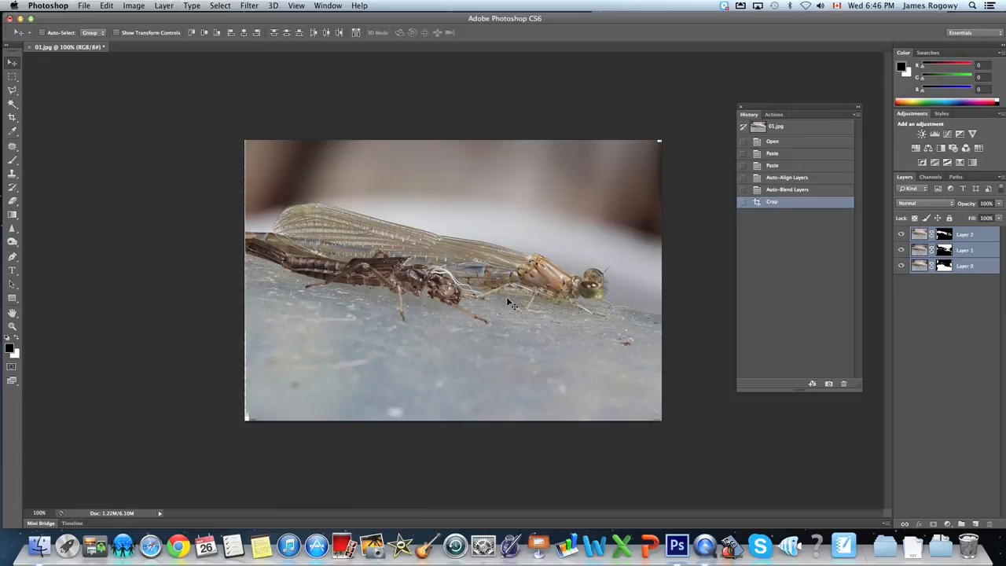
{"action": "left_click", "coordinate": [83, 5]}
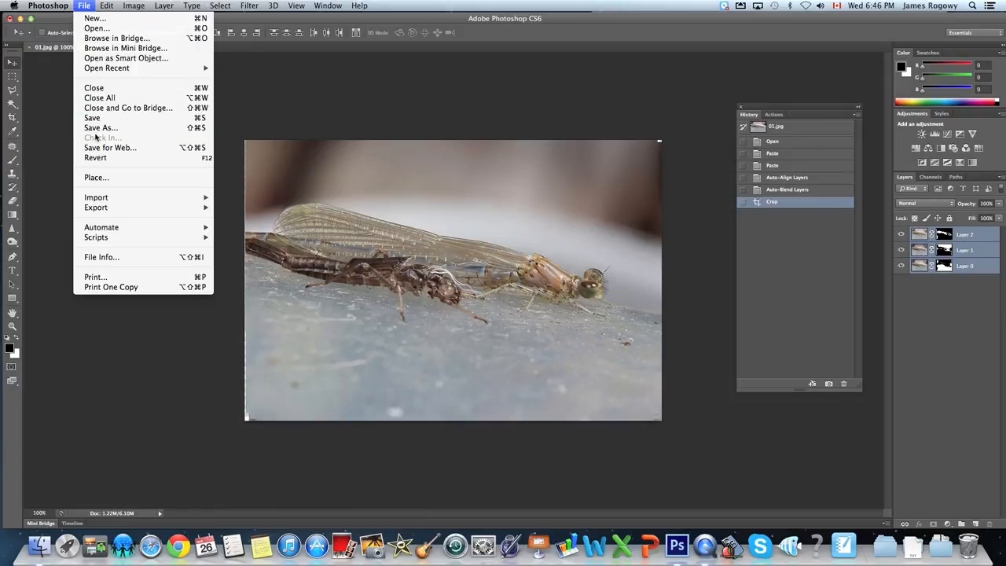
Save the layered focus stack as stack.psd, accepting the compatibility option.
{"action": "left_click", "coordinate": [100, 127]}
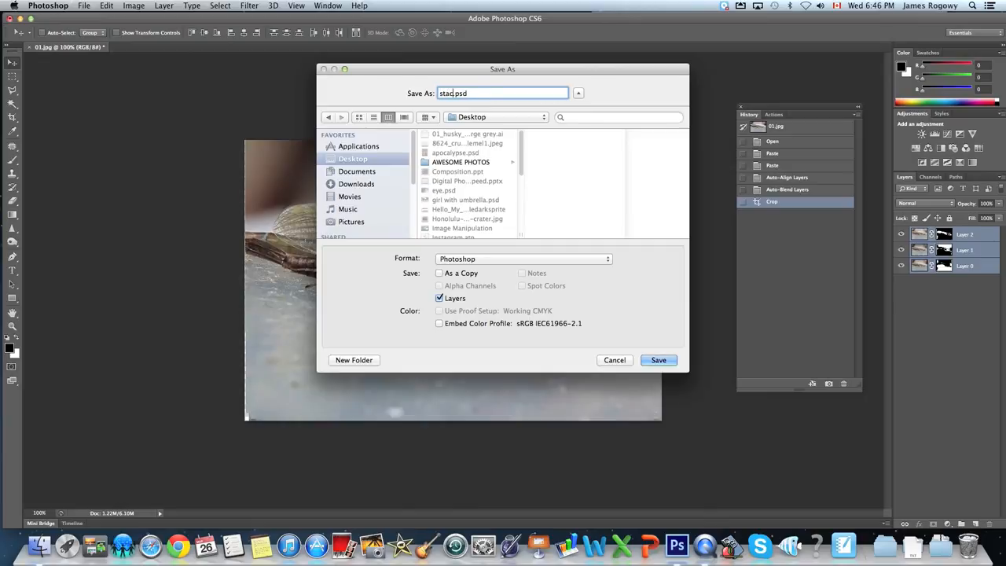
{"action": "left_click", "coordinate": [658, 359]}
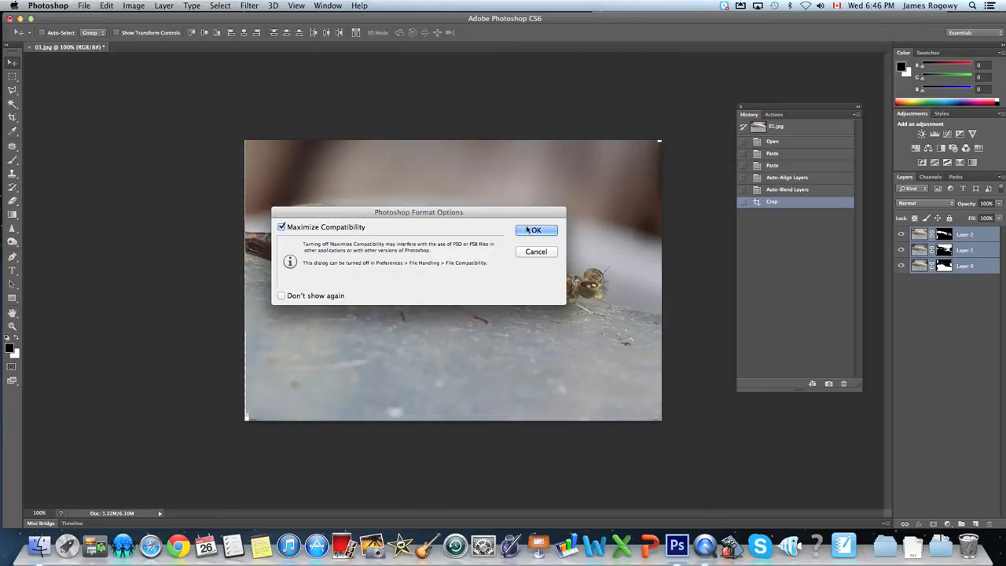
{"action": "left_click", "coordinate": [536, 230]}
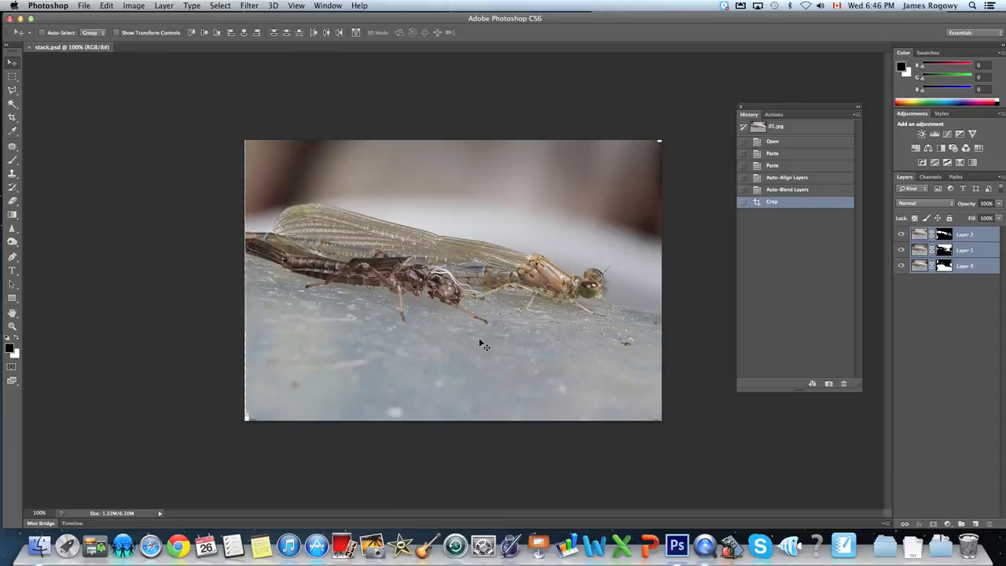
{"action": "mouse_move", "coordinate": [490, 340]}
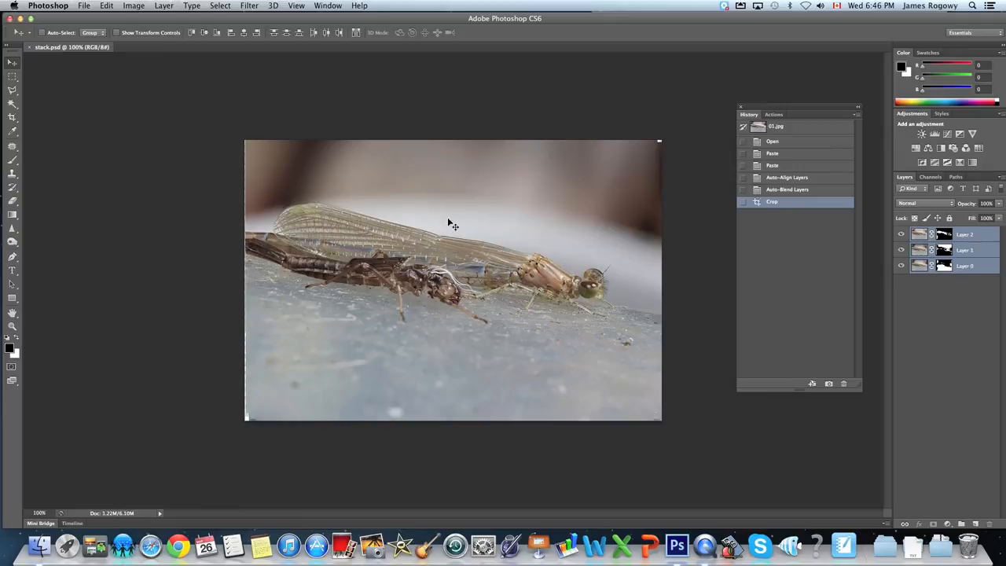
{"action": "mouse_move", "coordinate": [523, 309]}
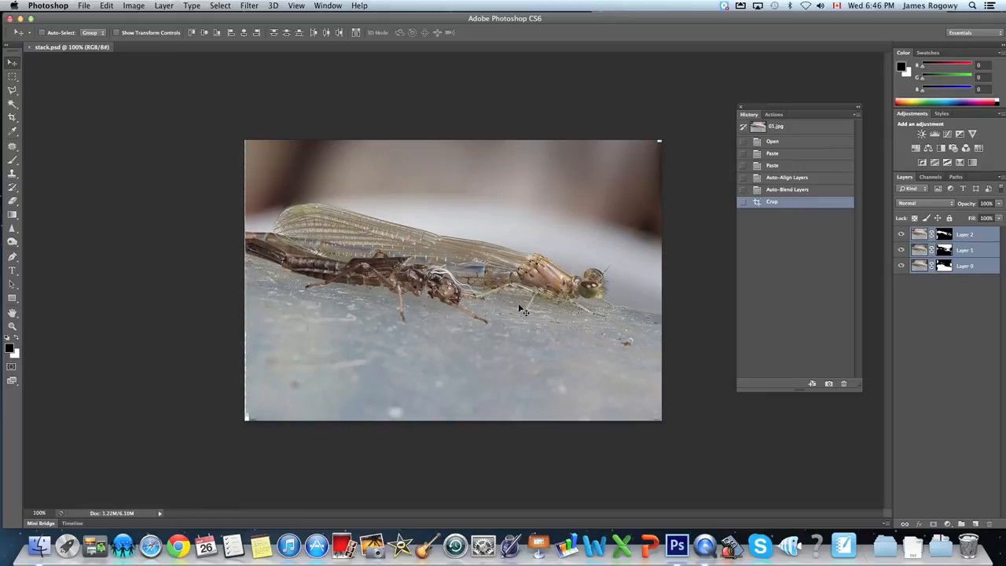
{"action": "mouse_move", "coordinate": [527, 307]}
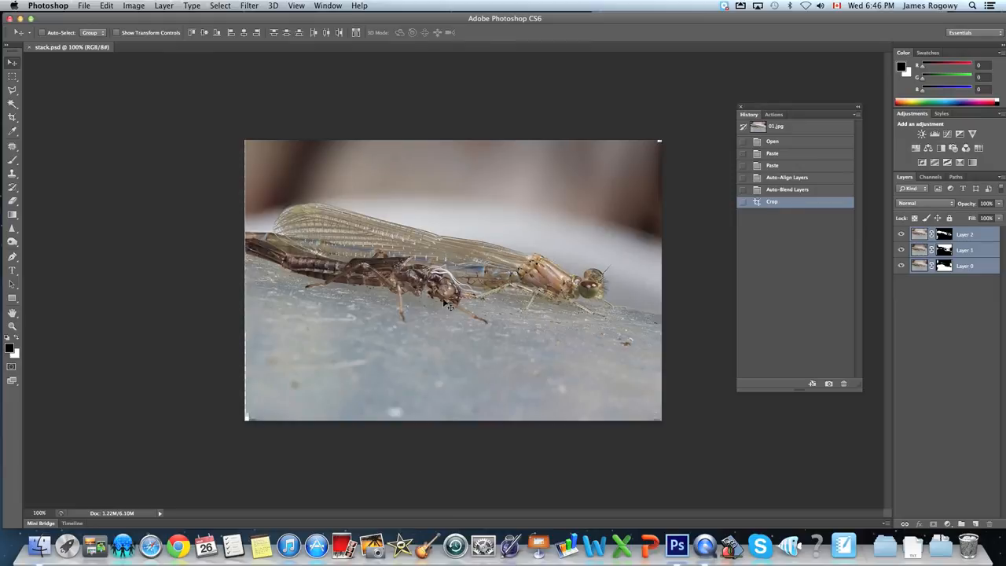
{"action": "mouse_move", "coordinate": [511, 280]}
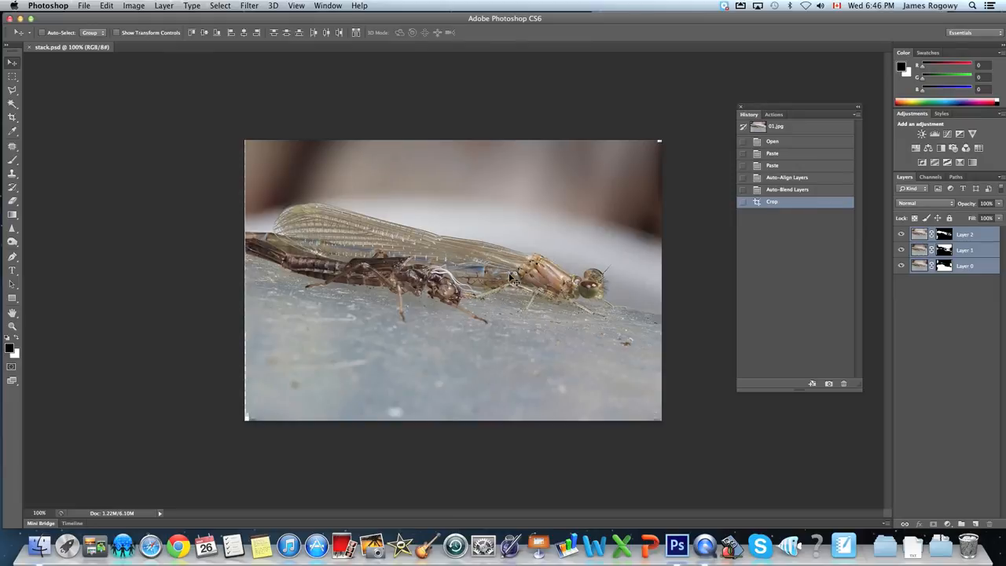
{"action": "mouse_move", "coordinate": [507, 287]}
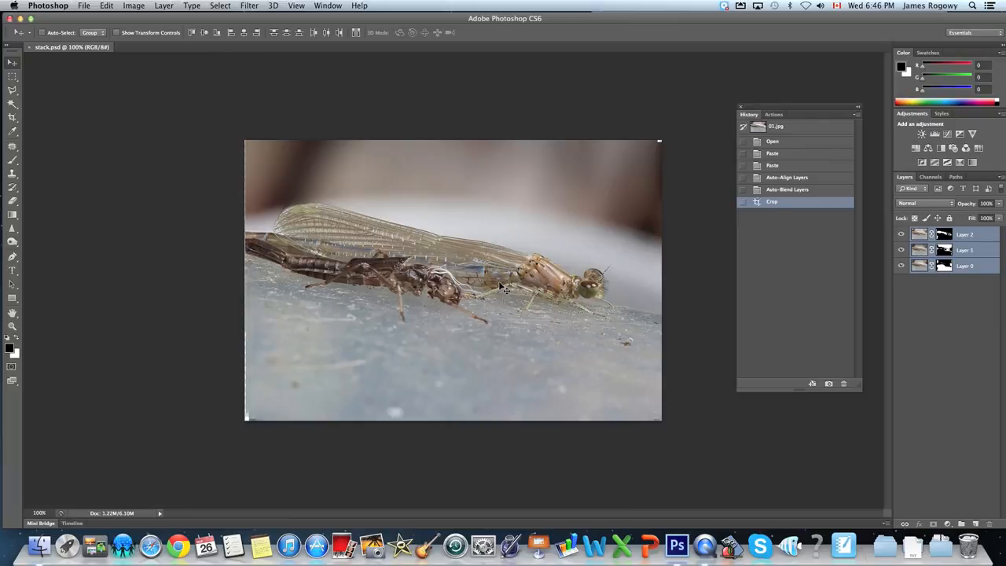
{"action": "mouse_move", "coordinate": [501, 289]}
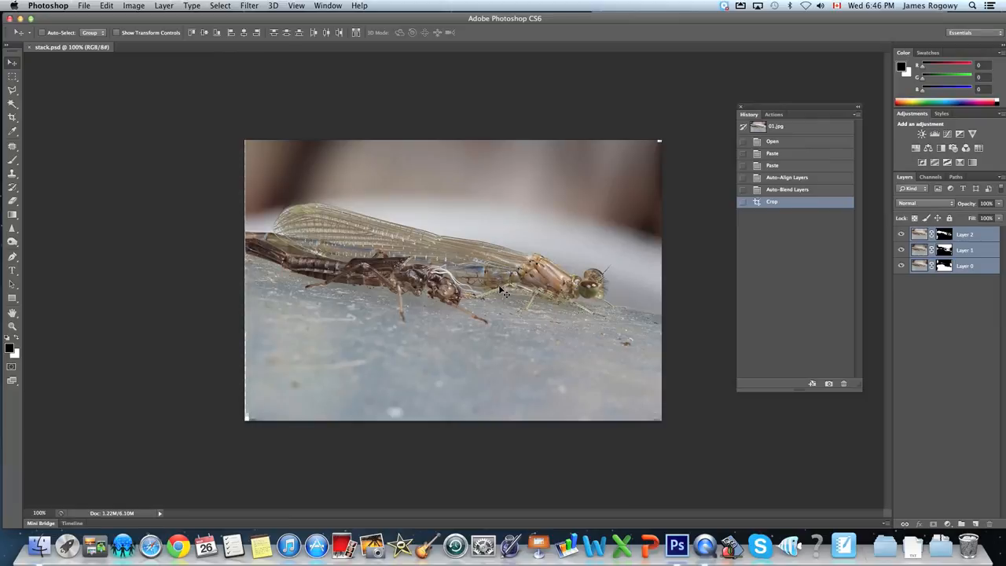
{"action": "mouse_move", "coordinate": [252, 342]}
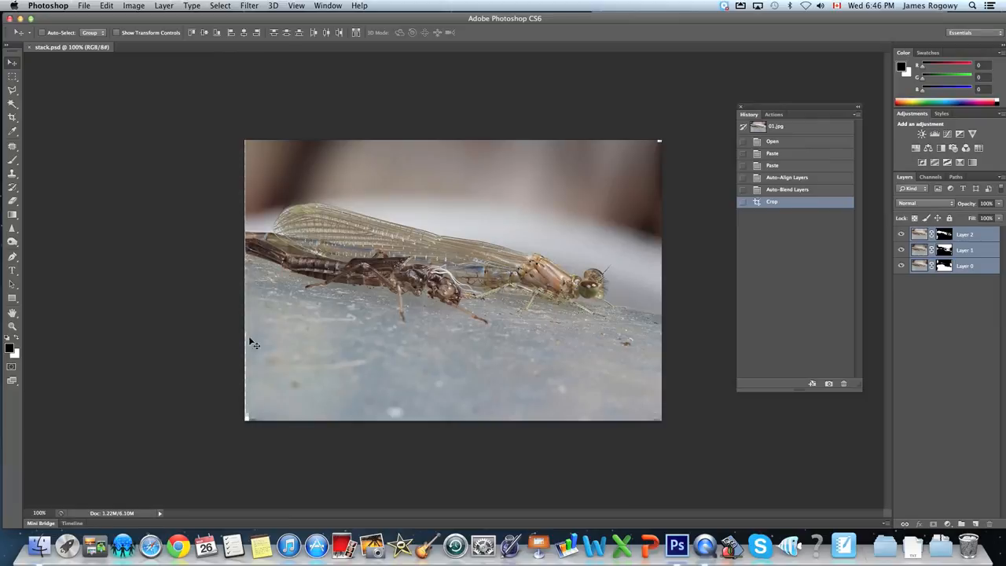